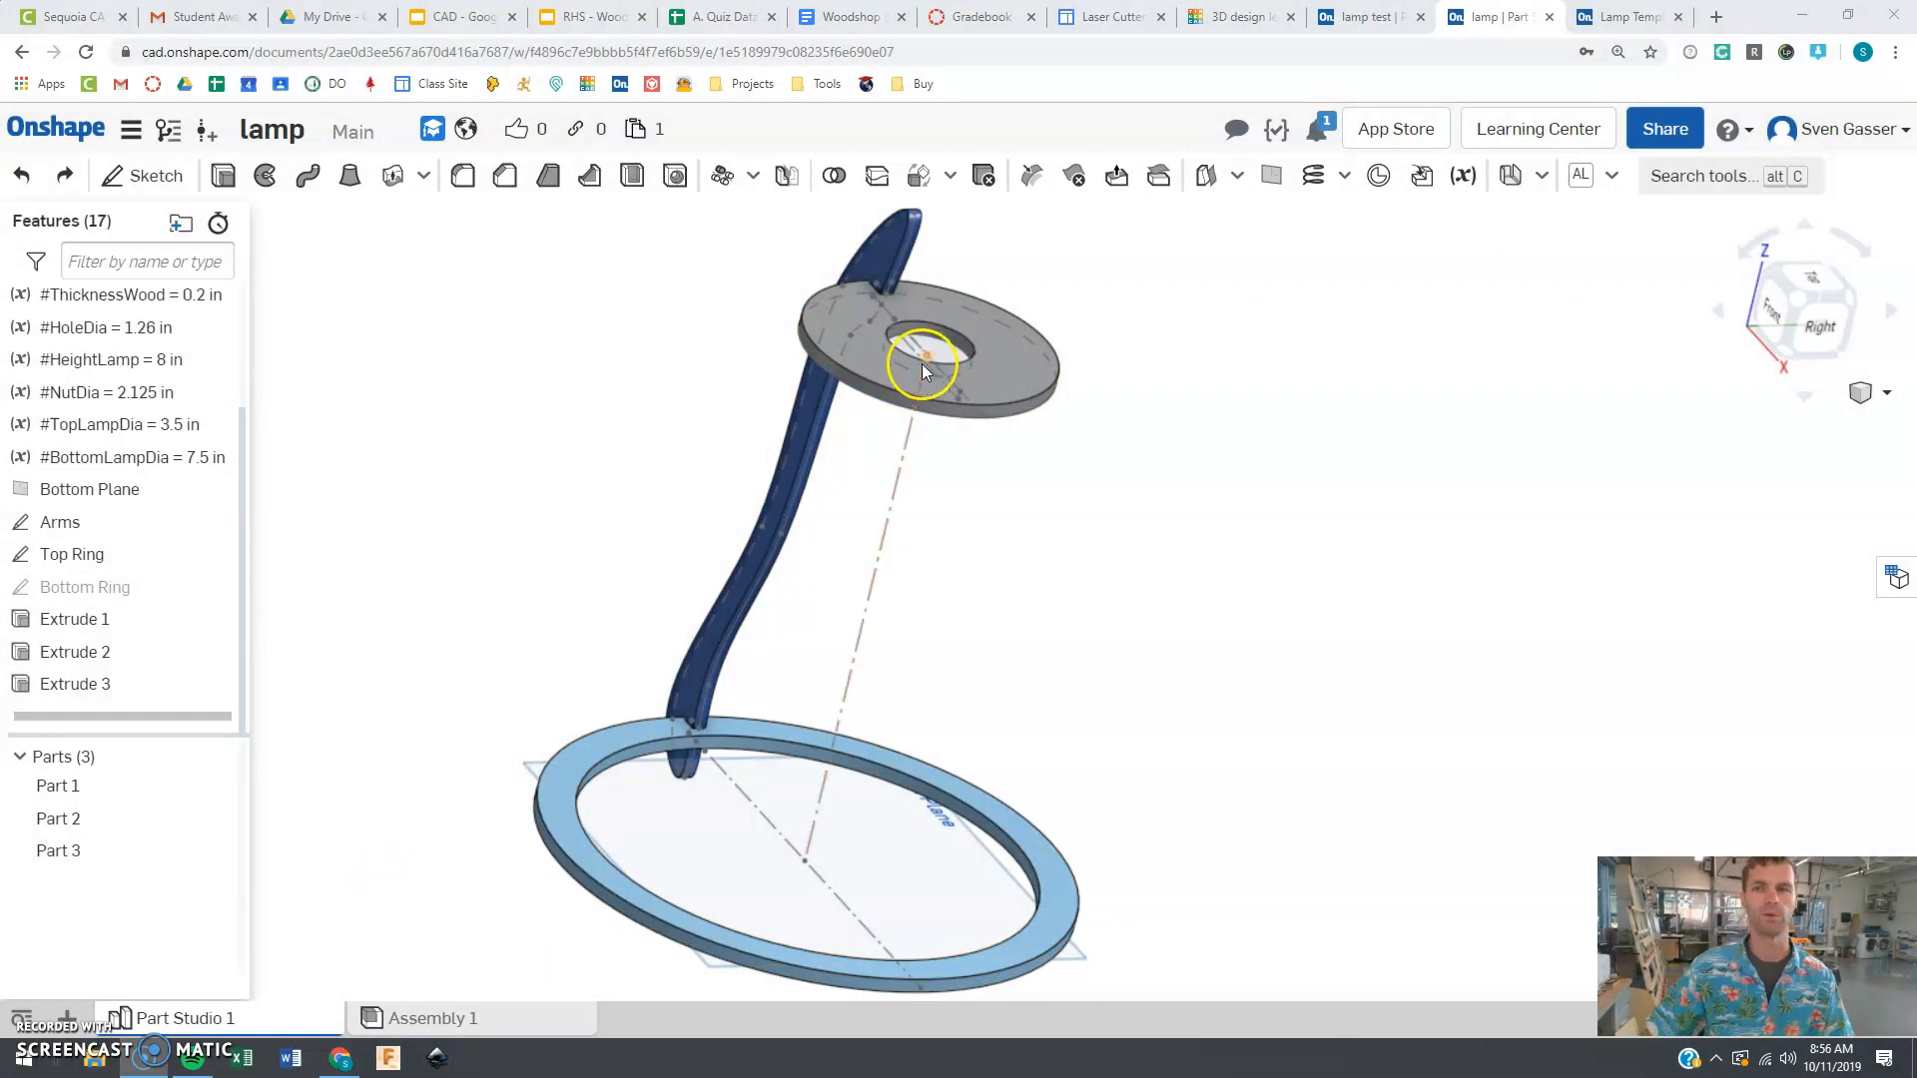
{"action": "mouse_move", "coordinate": [1129, 505]}
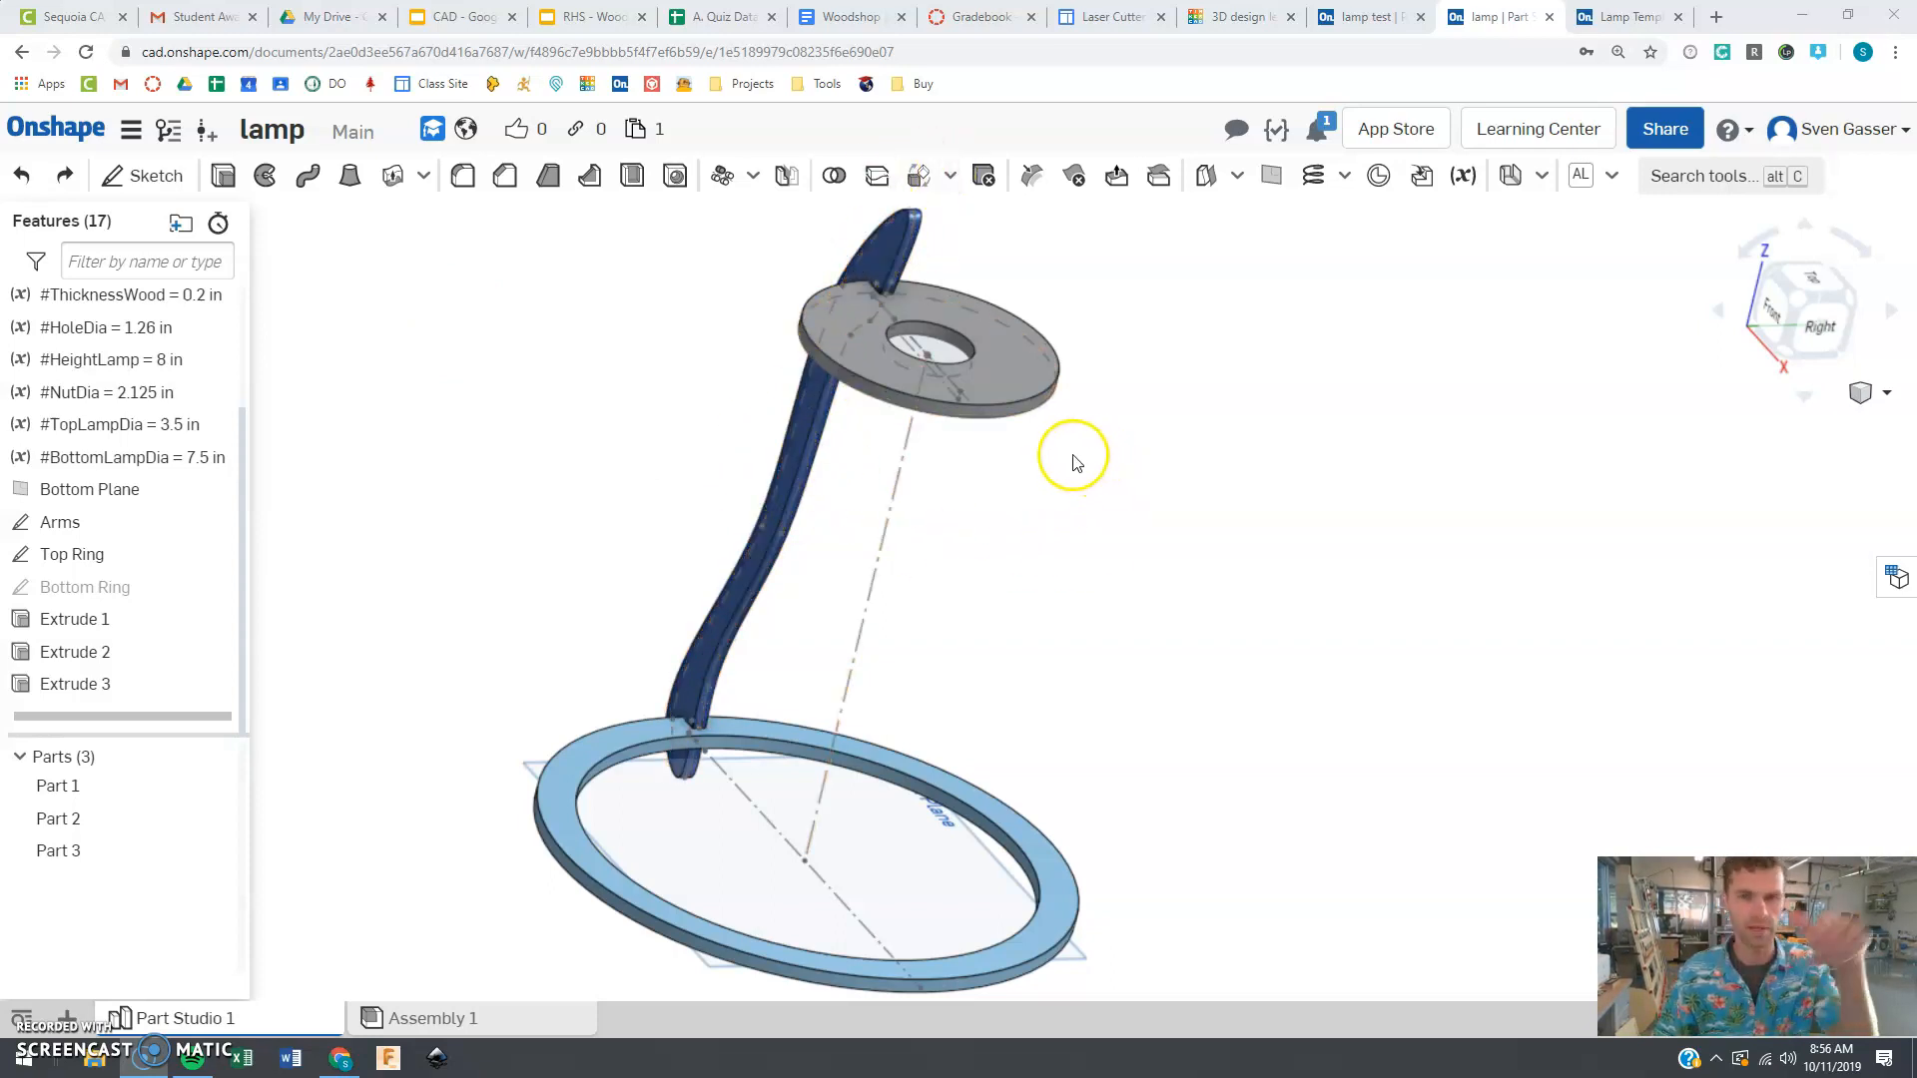
{"action": "mouse_move", "coordinate": [758, 210]}
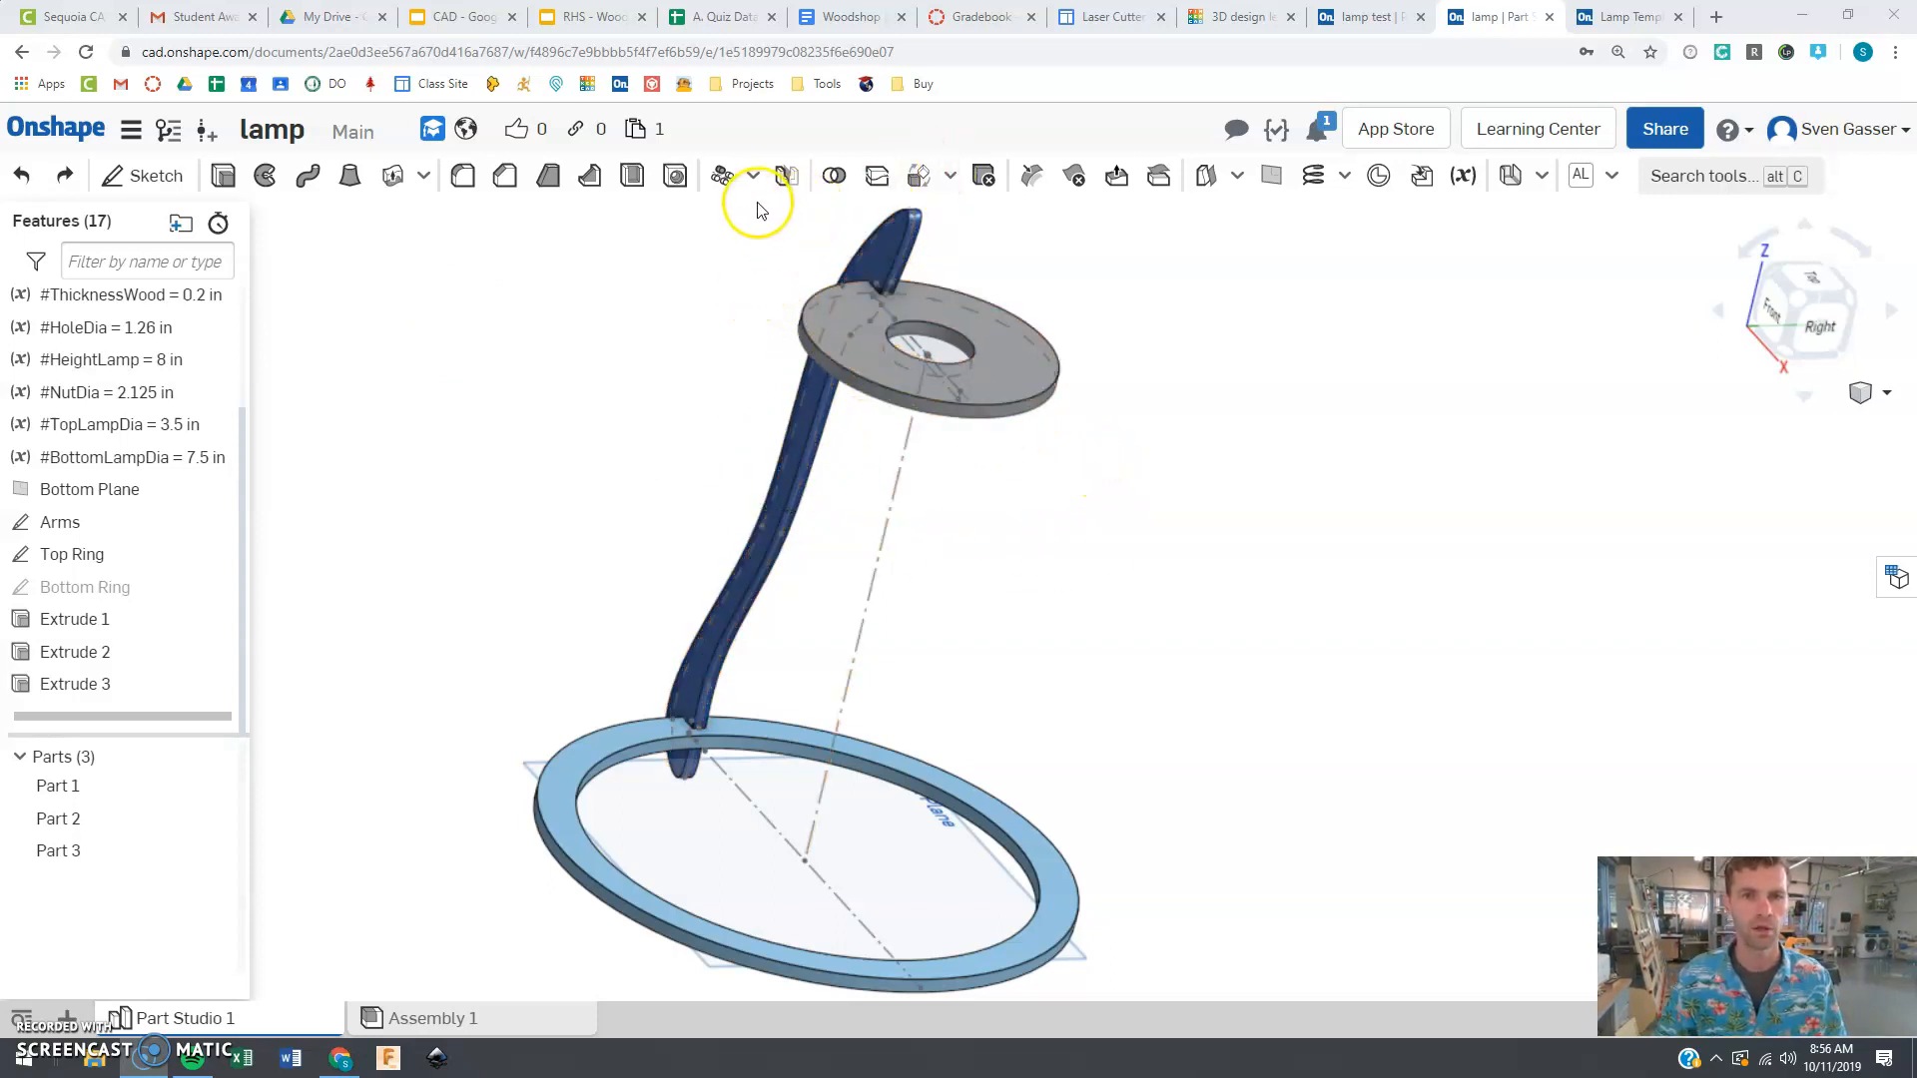
Step: Start a circular pattern of Part 3 around the lamp's center axis line
{"action": "left_click", "coordinate": [757, 176]}
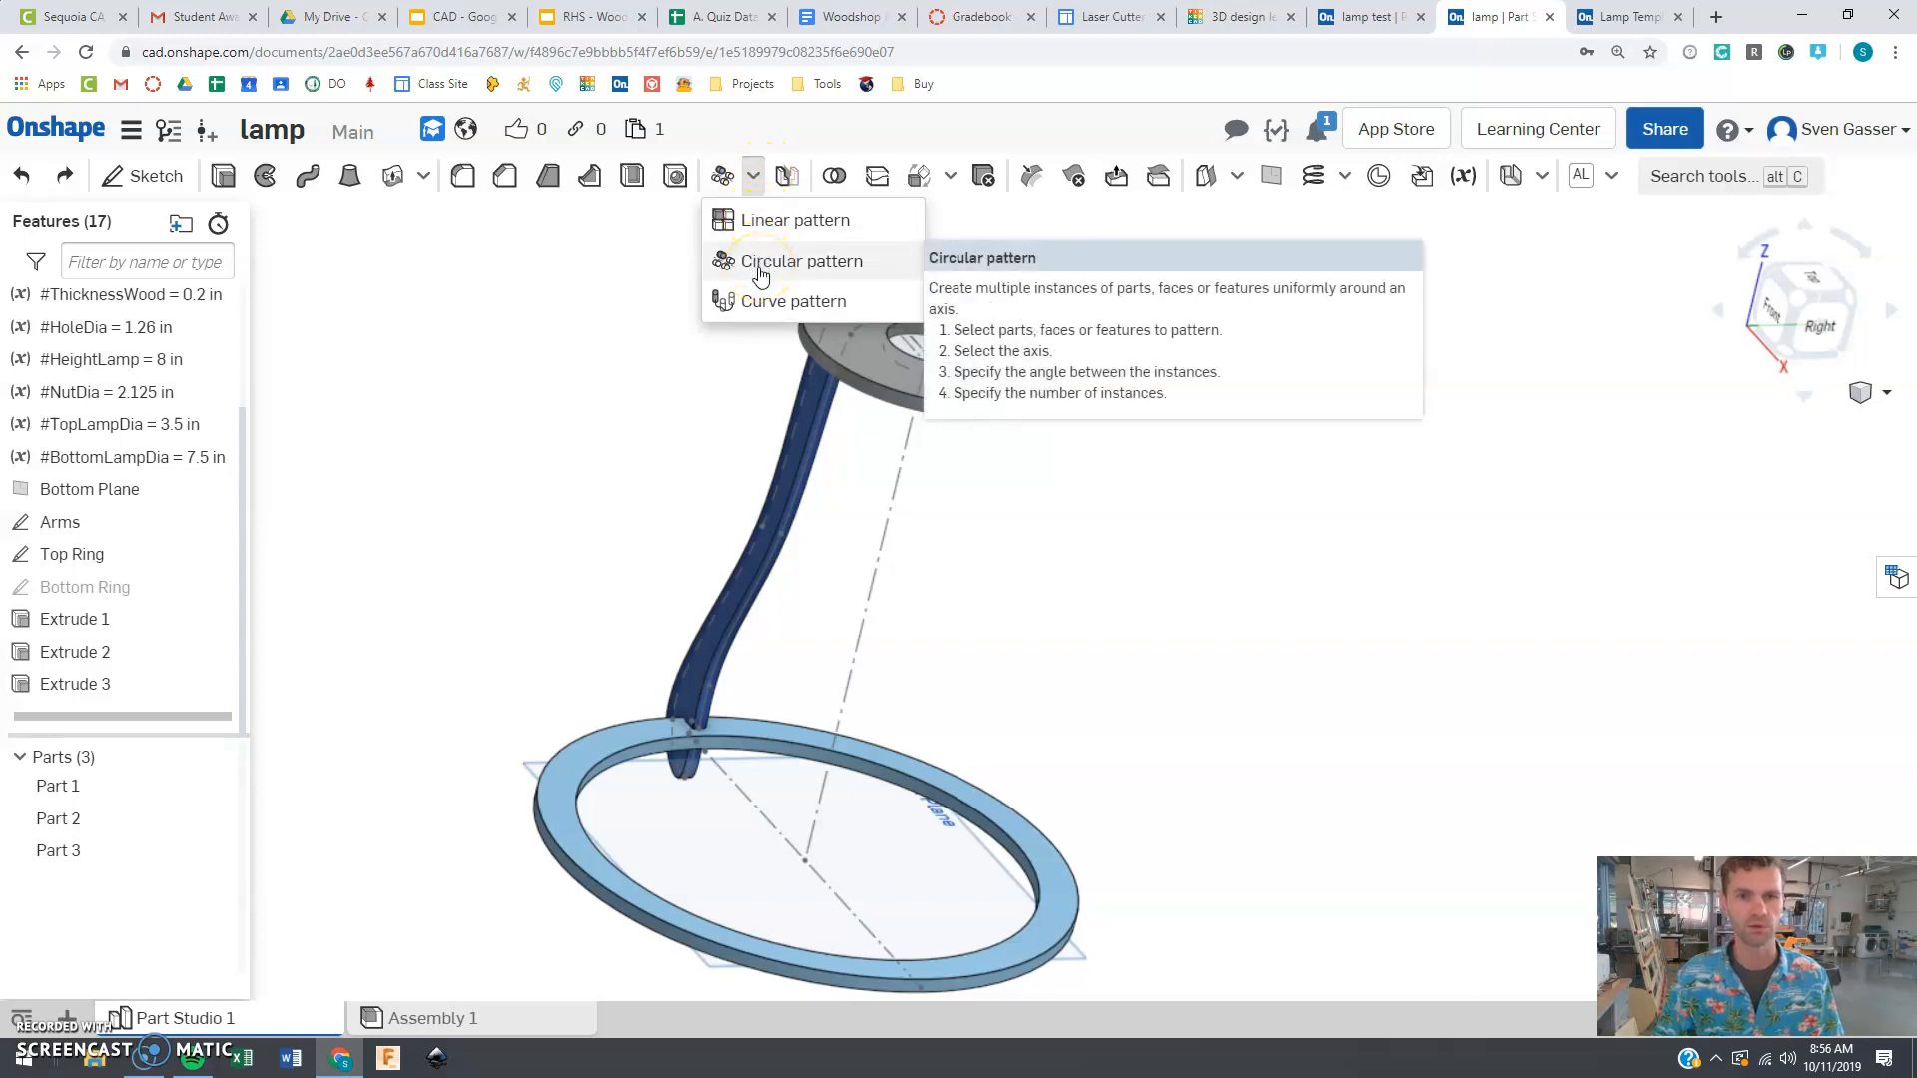
{"action": "left_click", "coordinate": [798, 261]}
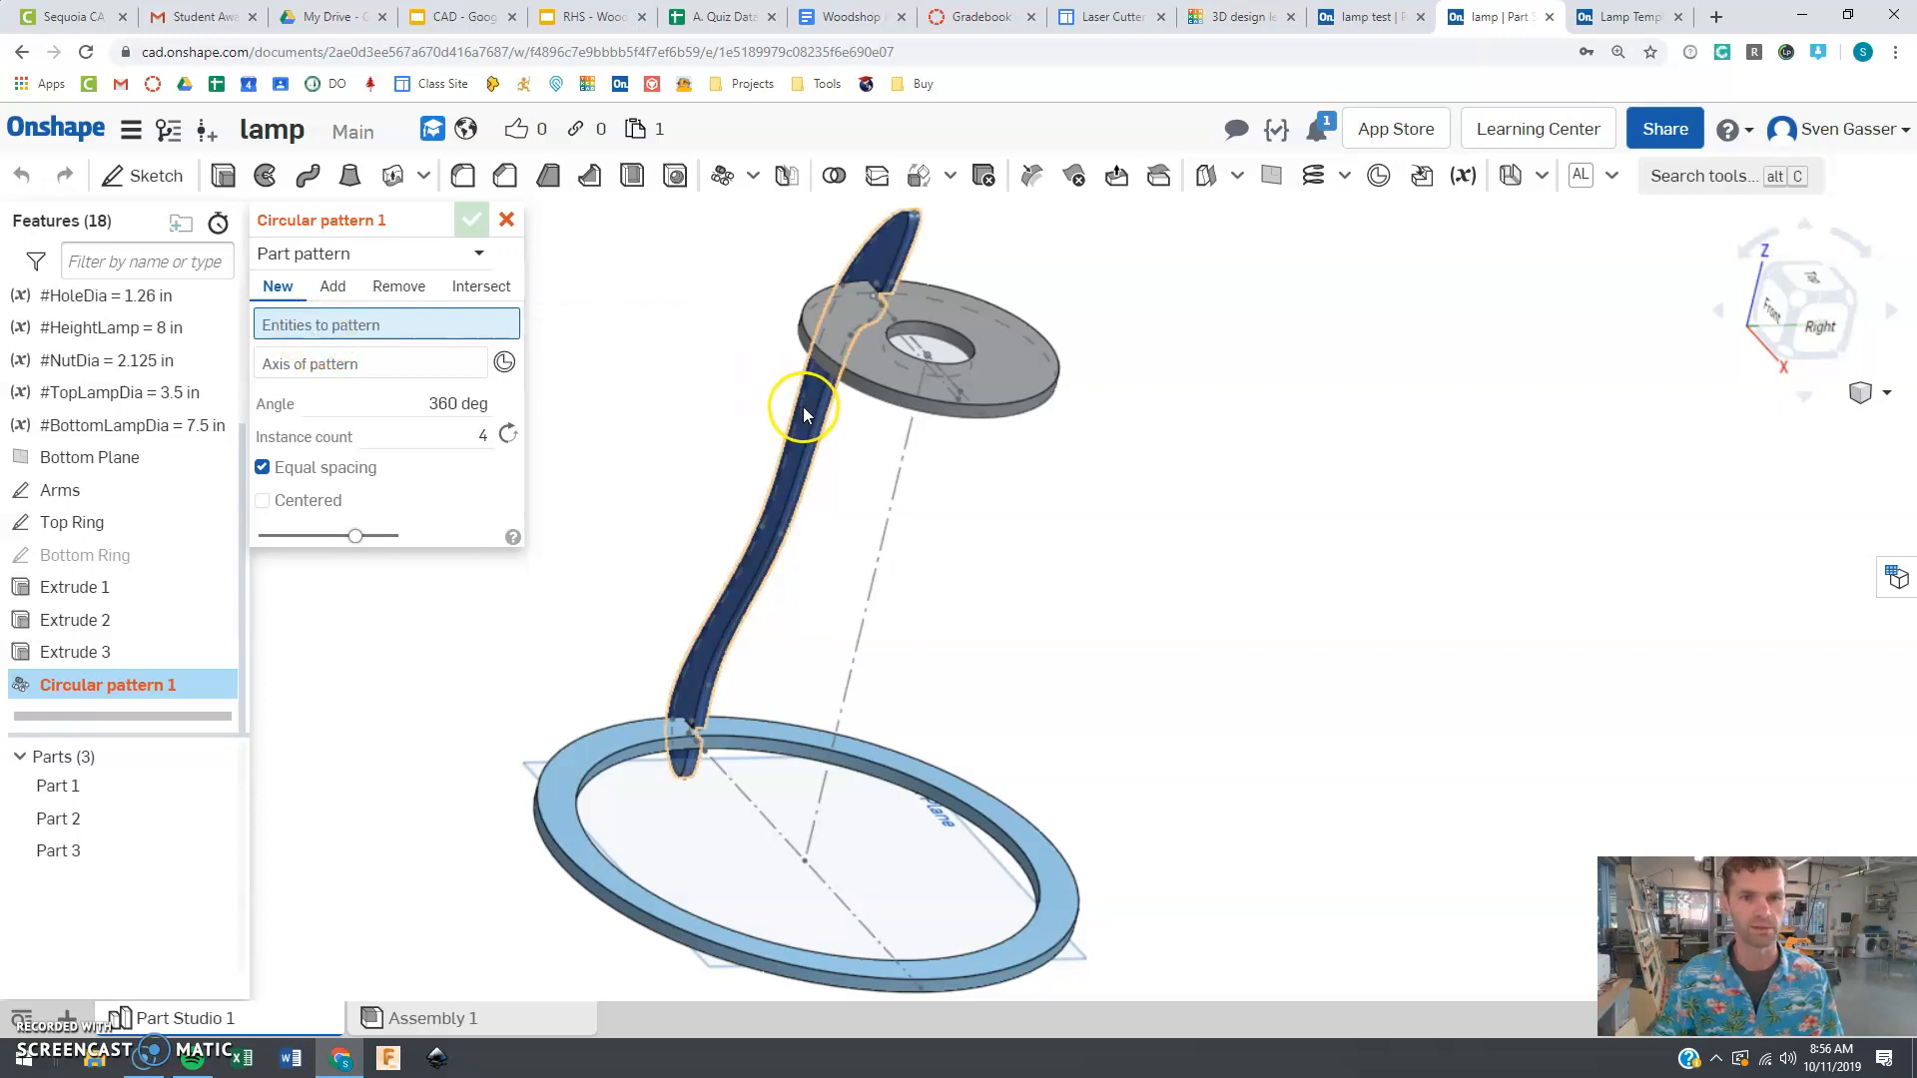
{"action": "left_click", "coordinate": [801, 418]}
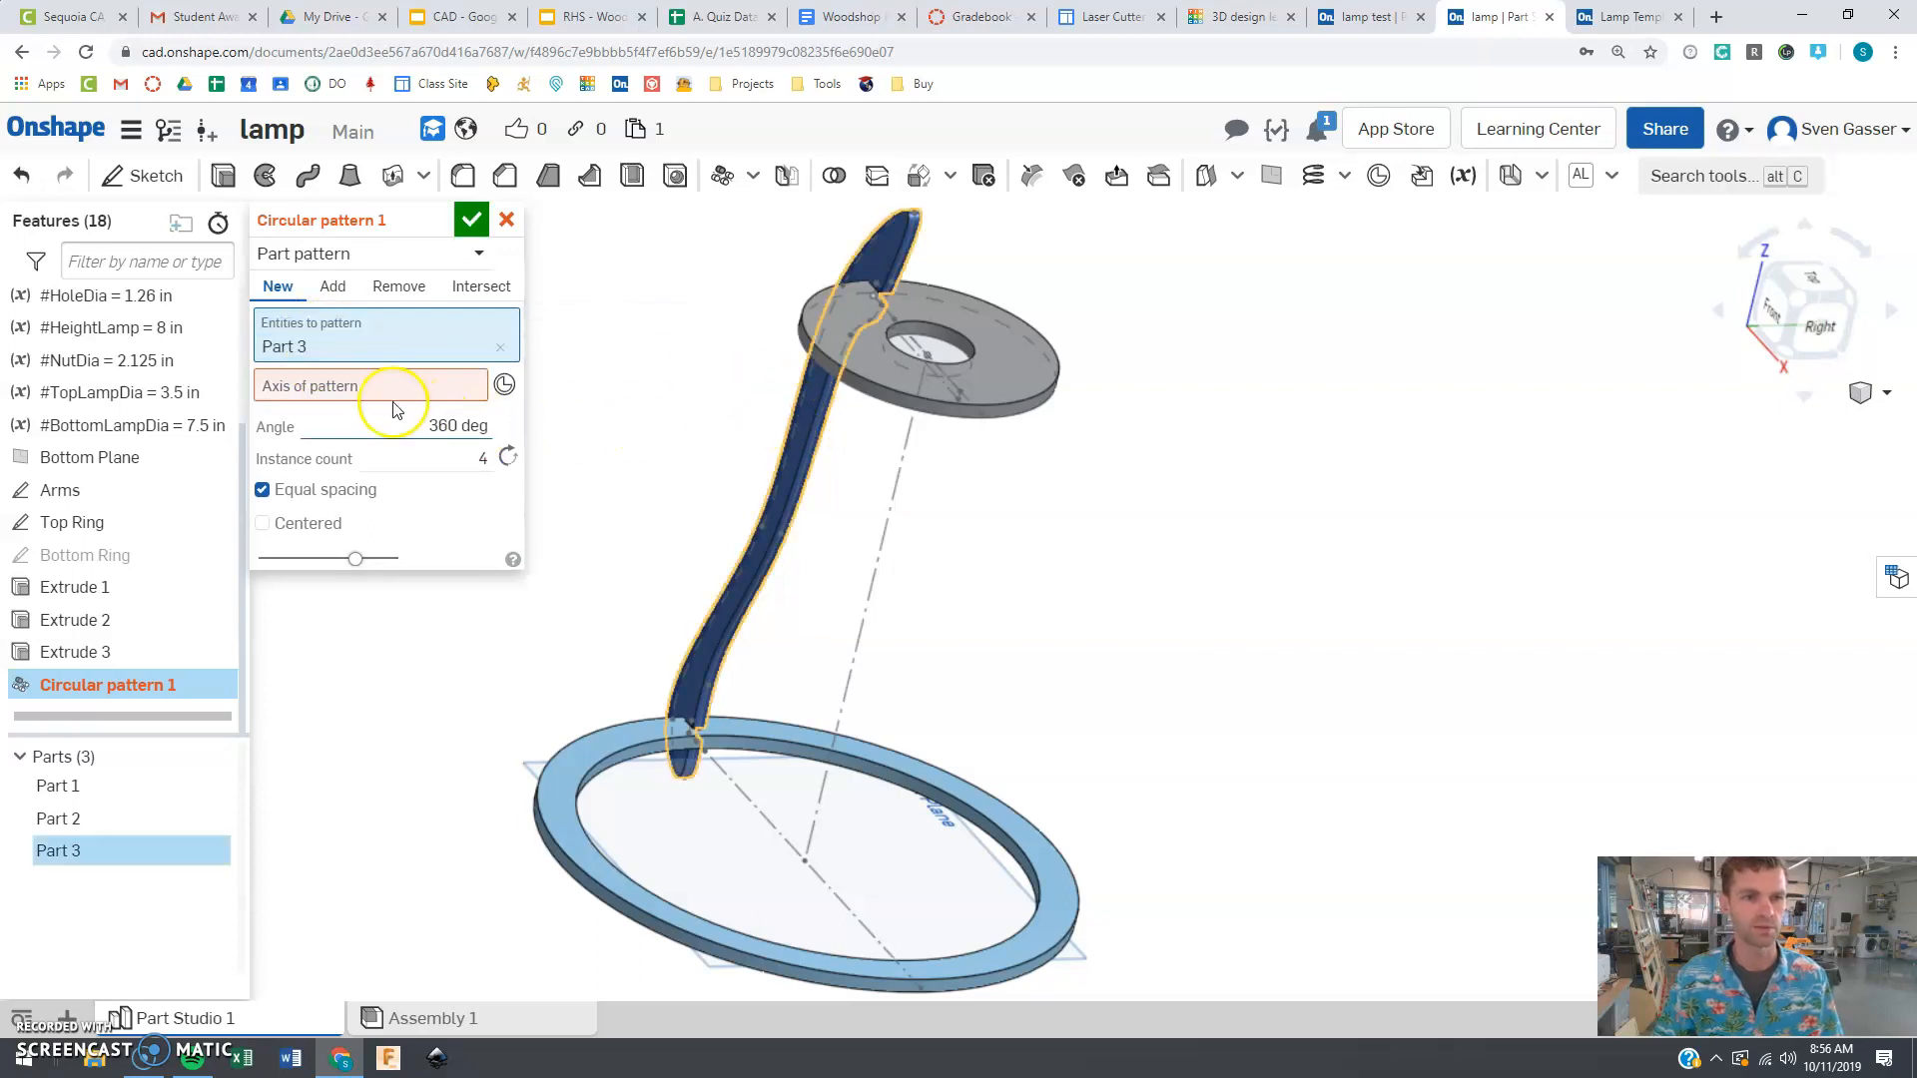
{"action": "mouse_move", "coordinate": [354, 391]}
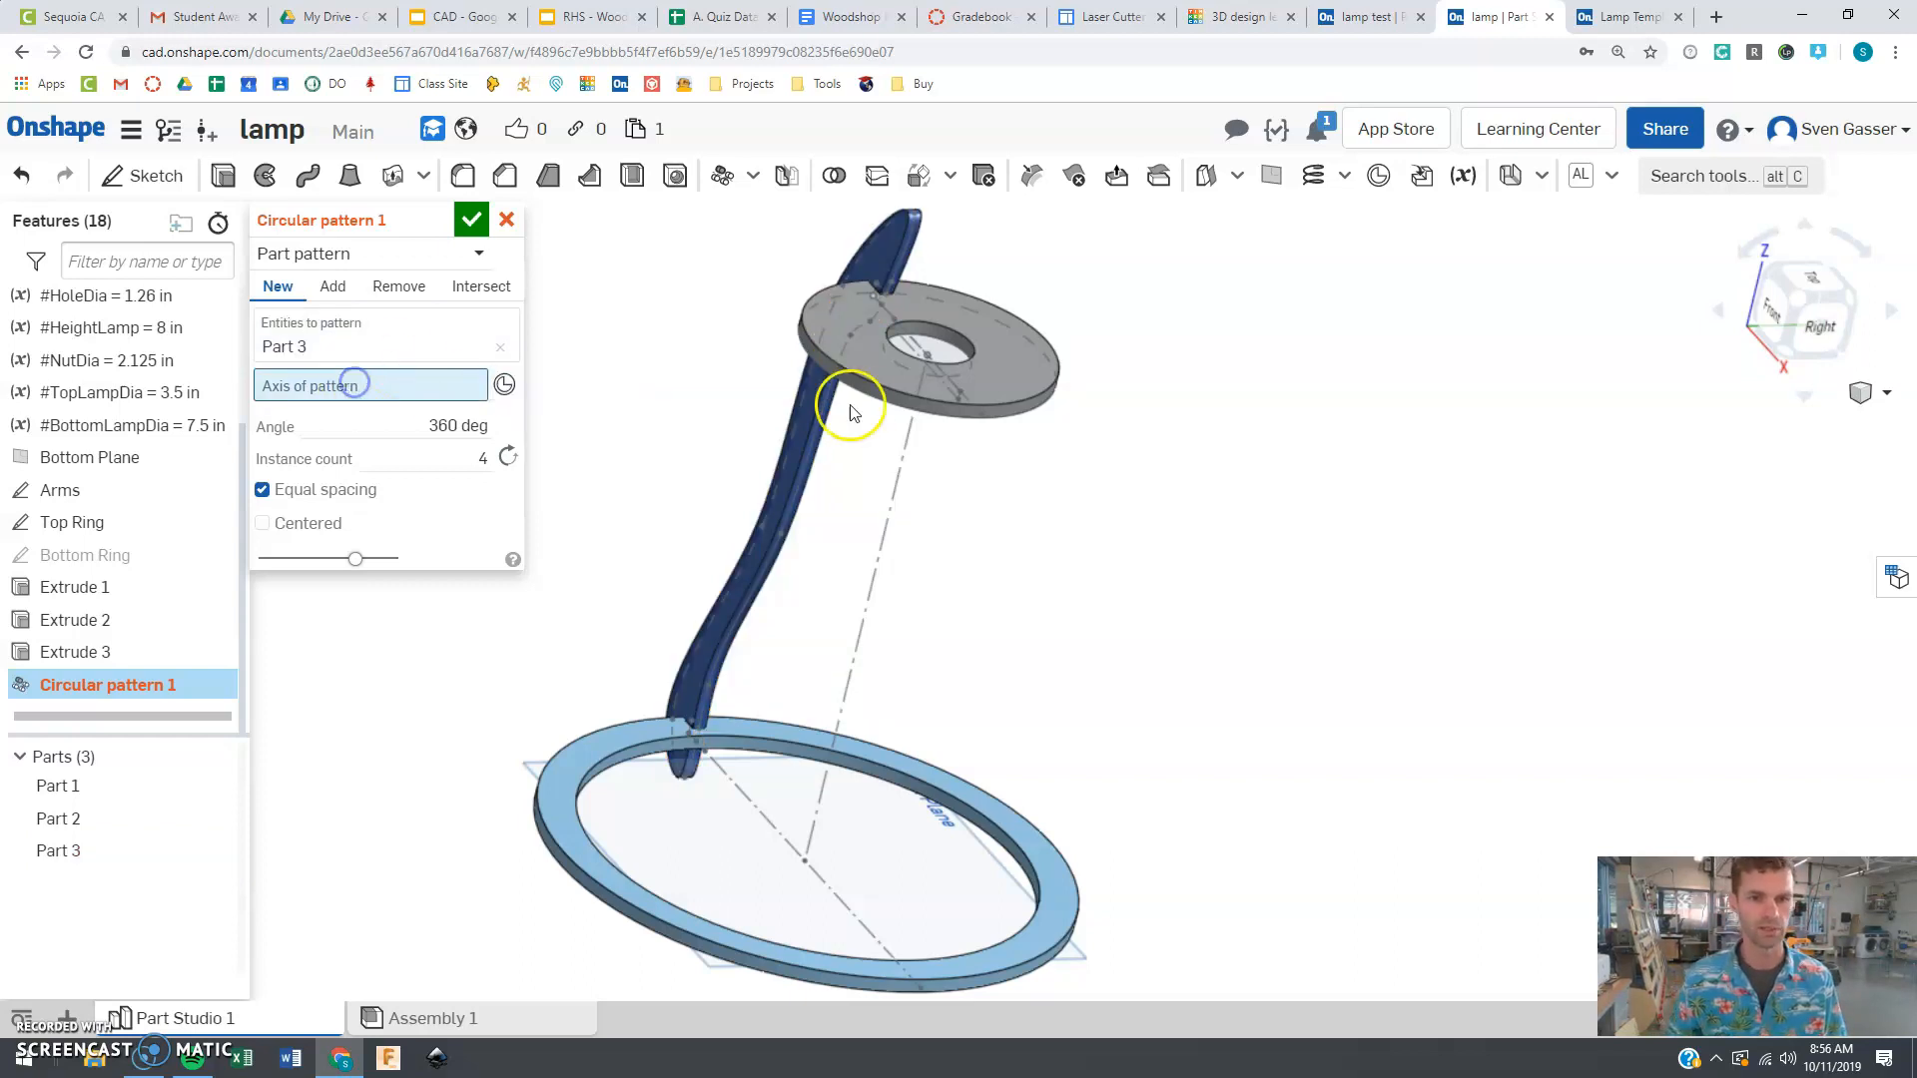
{"action": "left_click", "coordinate": [886, 510]}
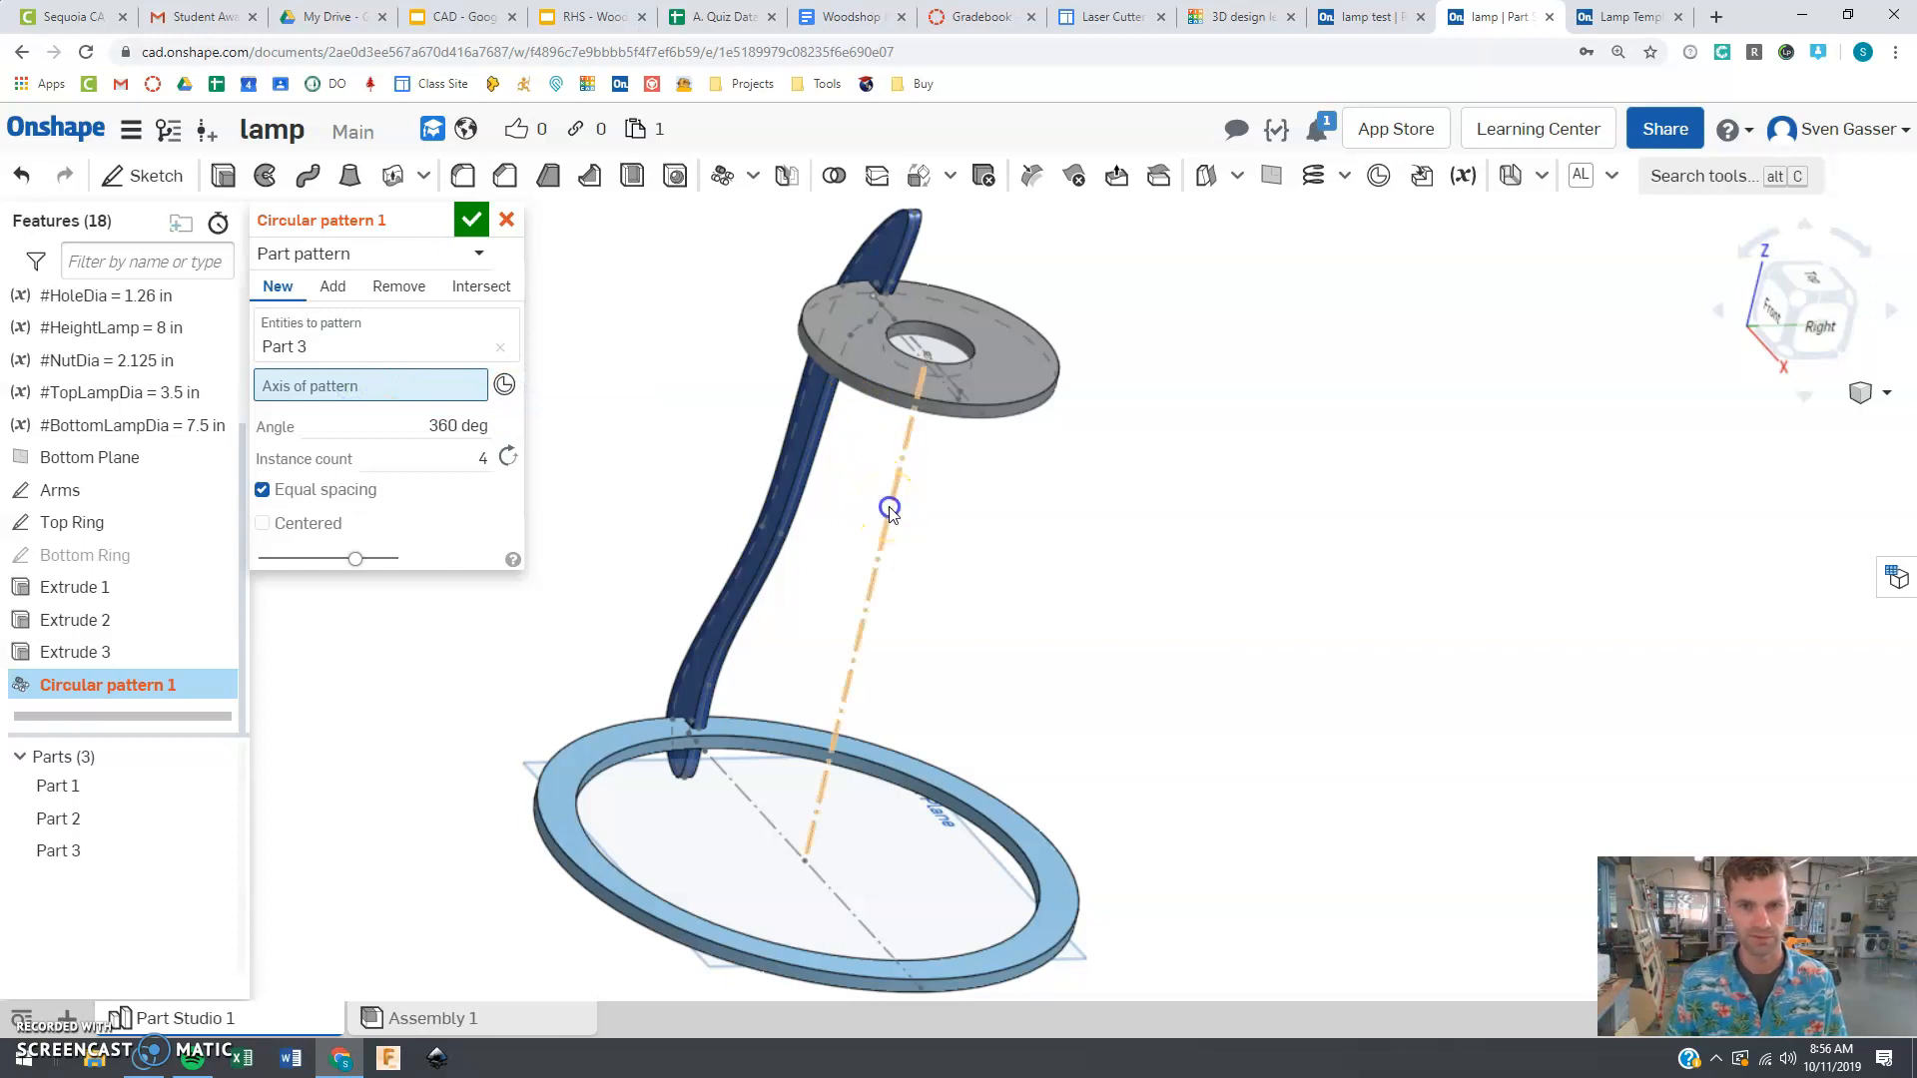
{"action": "left_click", "coordinate": [888, 507]}
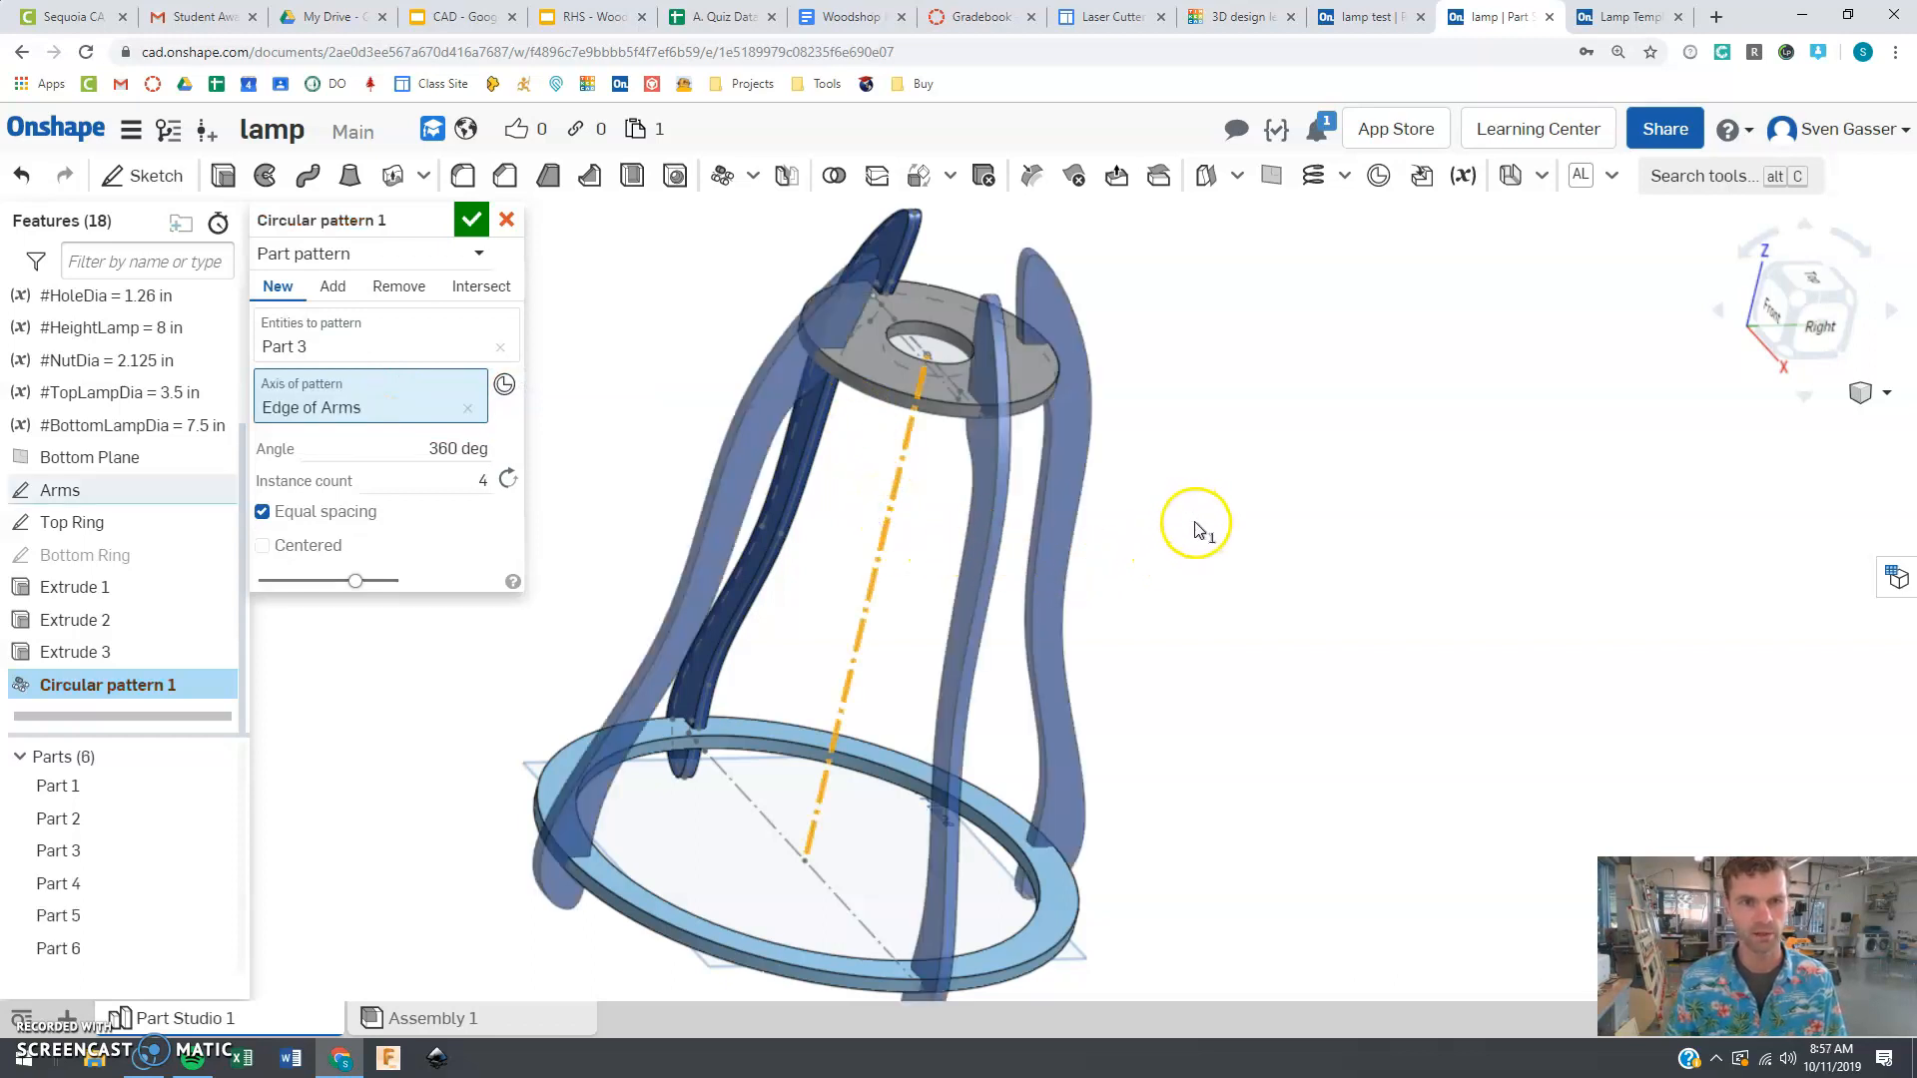
{"action": "left_click_drag", "start_coordinate": [1196, 529], "coordinate": [1172, 670]}
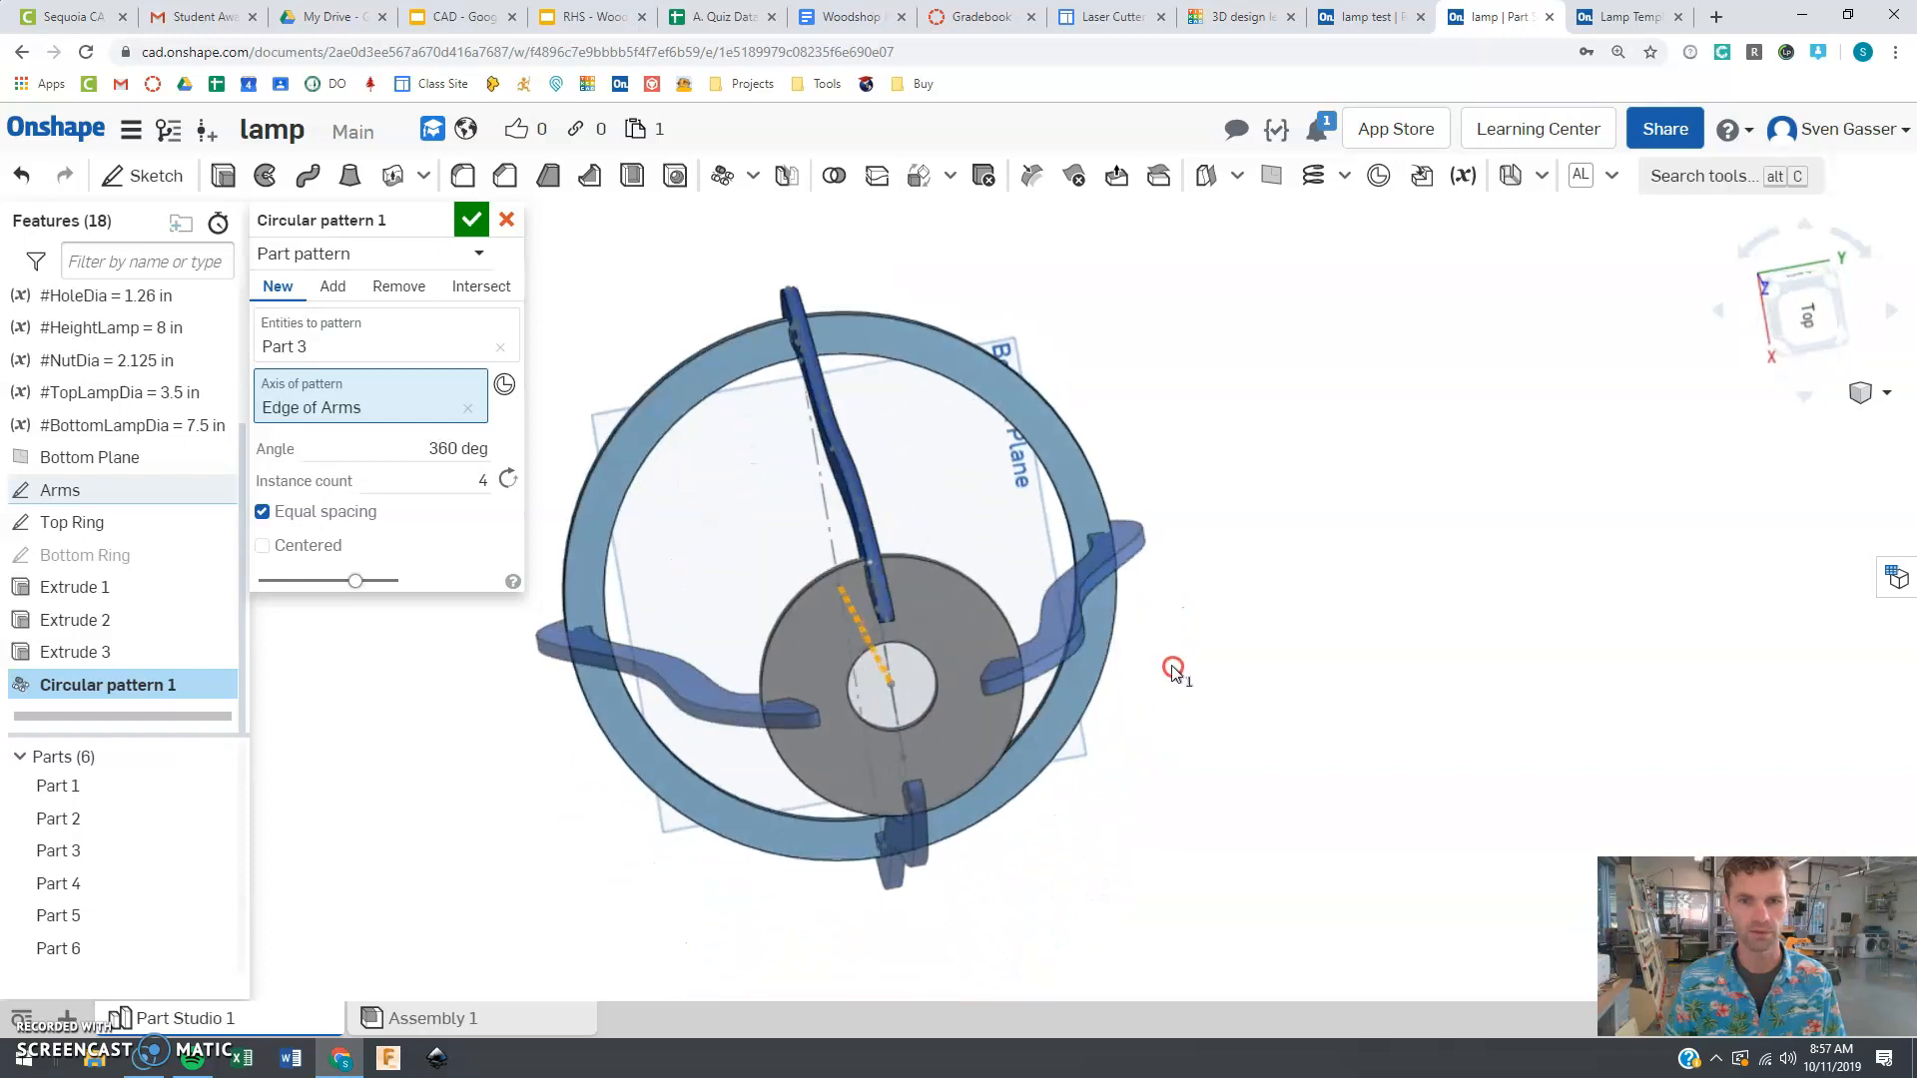
Step: Set the circular pattern instance count to 16 and confirm it
{"action": "left_click_drag", "start_coordinate": [1171, 669], "coordinate": [1131, 527]}
{"action": "type", "text": "5"}
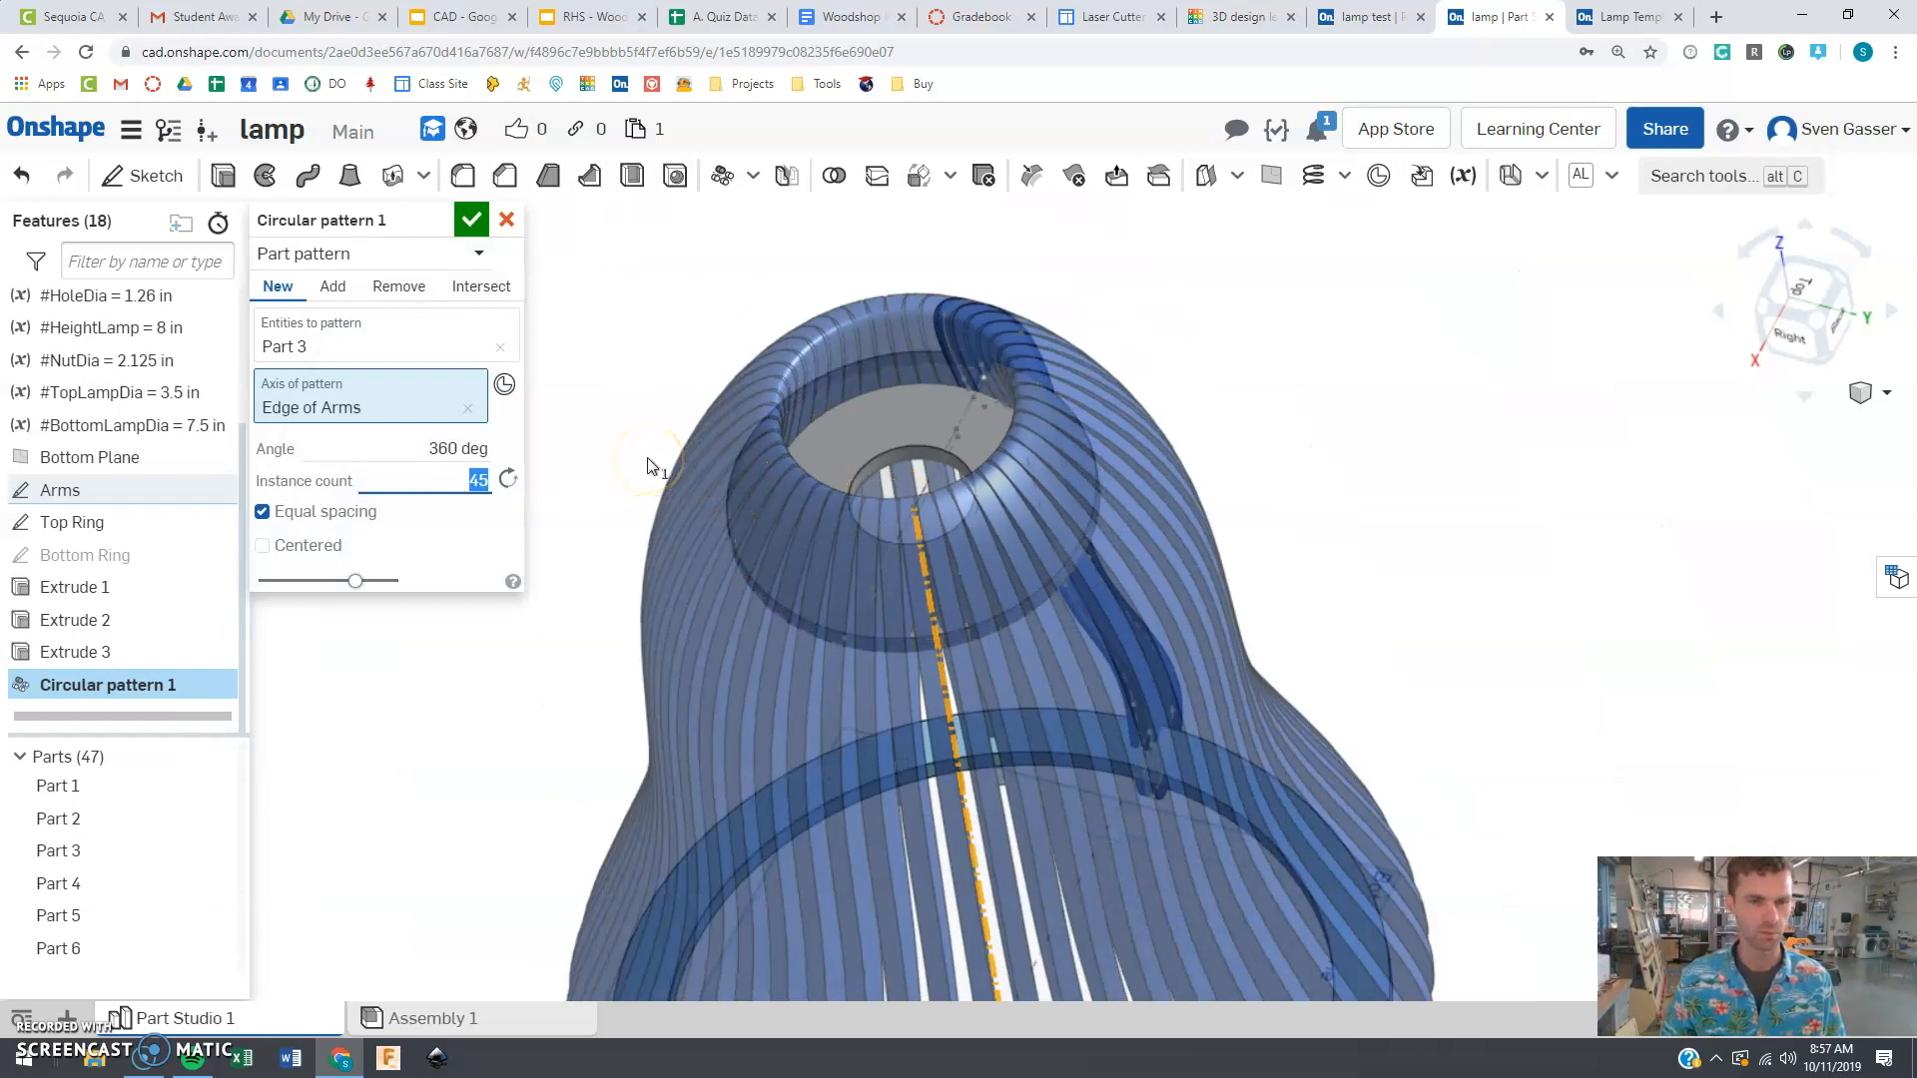
{"action": "type", "text": "16"}
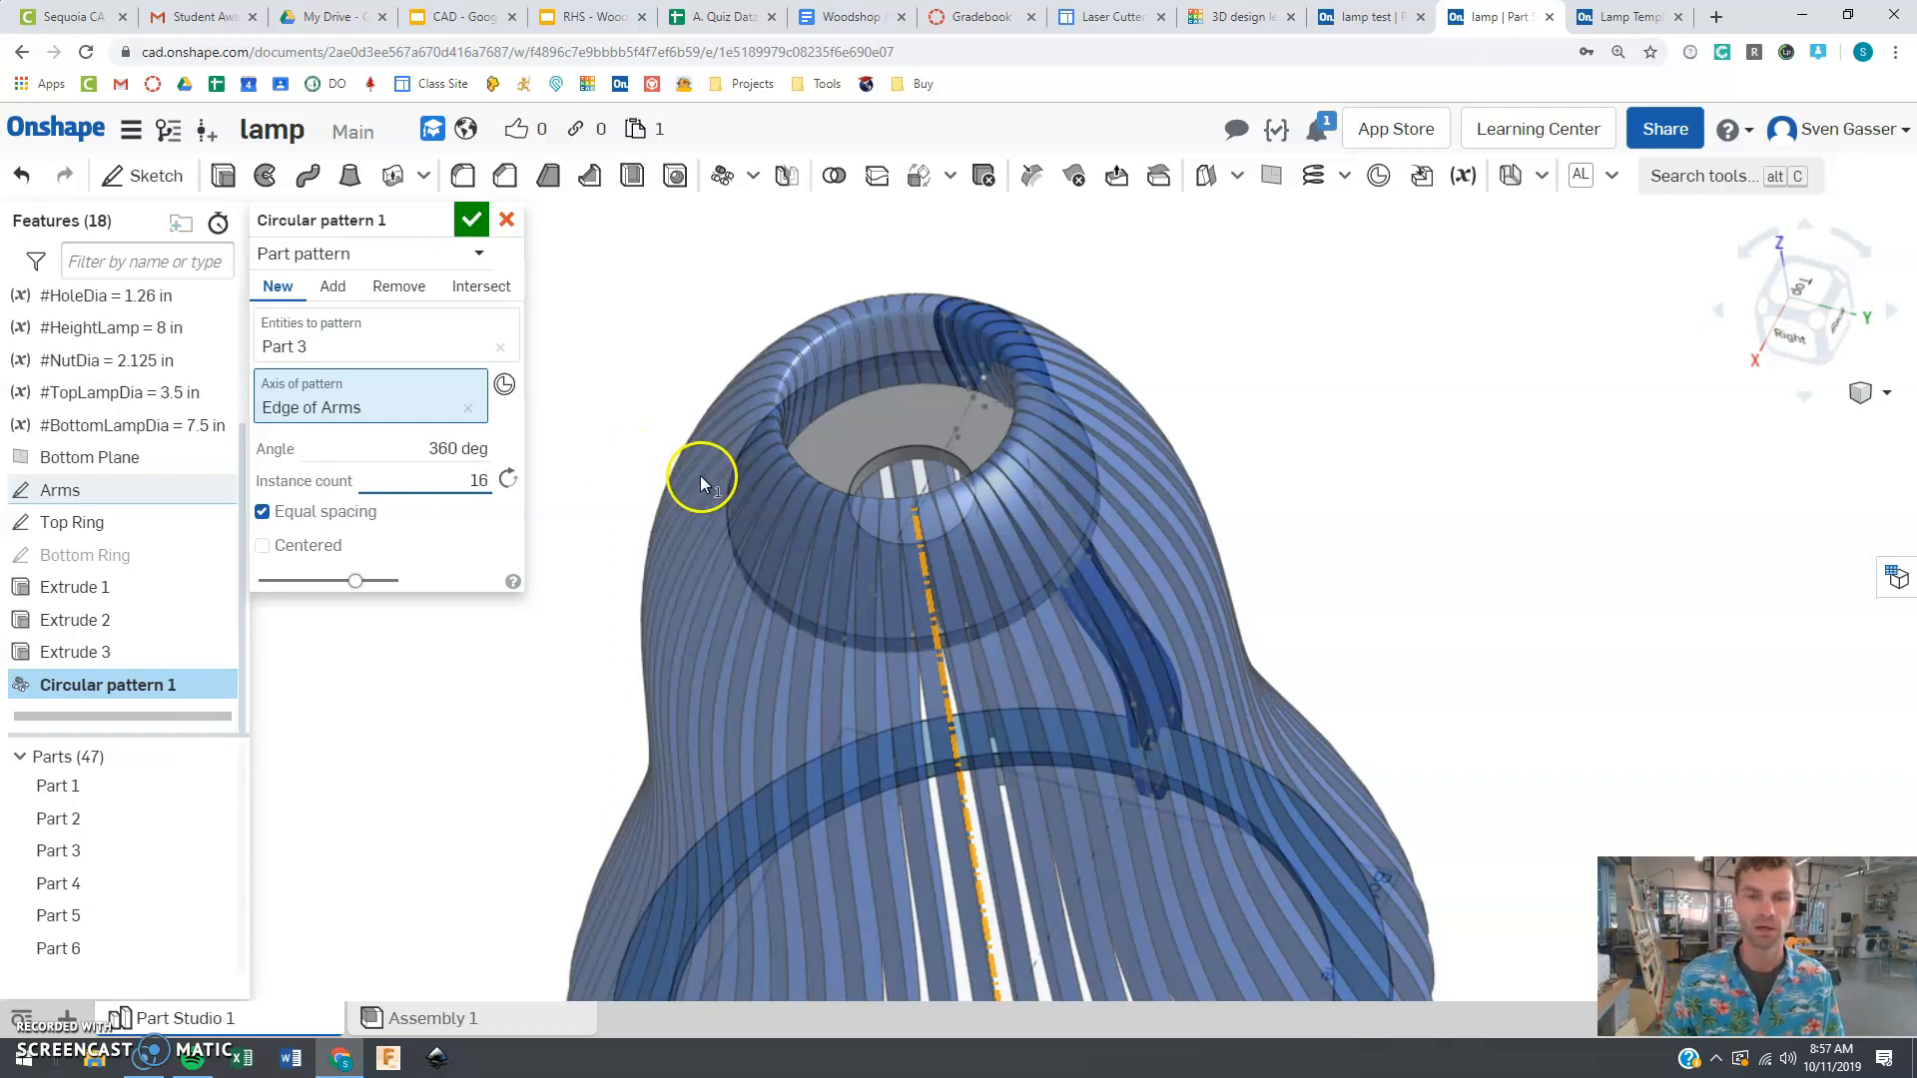
{"action": "mouse_move", "coordinate": [559, 476]}
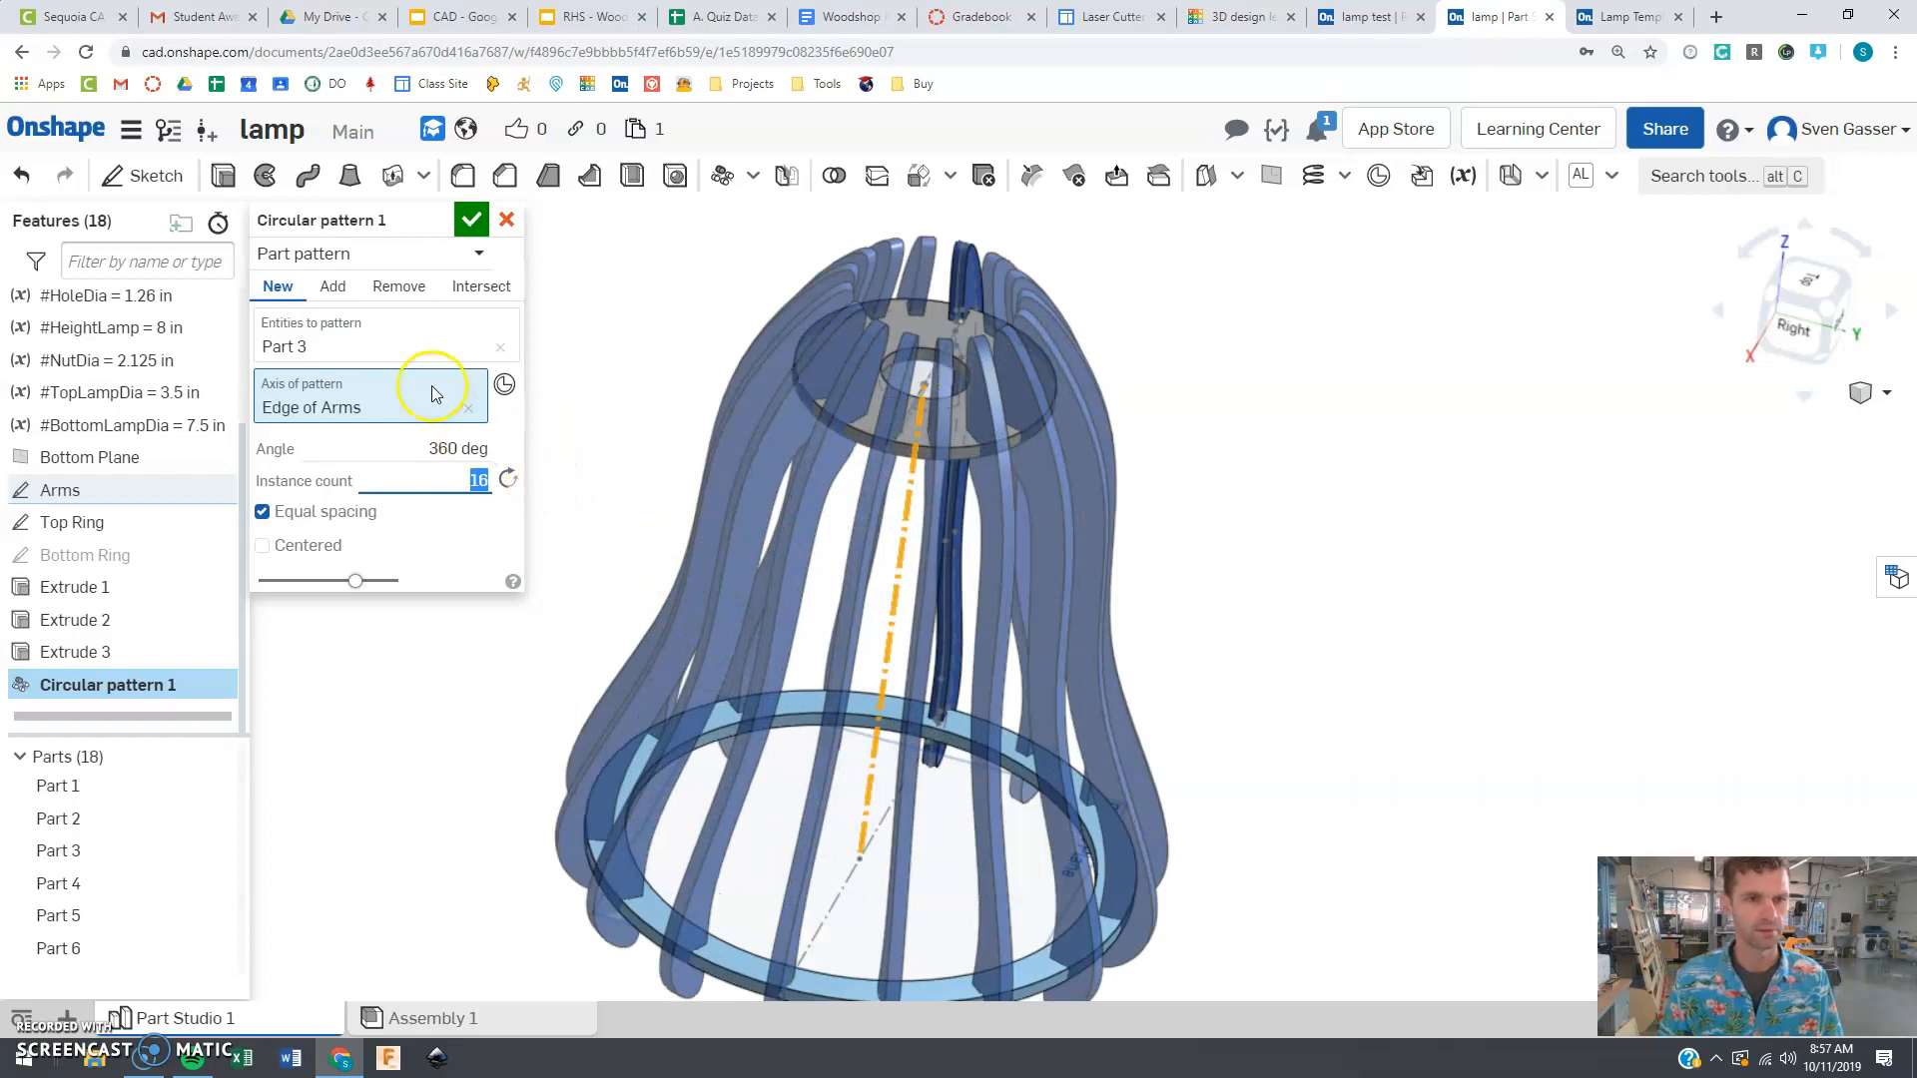
{"action": "left_click", "coordinate": [471, 219]}
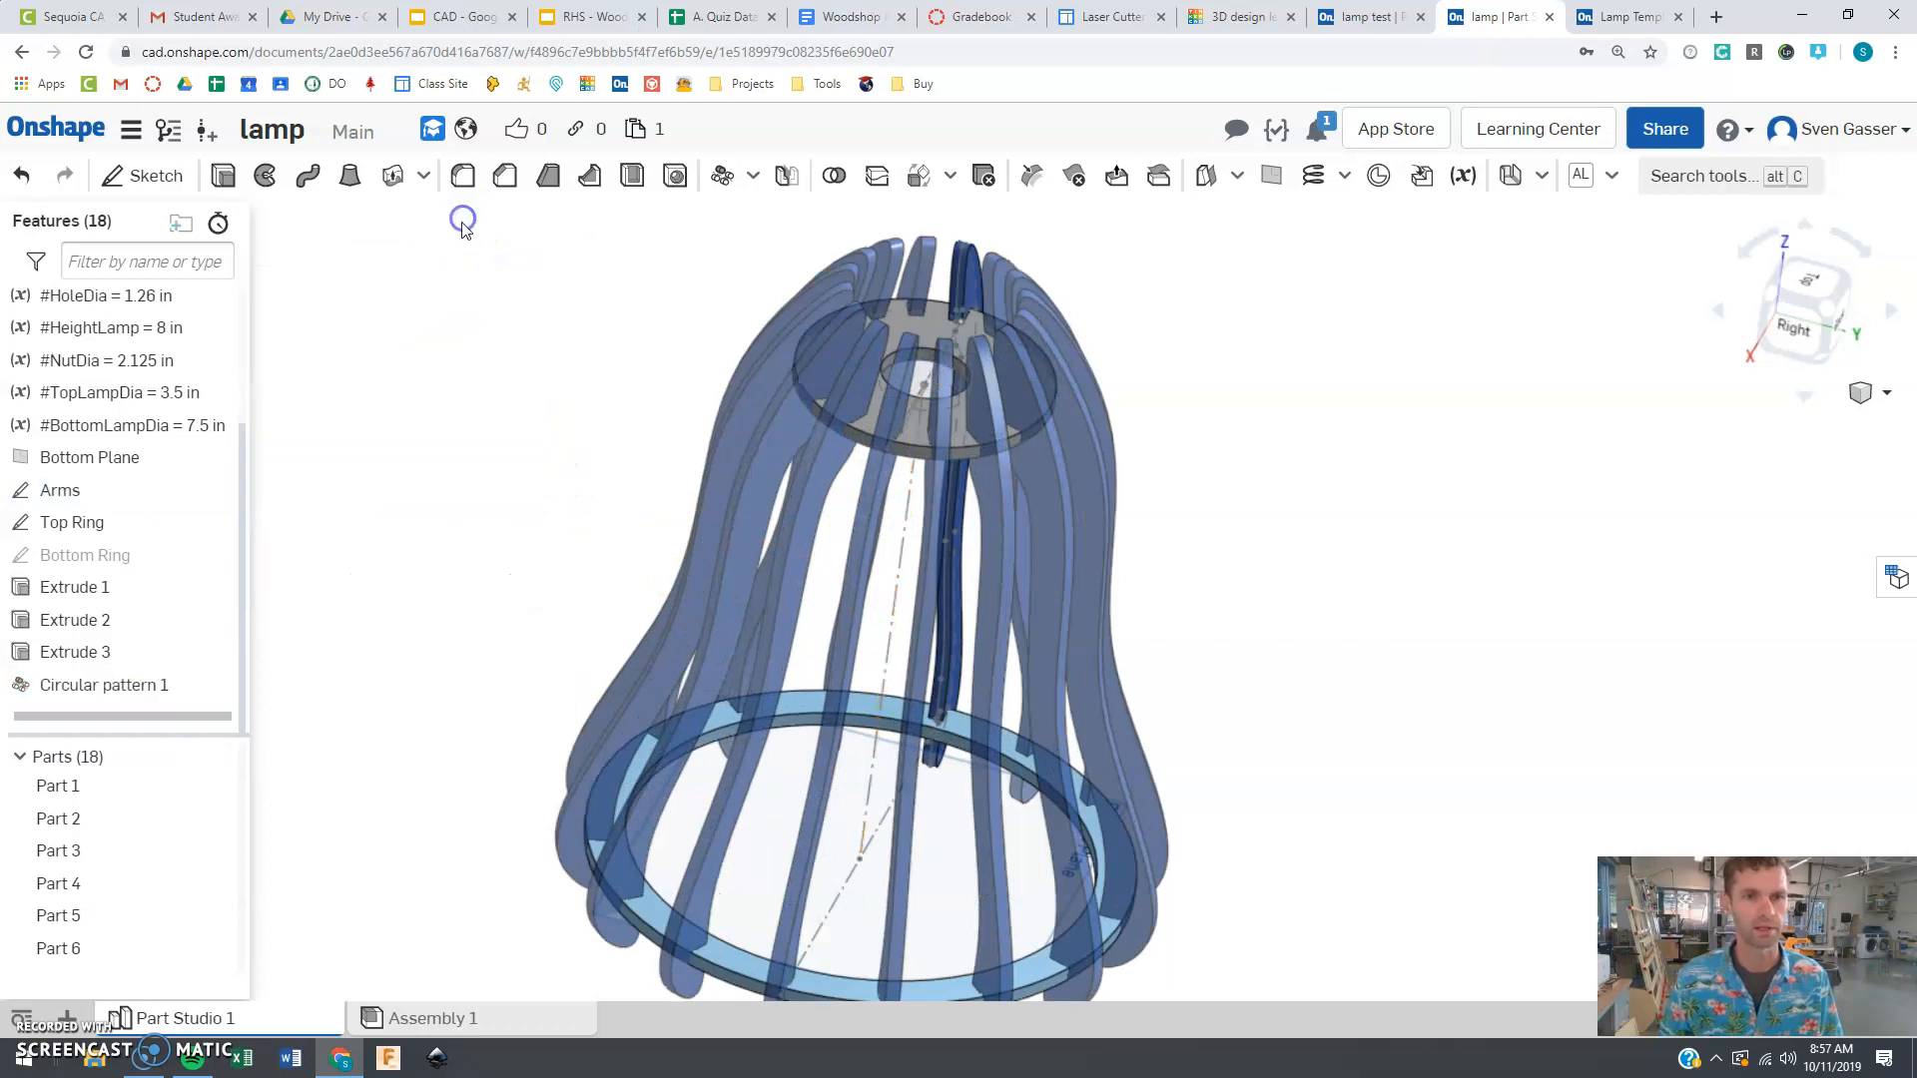
{"action": "left_click_drag", "start_coordinate": [462, 220], "coordinate": [632, 441]}
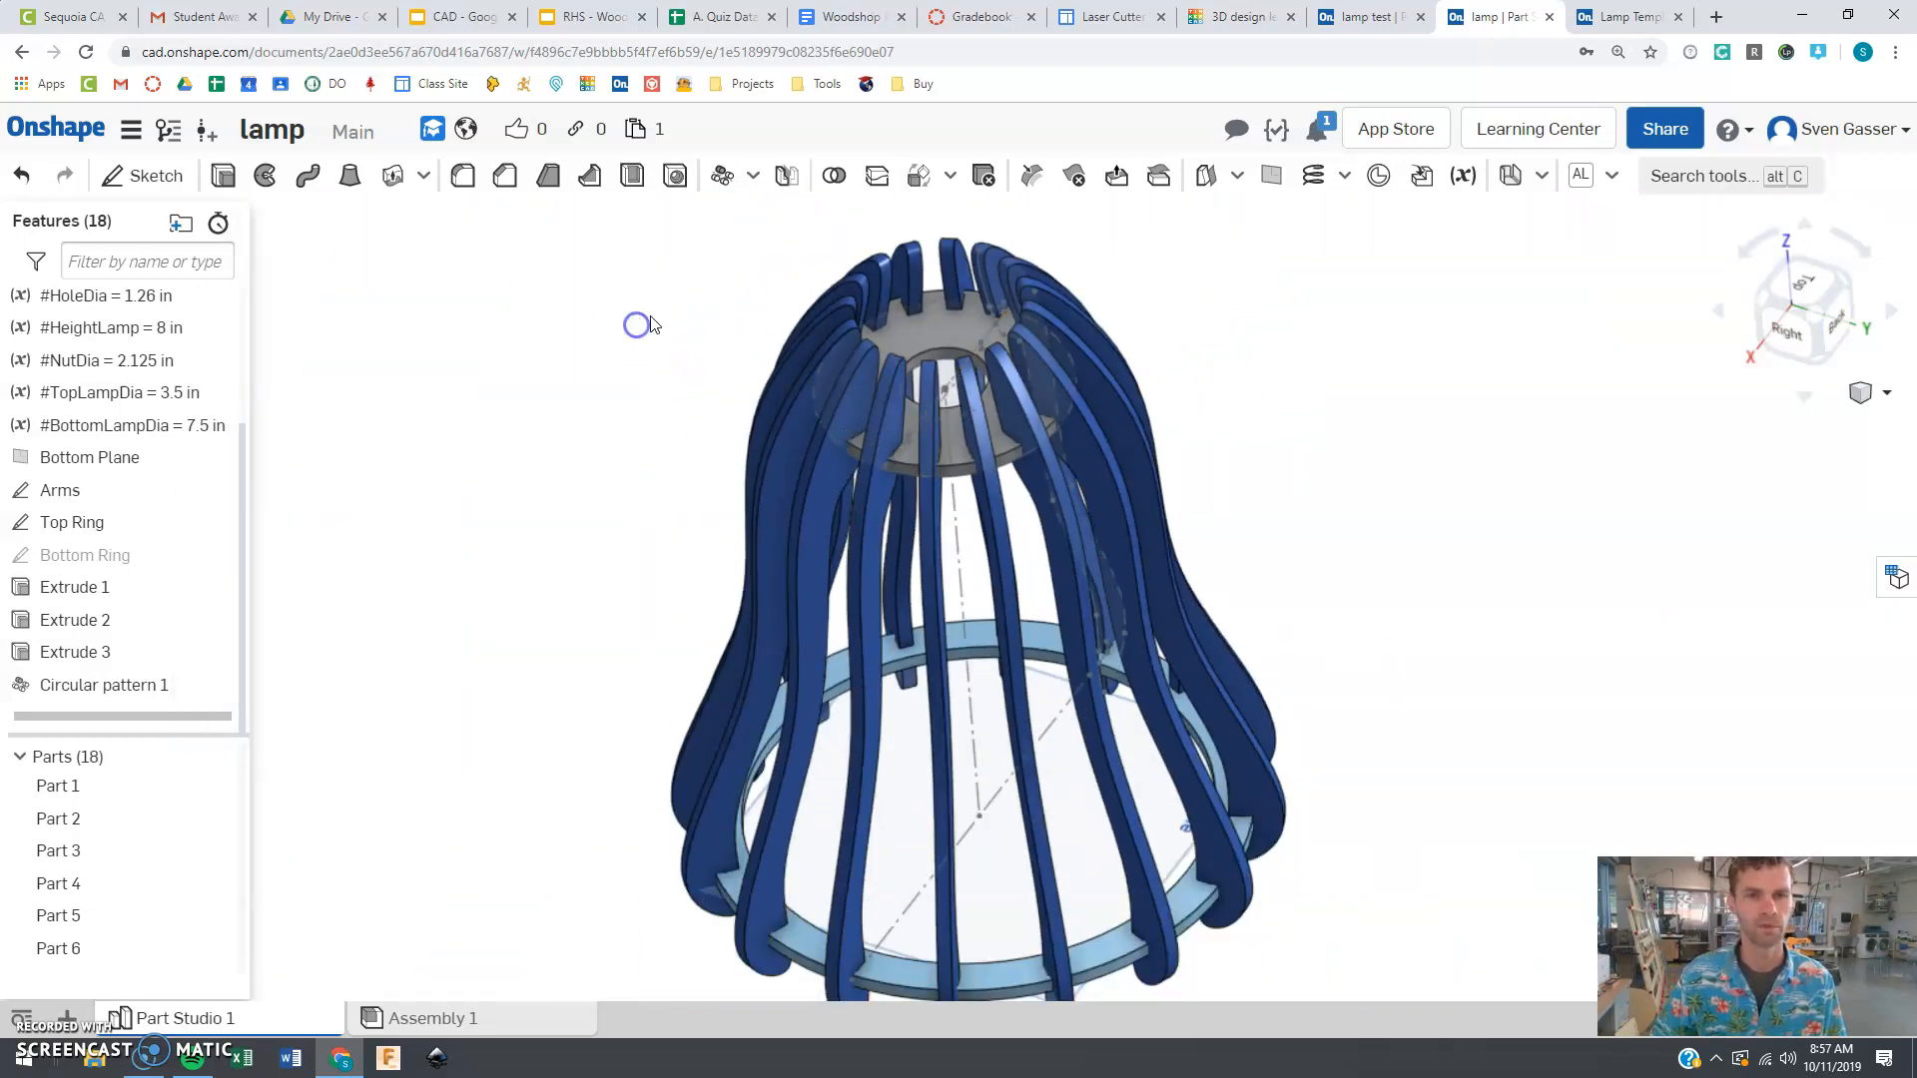
{"action": "mouse_move", "coordinate": [833, 176]}
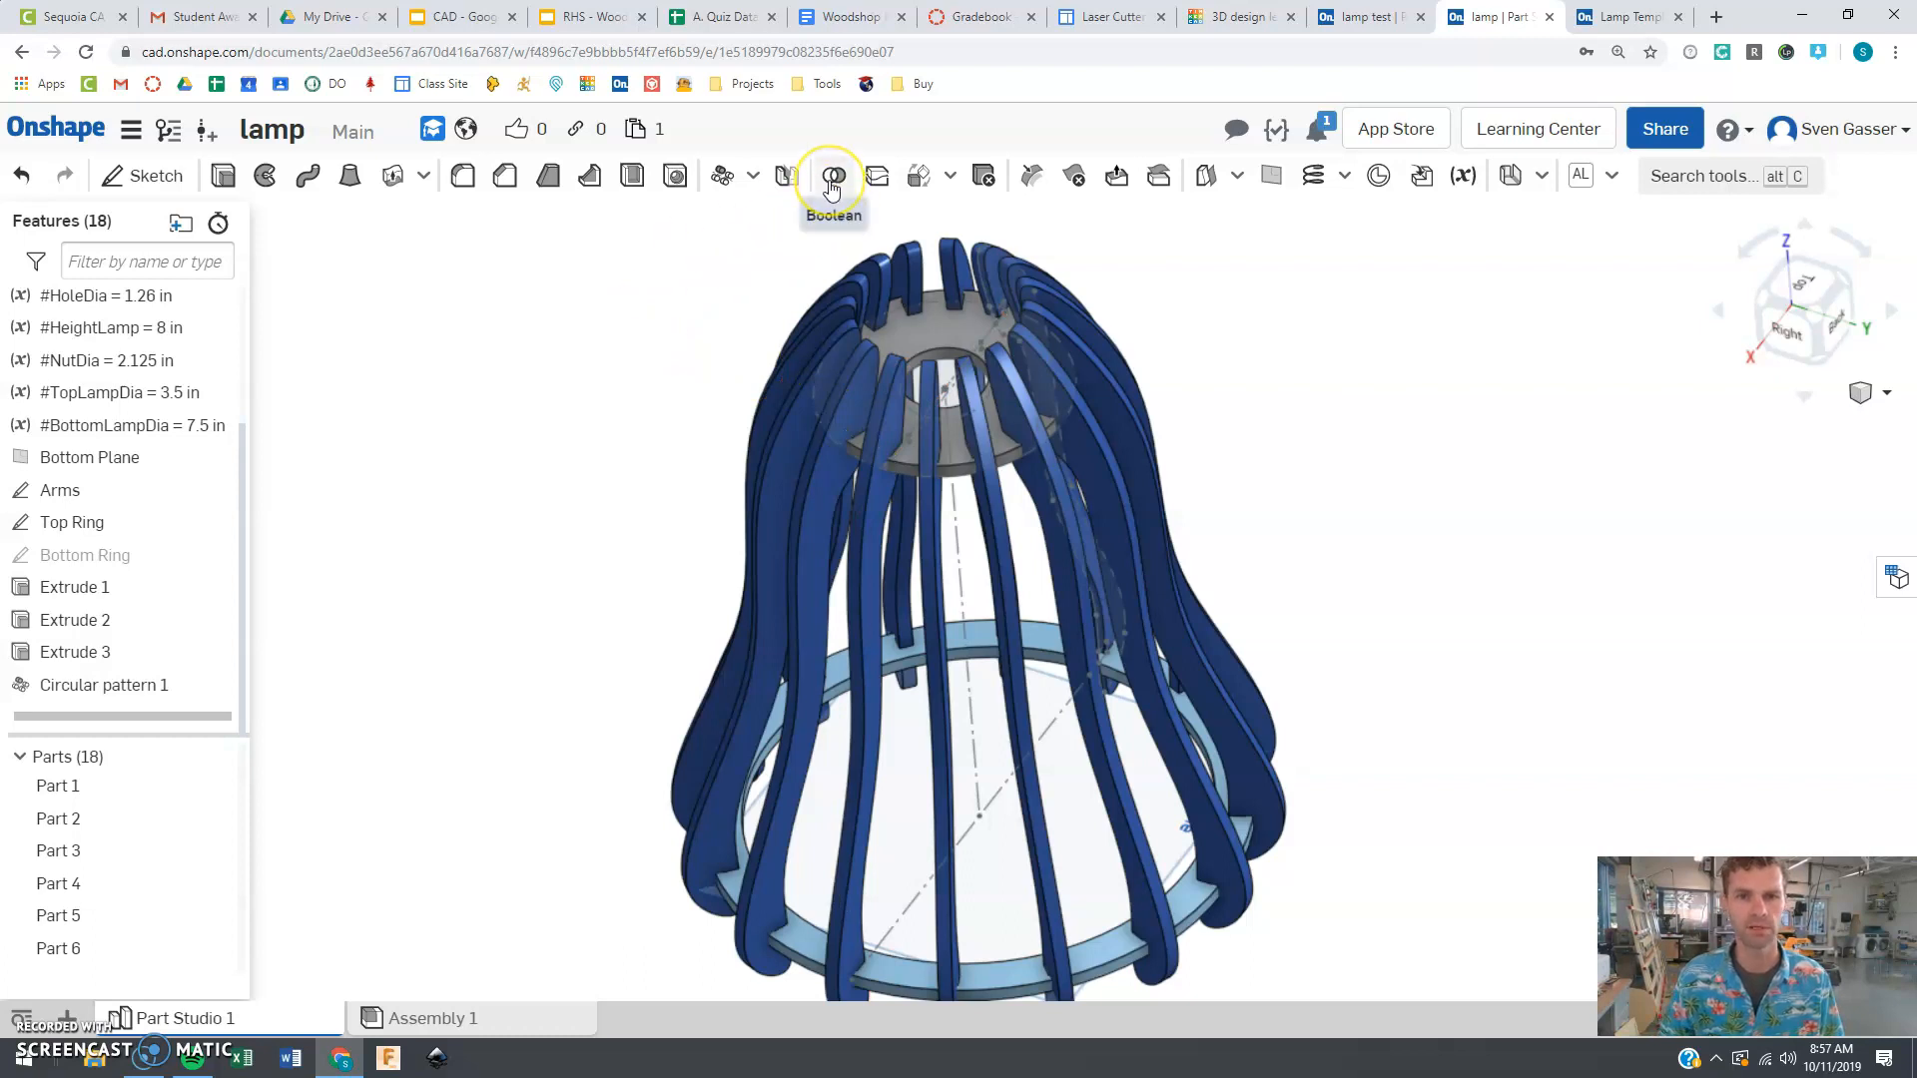
{"action": "mouse_move", "coordinate": [832, 177]}
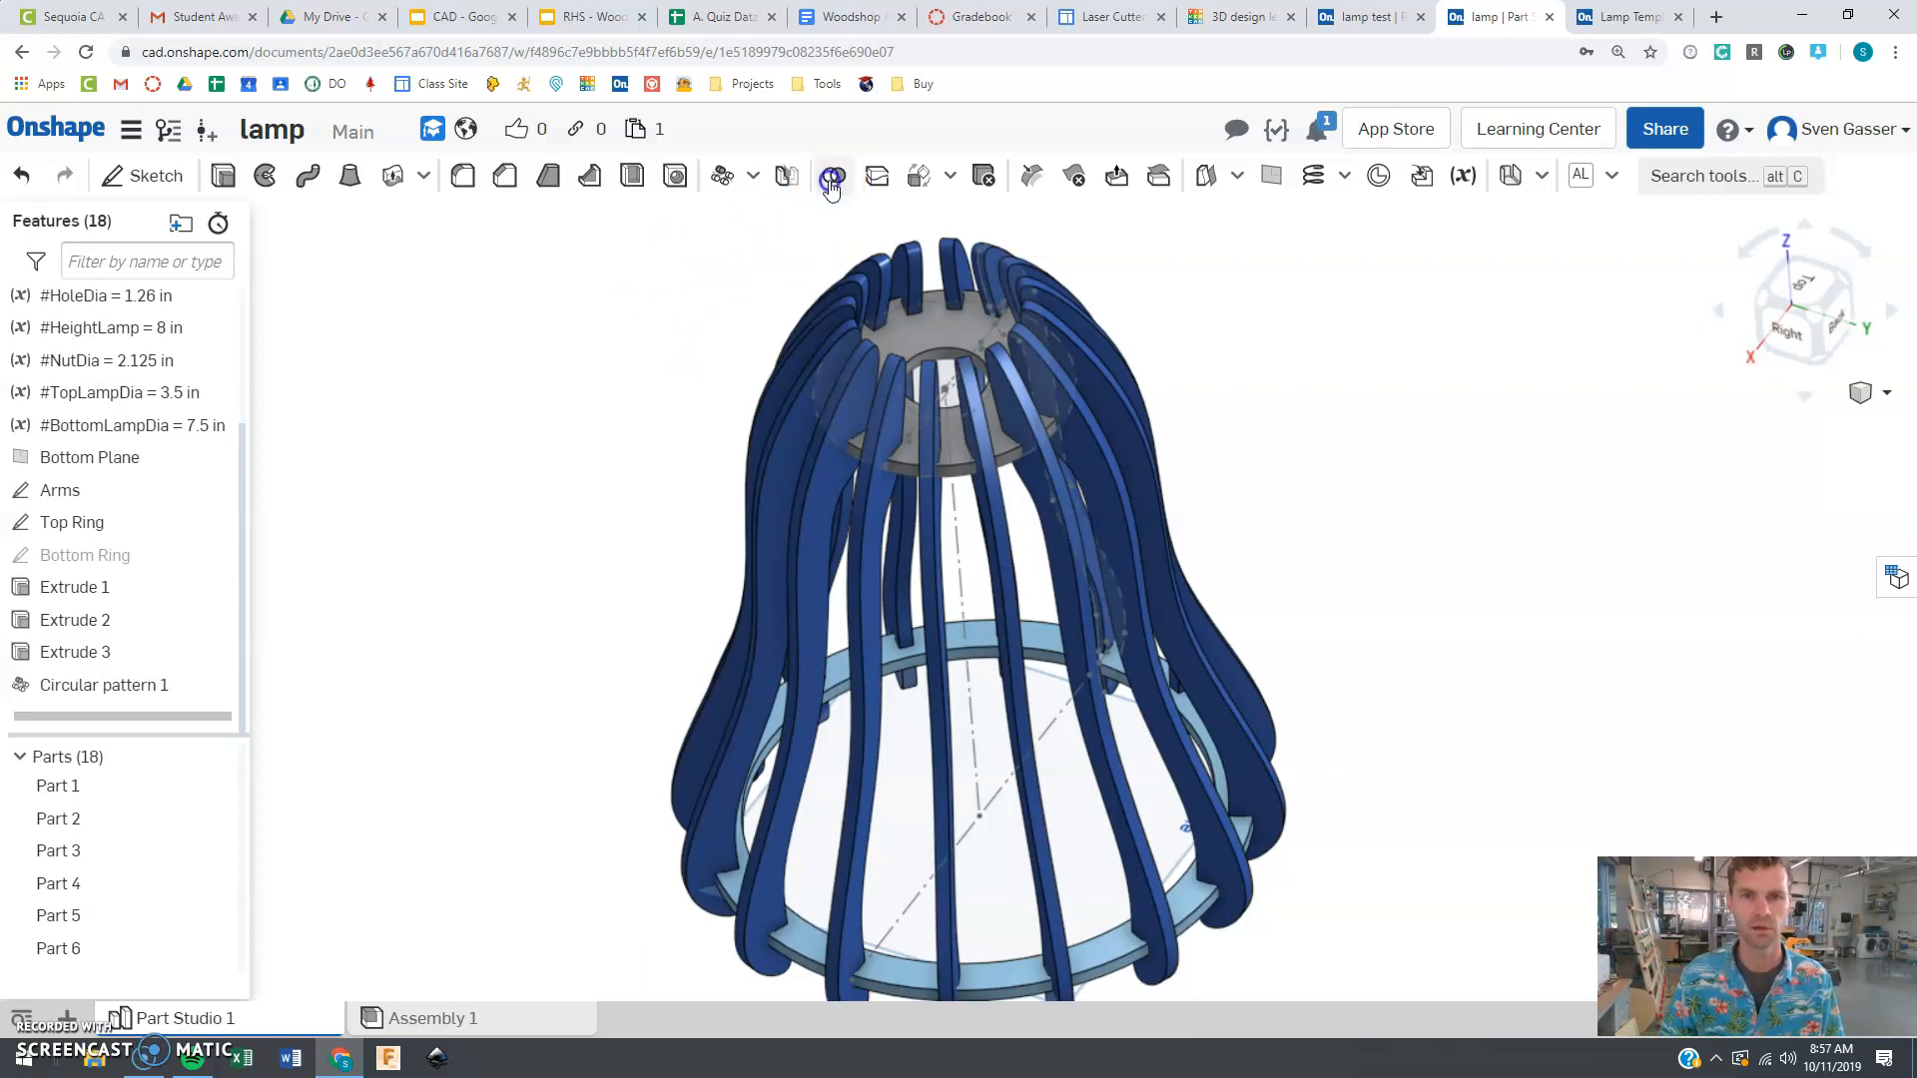
Step: Start a Subtract Boolean with the arms as tools and the rings as targets
{"action": "left_click", "coordinate": [833, 174]}
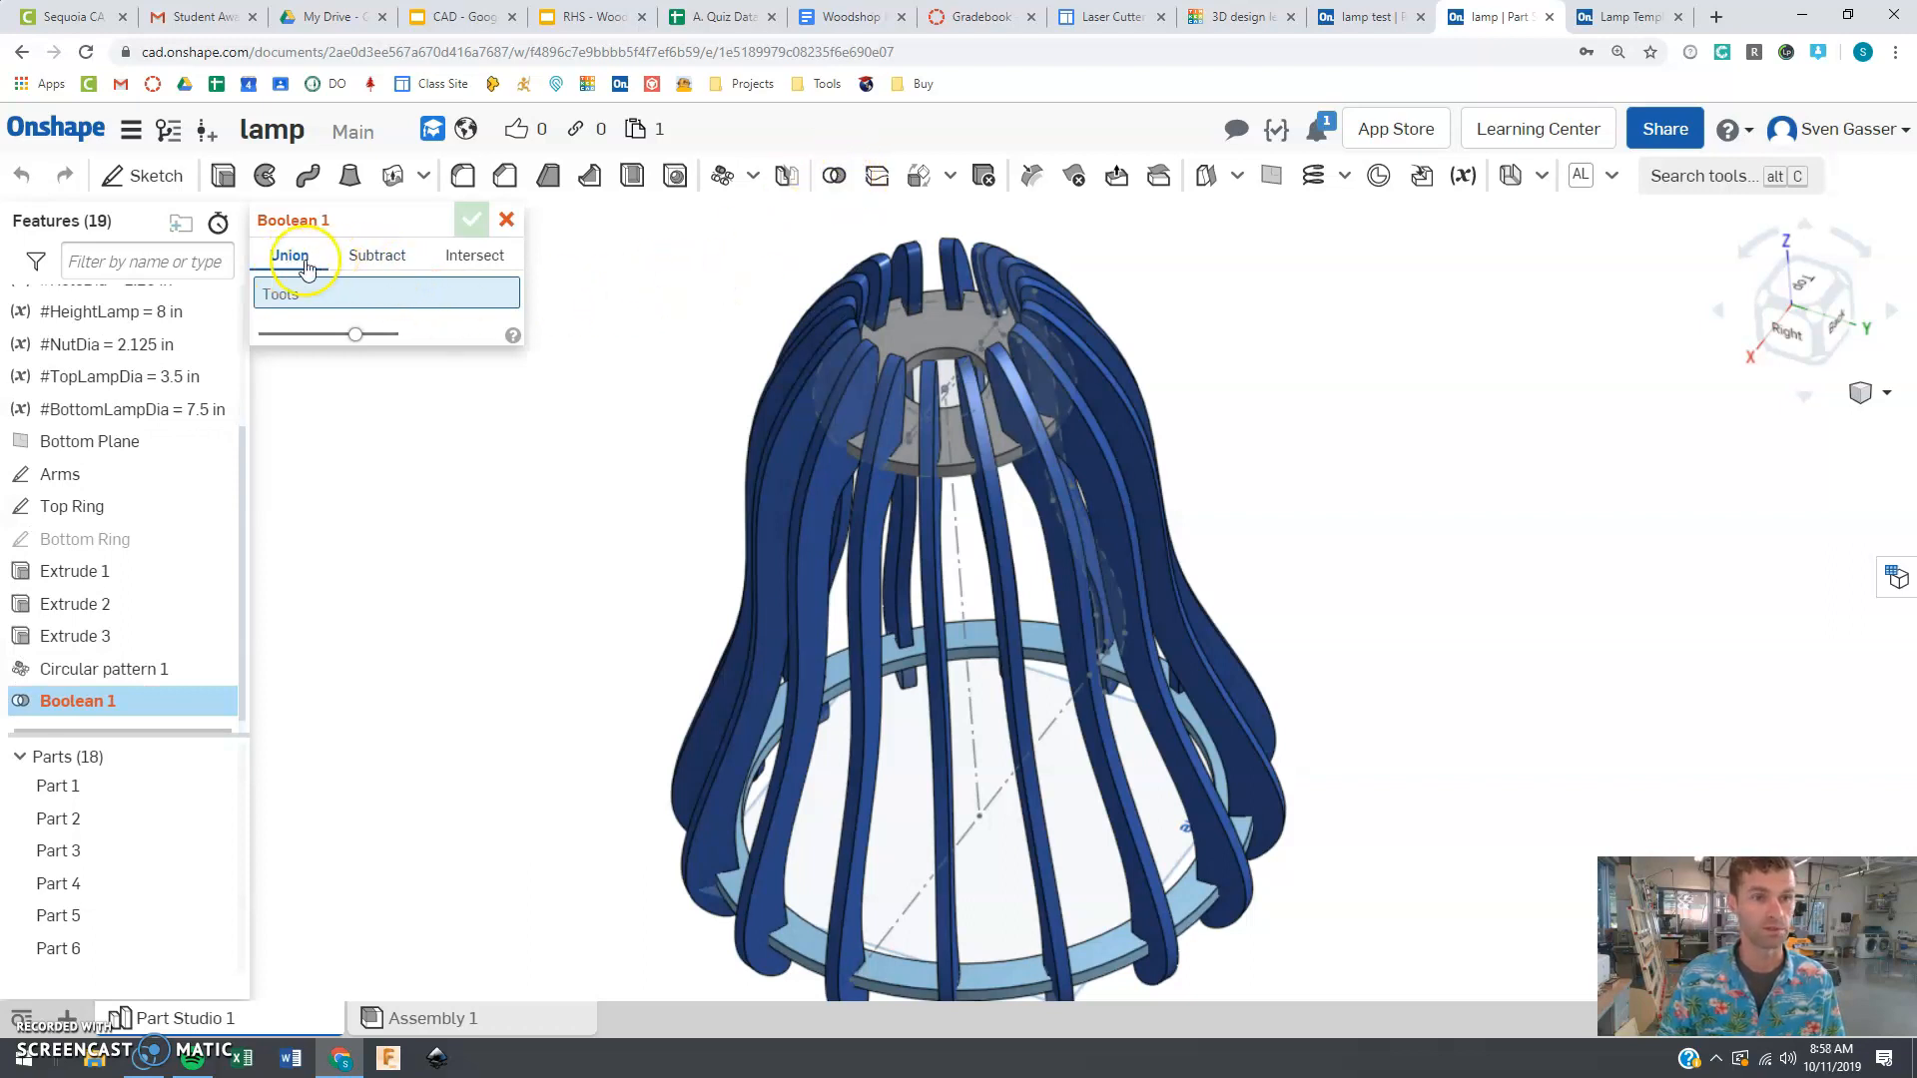
{"action": "left_click", "coordinate": [376, 256]}
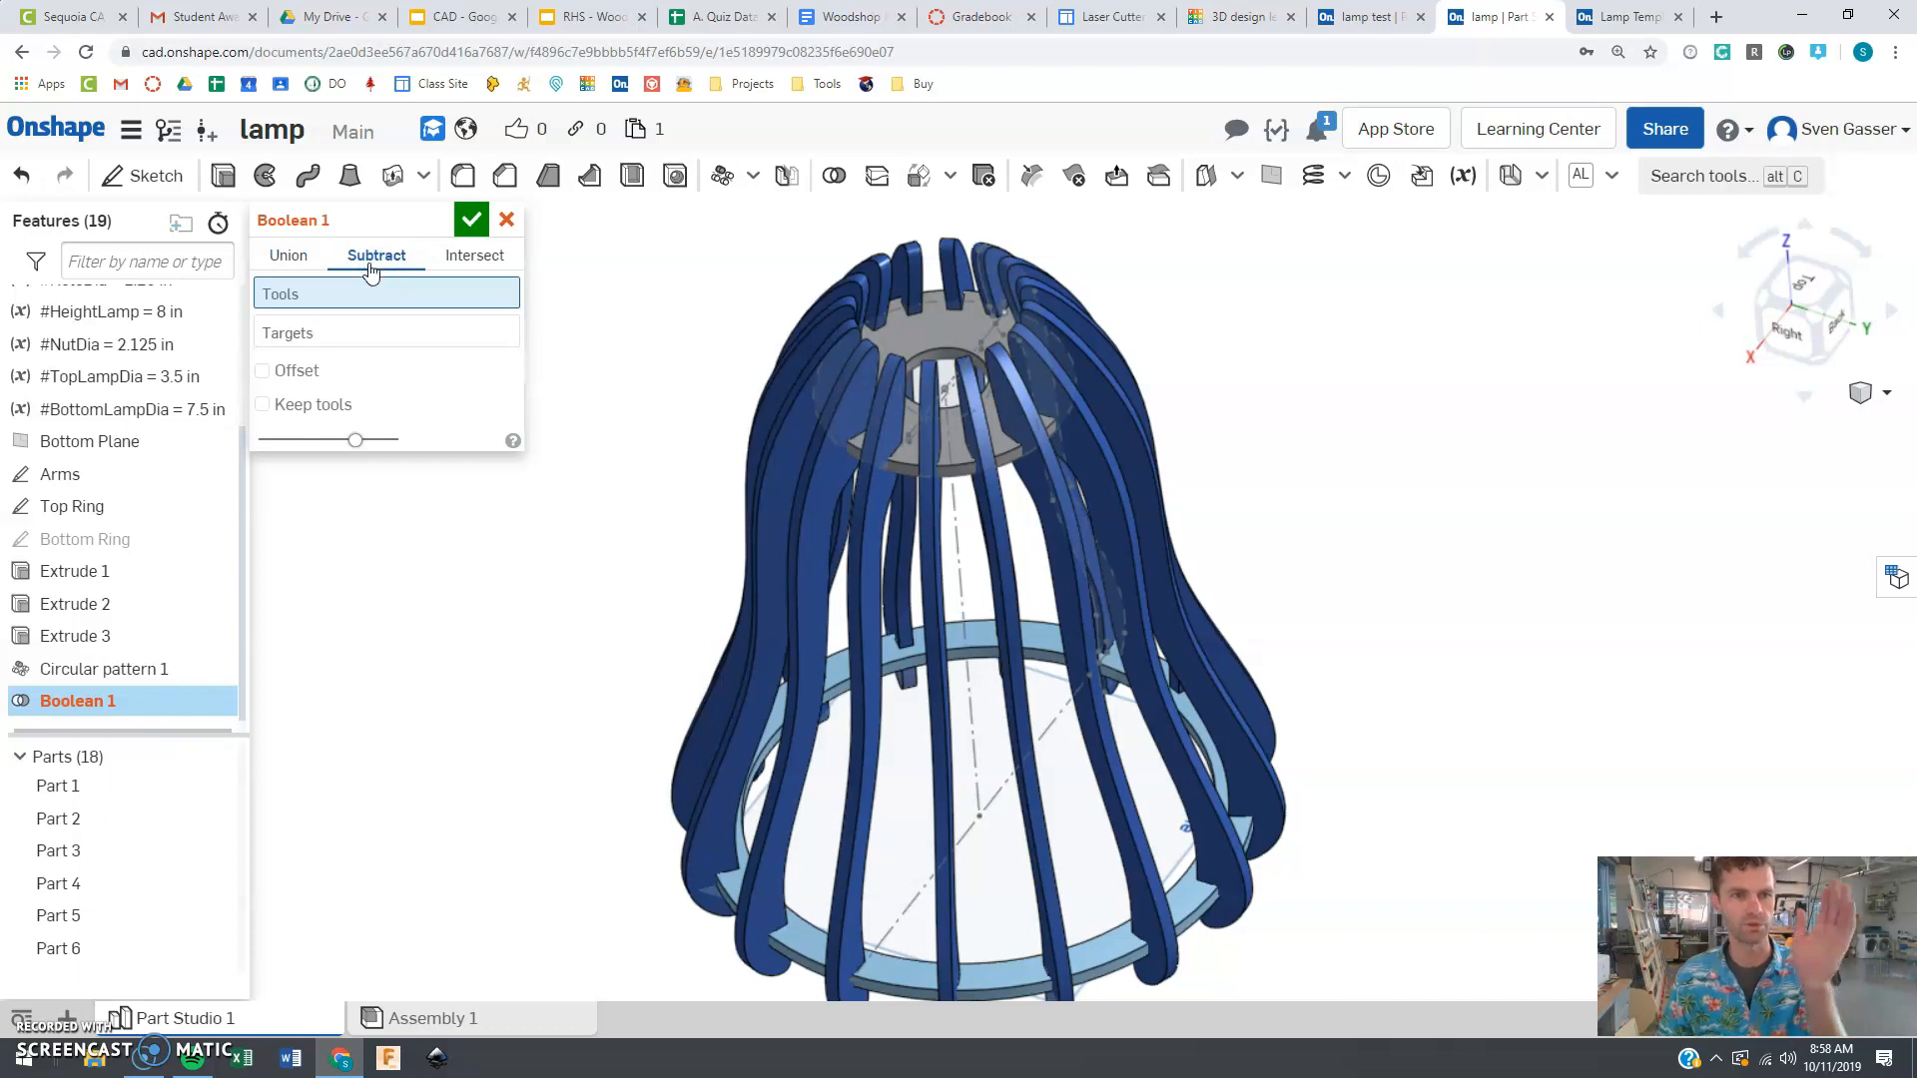
{"action": "mouse_move", "coordinate": [637, 479]}
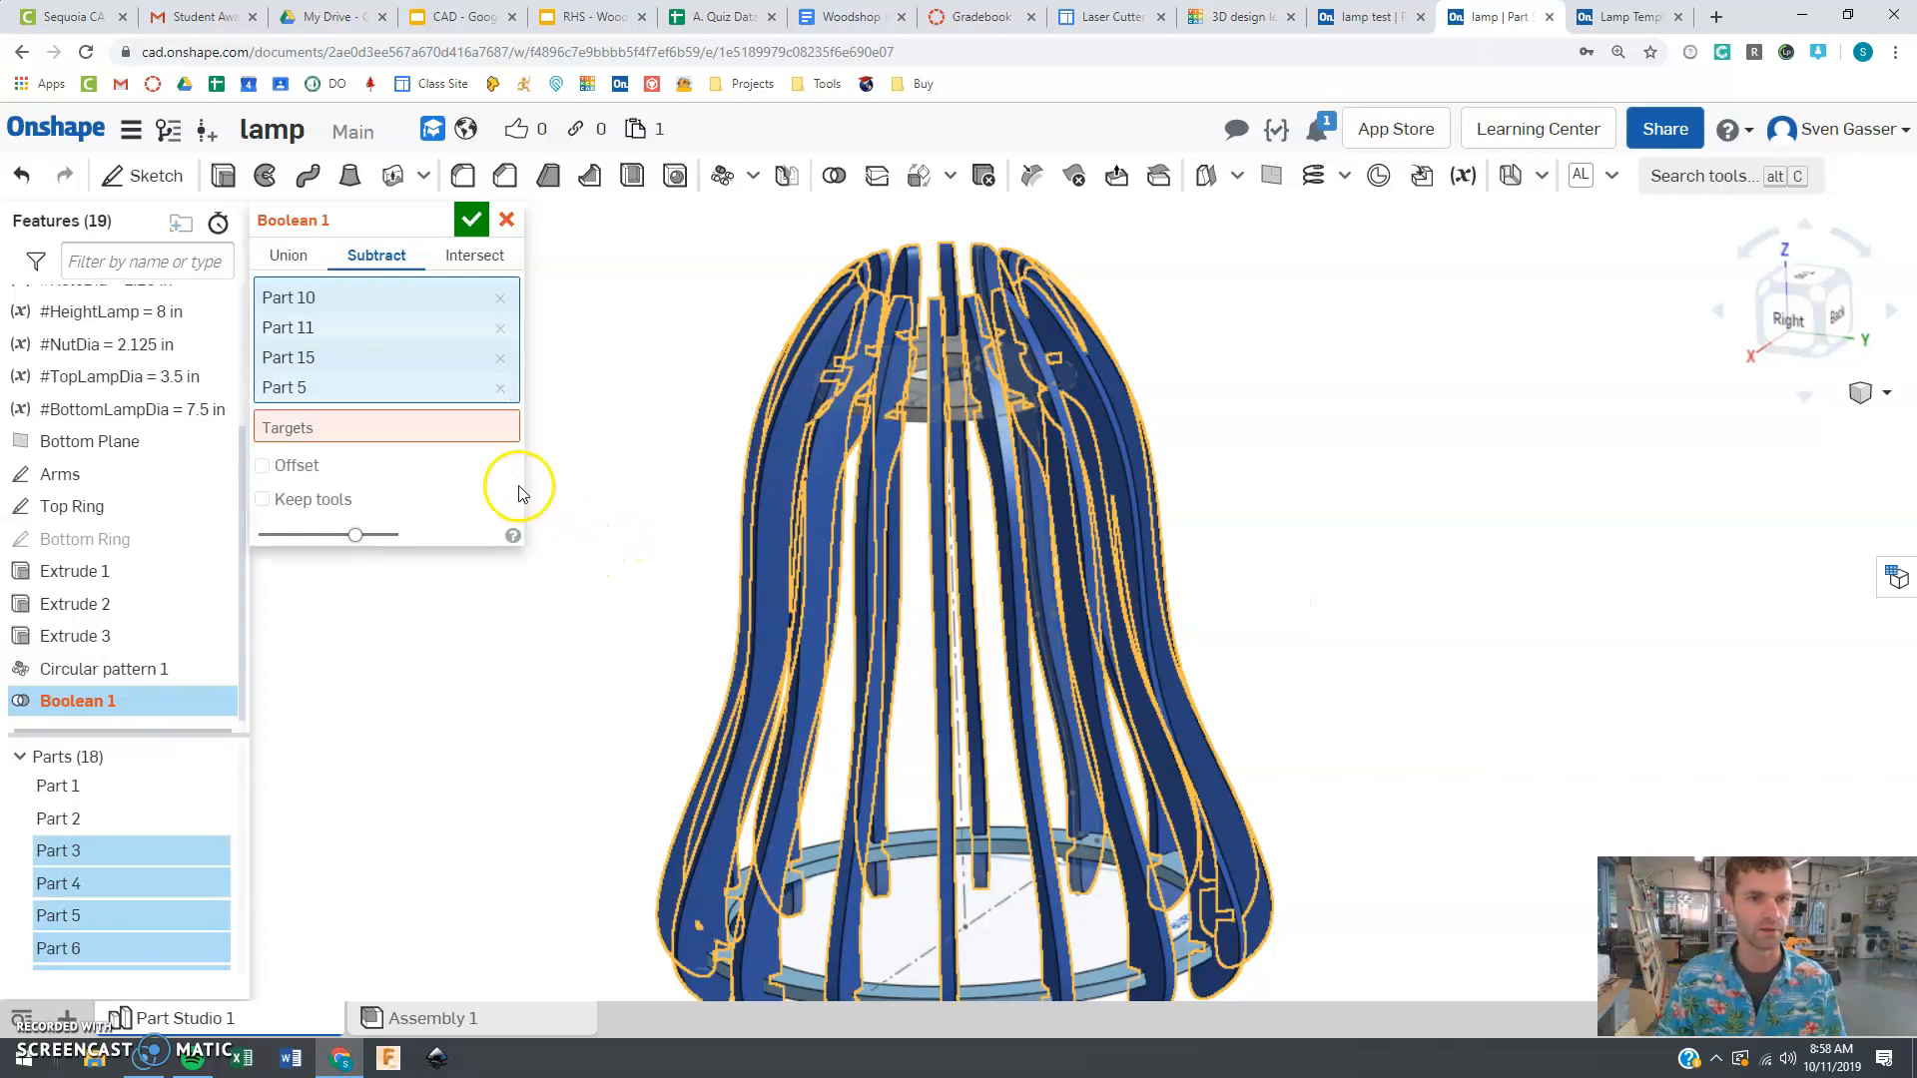
{"action": "left_click", "coordinate": [387, 427]}
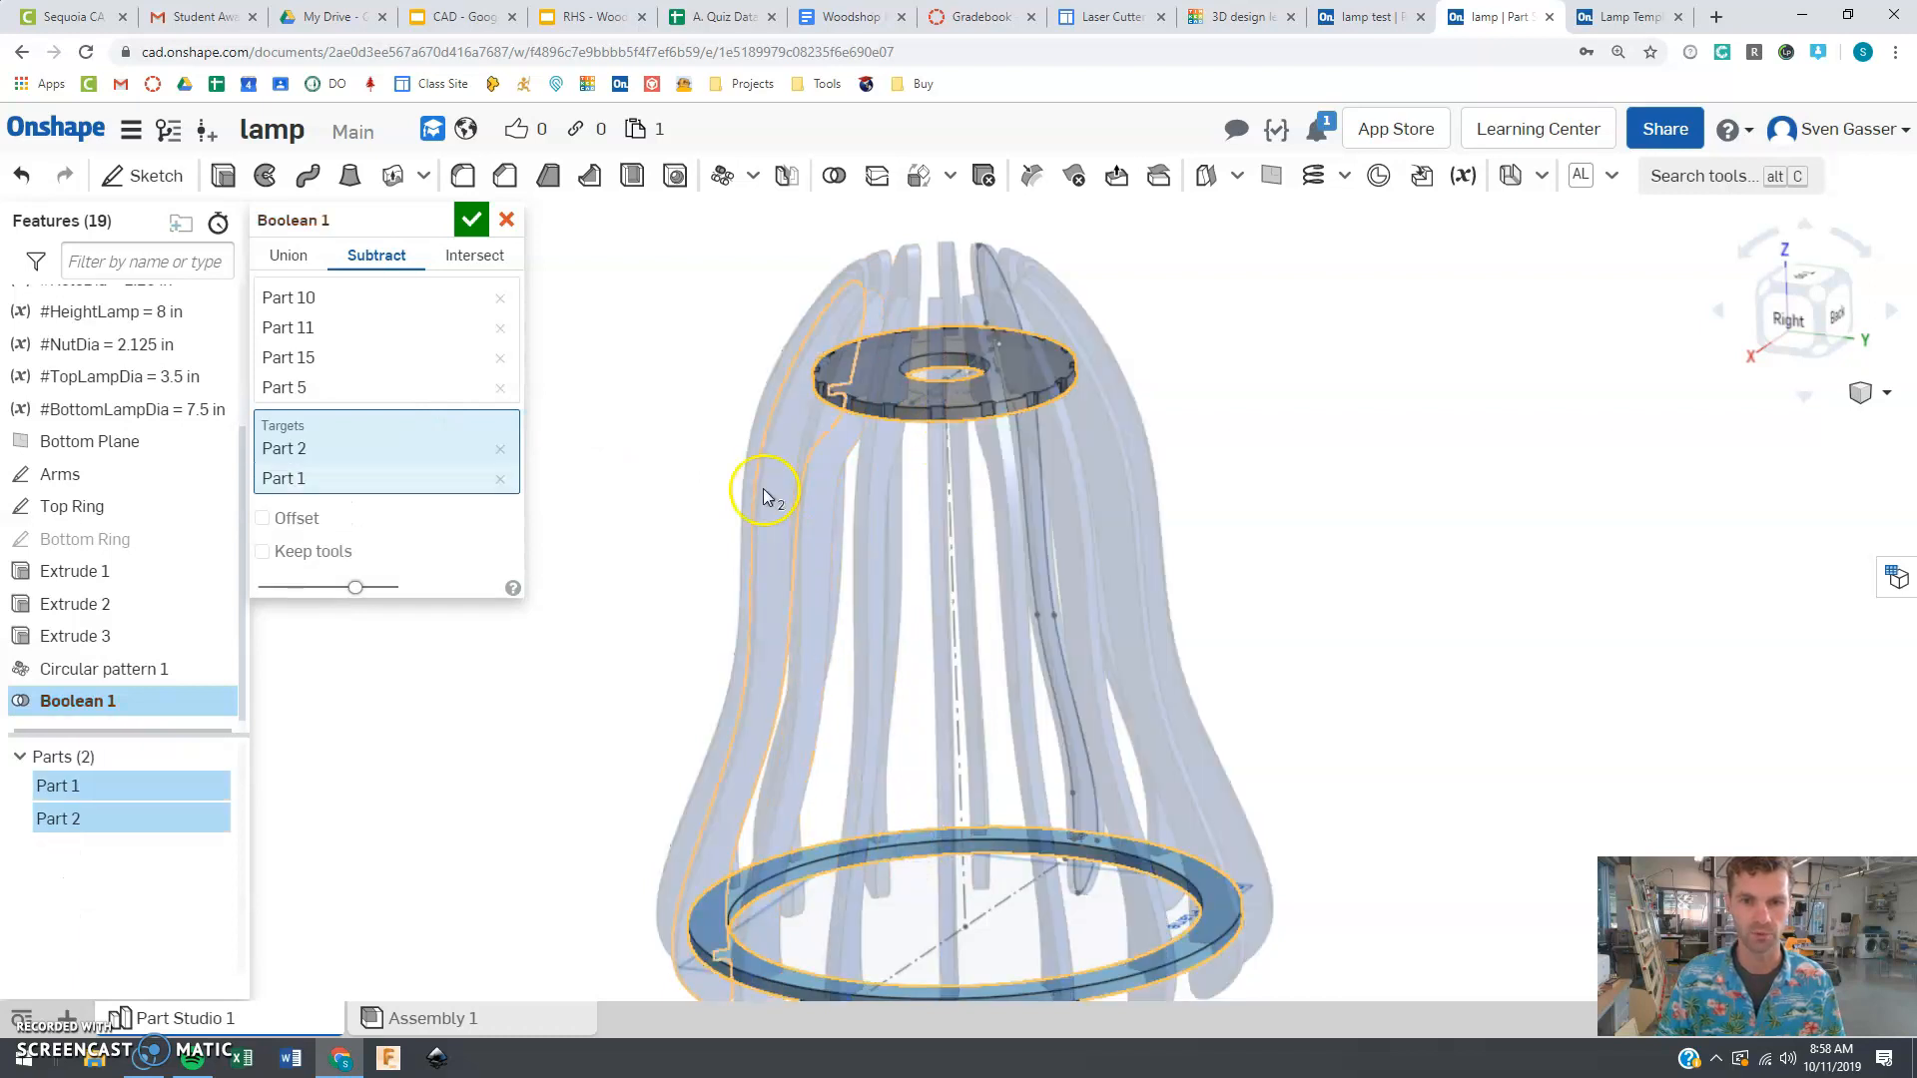
Step: Enable Keep tools and apply the subtraction to notch both rings
{"action": "left_click_drag", "start_coordinate": [764, 495], "coordinate": [922, 447]}
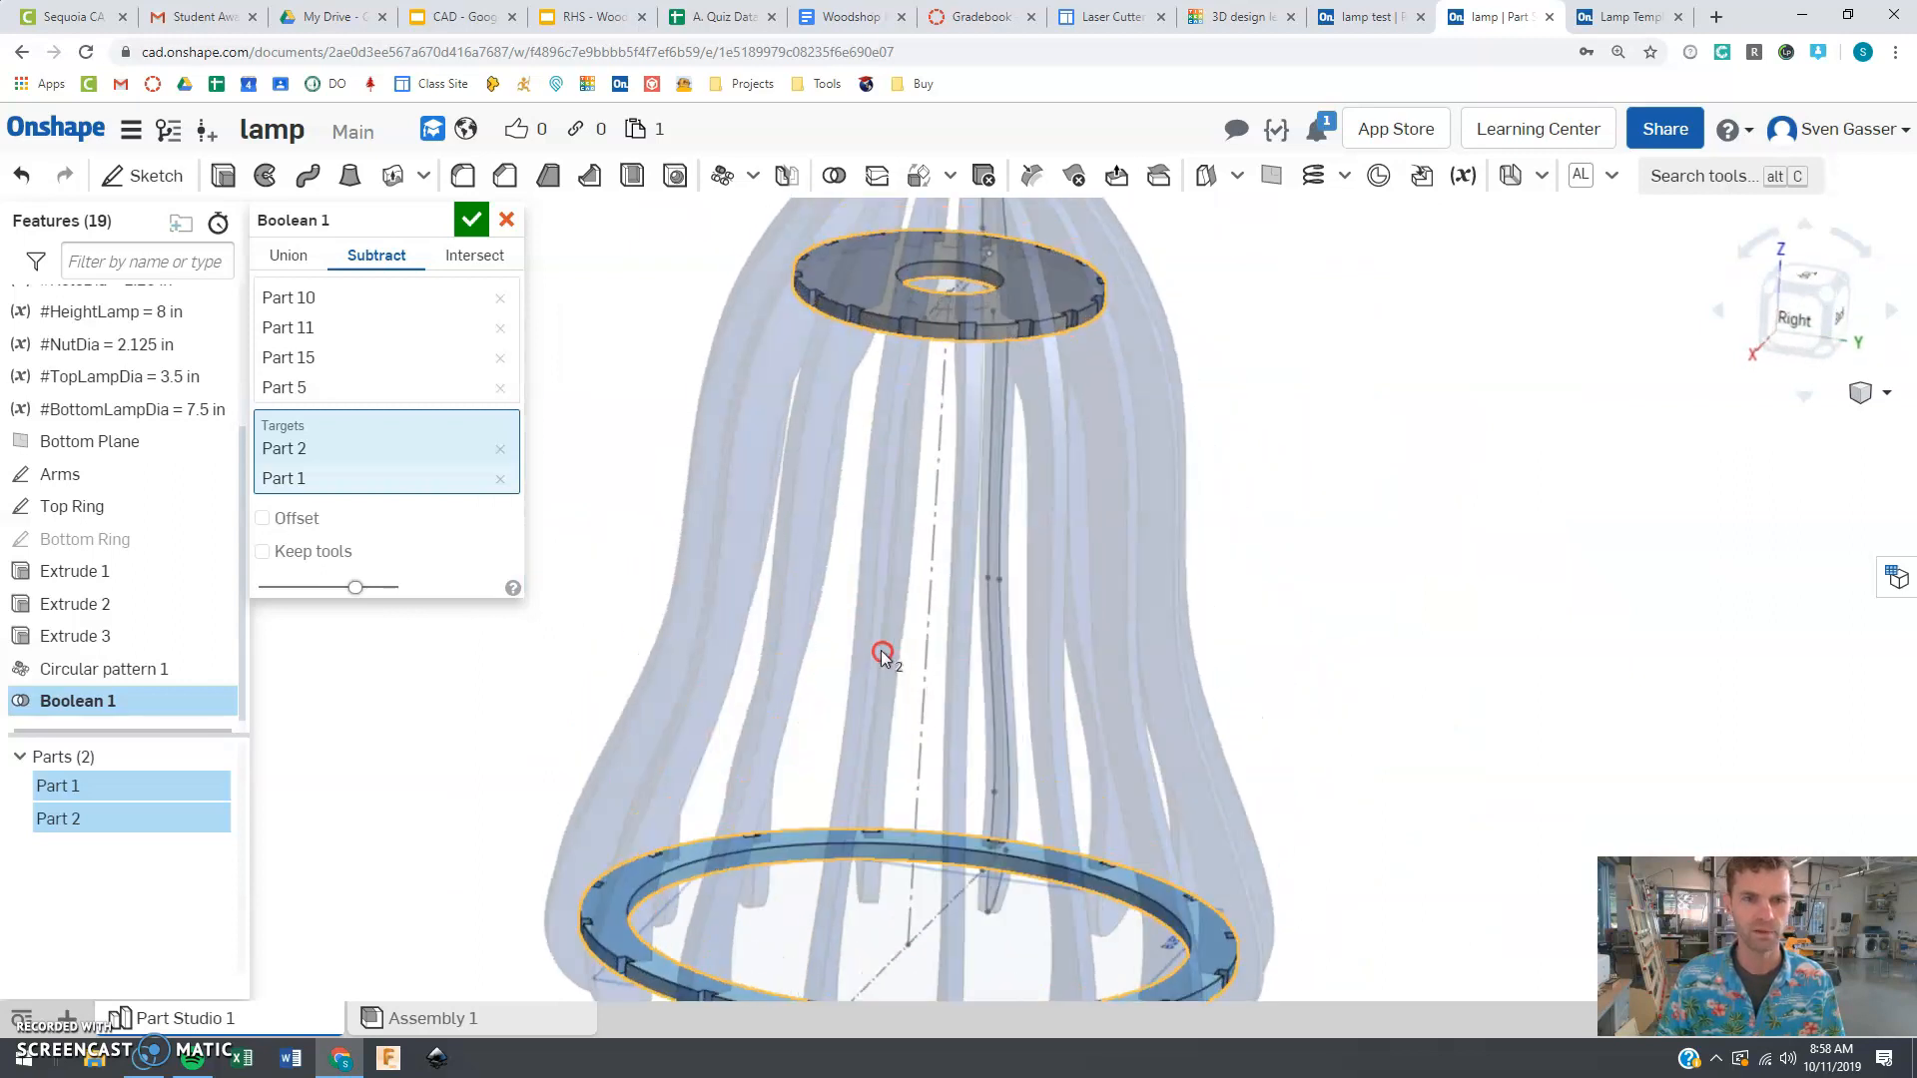
{"action": "left_click_drag", "start_coordinate": [883, 652], "coordinate": [752, 672]}
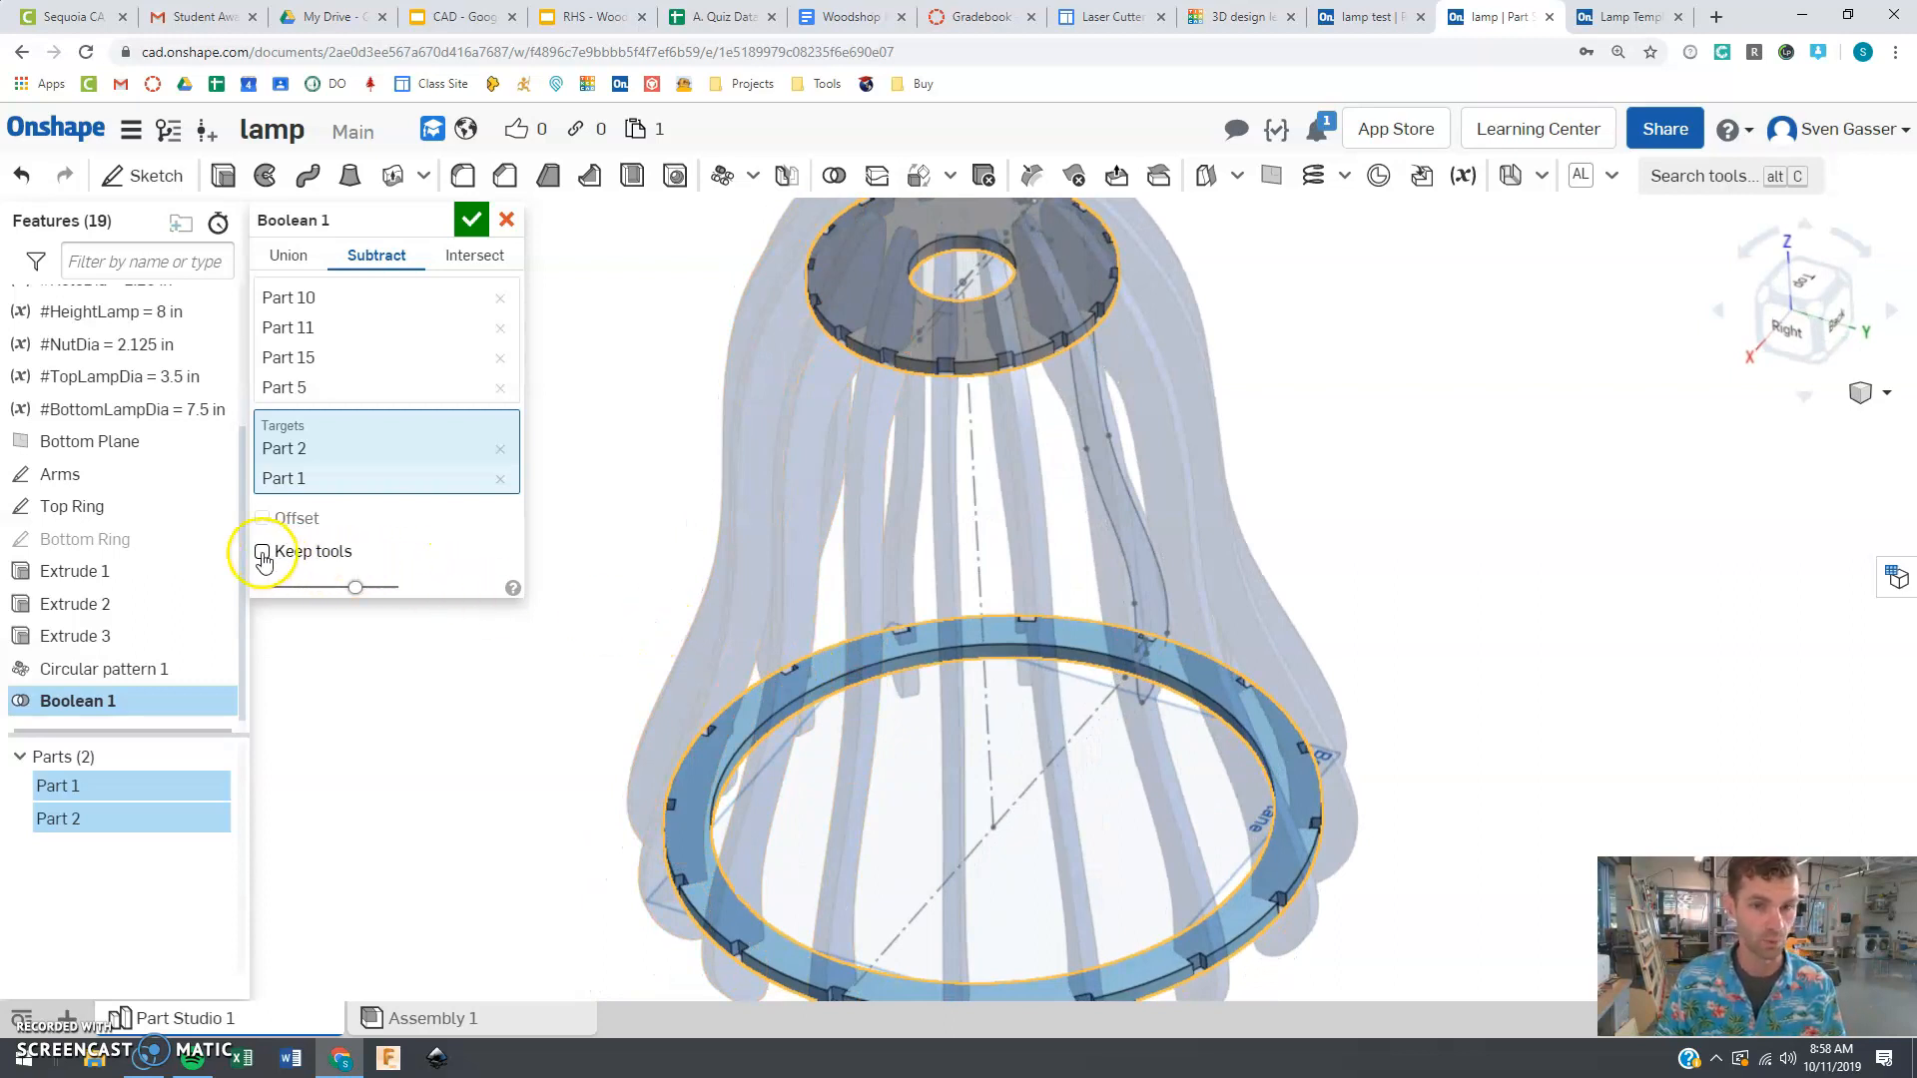
{"action": "left_click", "coordinate": [262, 553]}
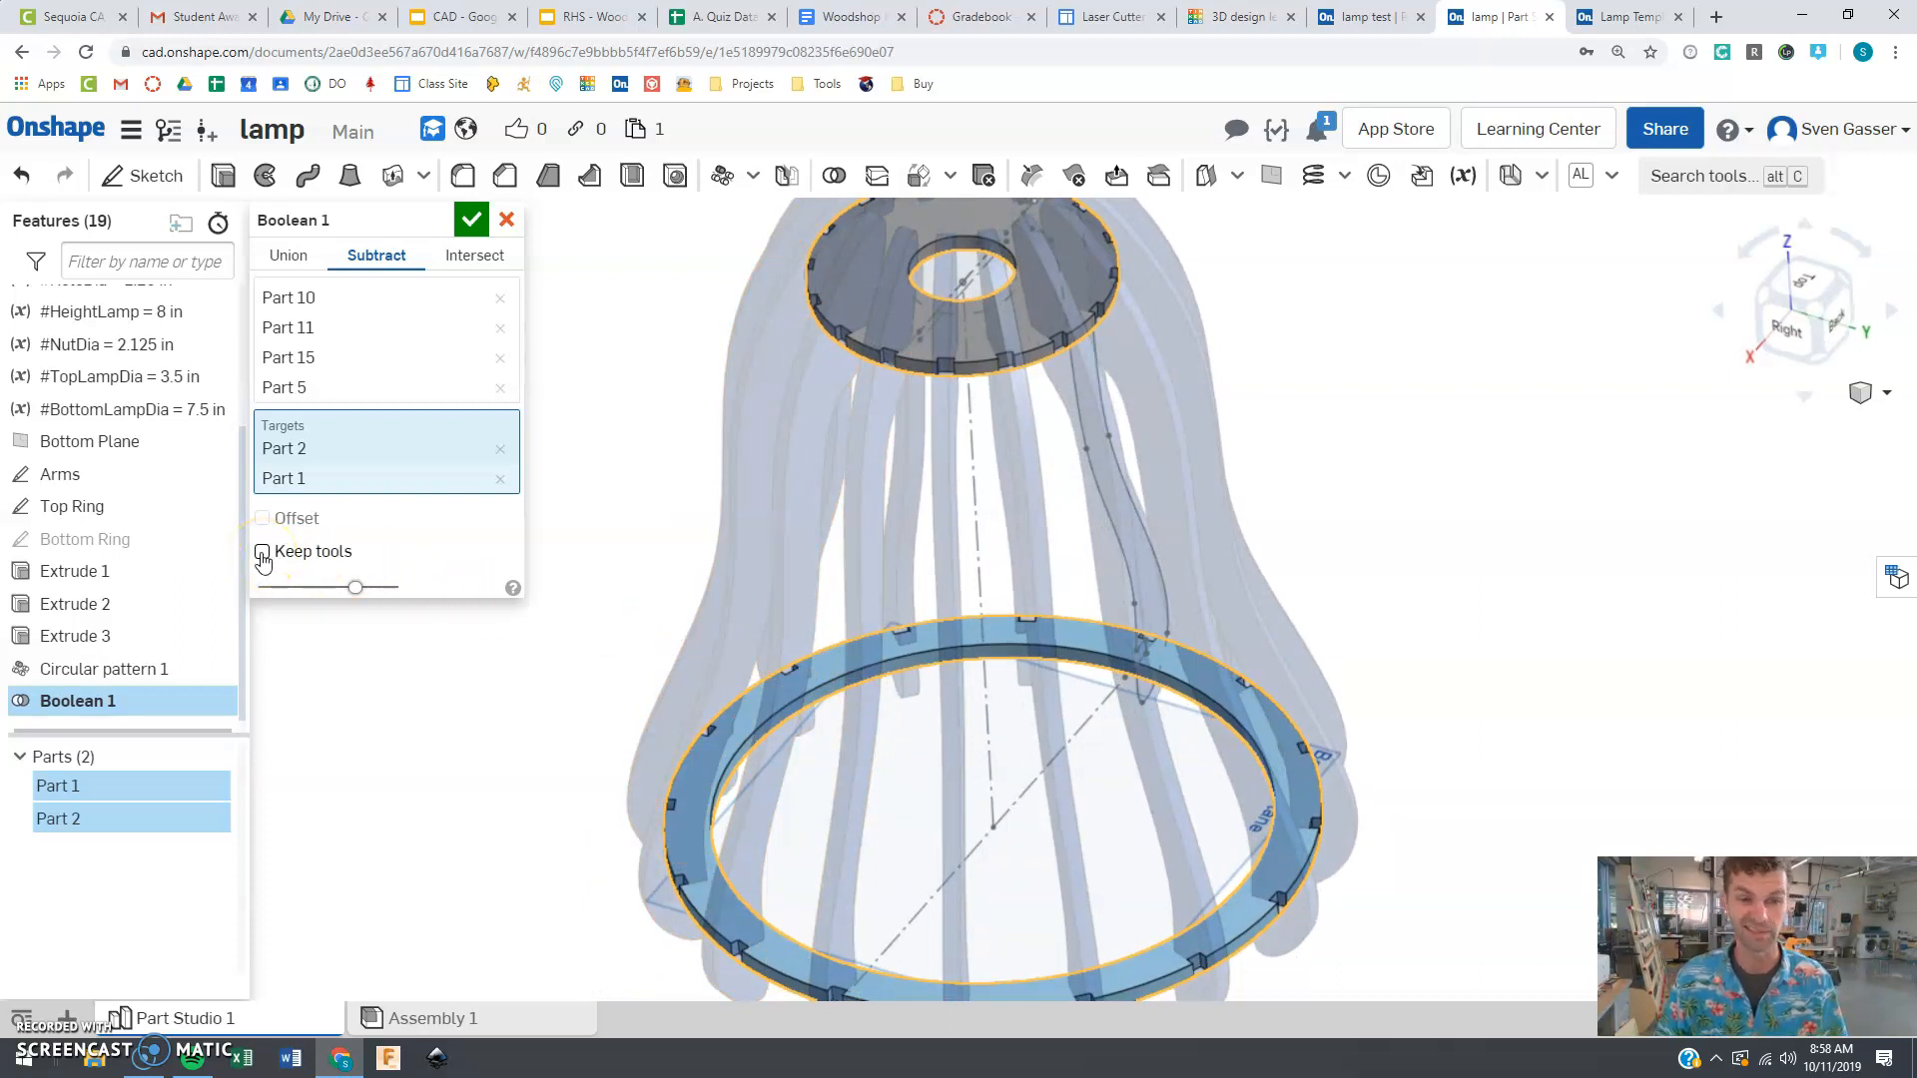
{"action": "left_click", "coordinate": [261, 551]}
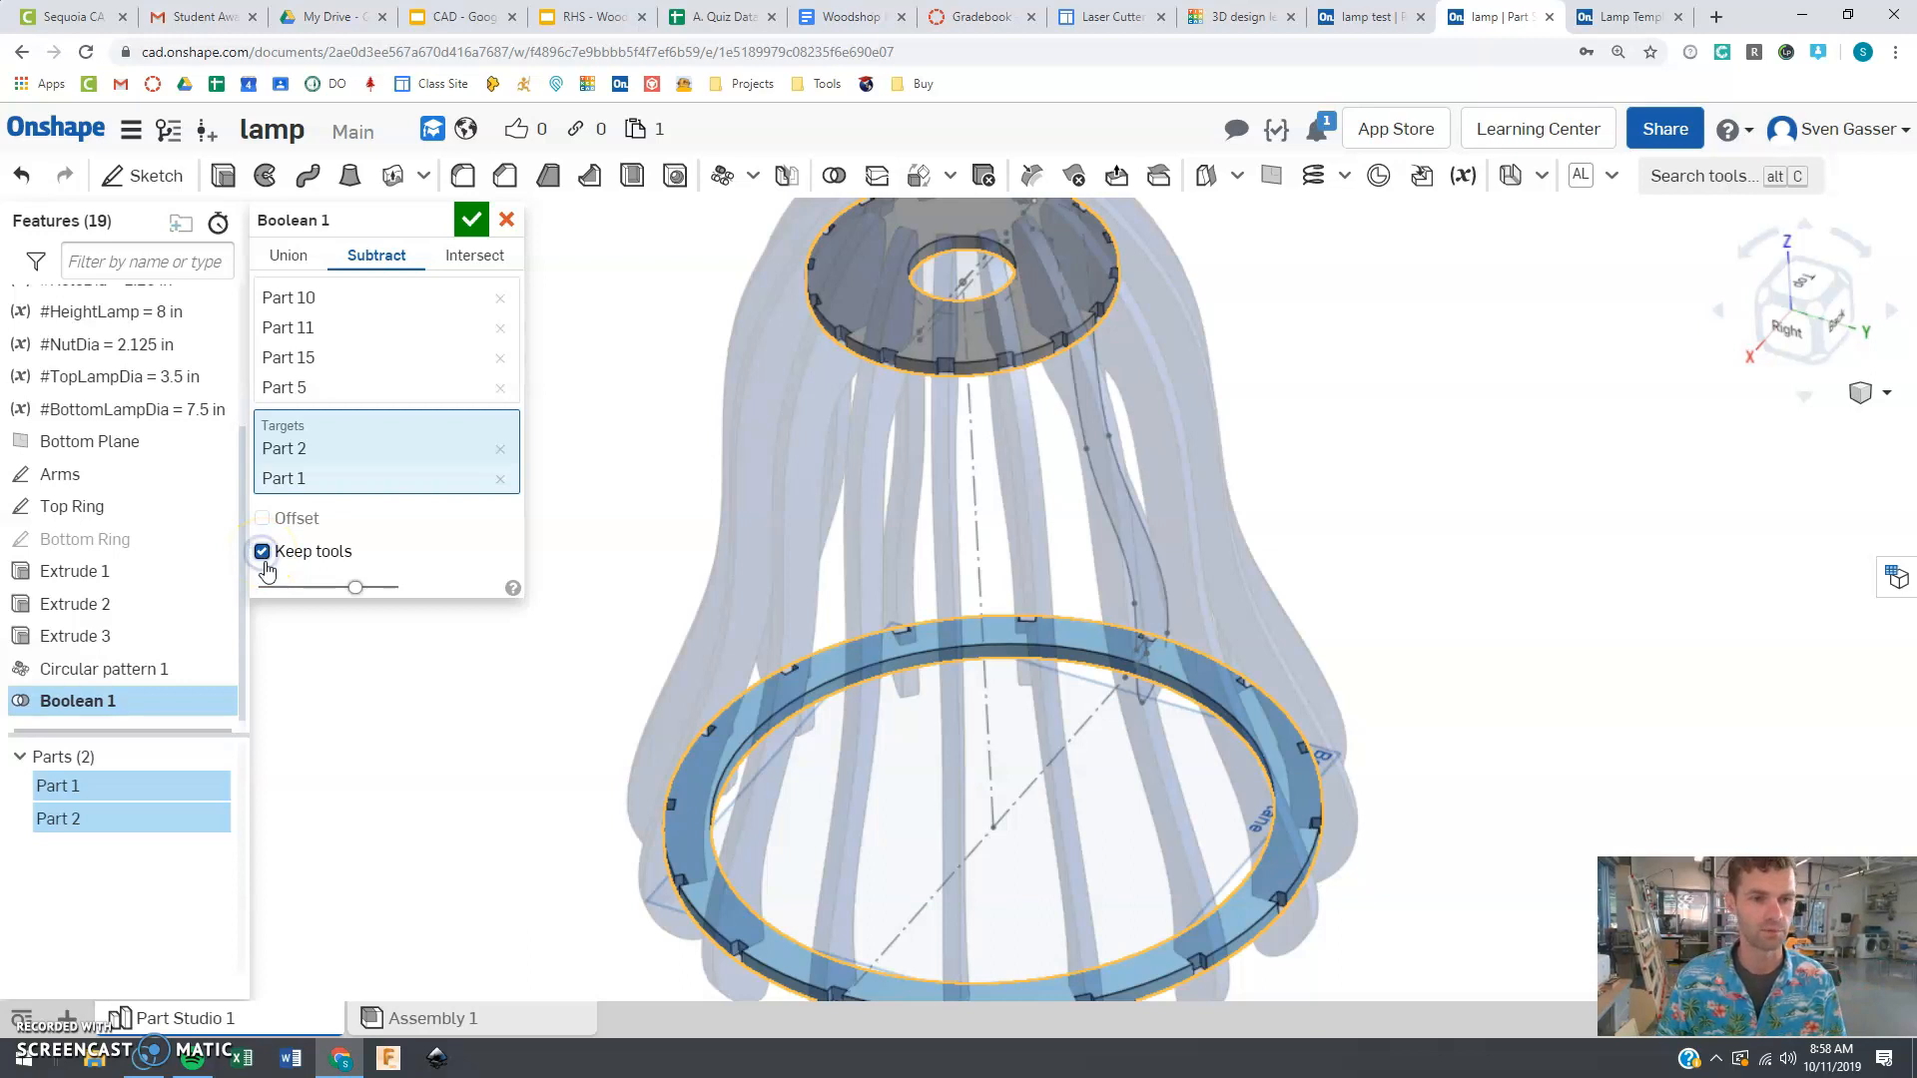
{"action": "left_click", "coordinate": [261, 551]}
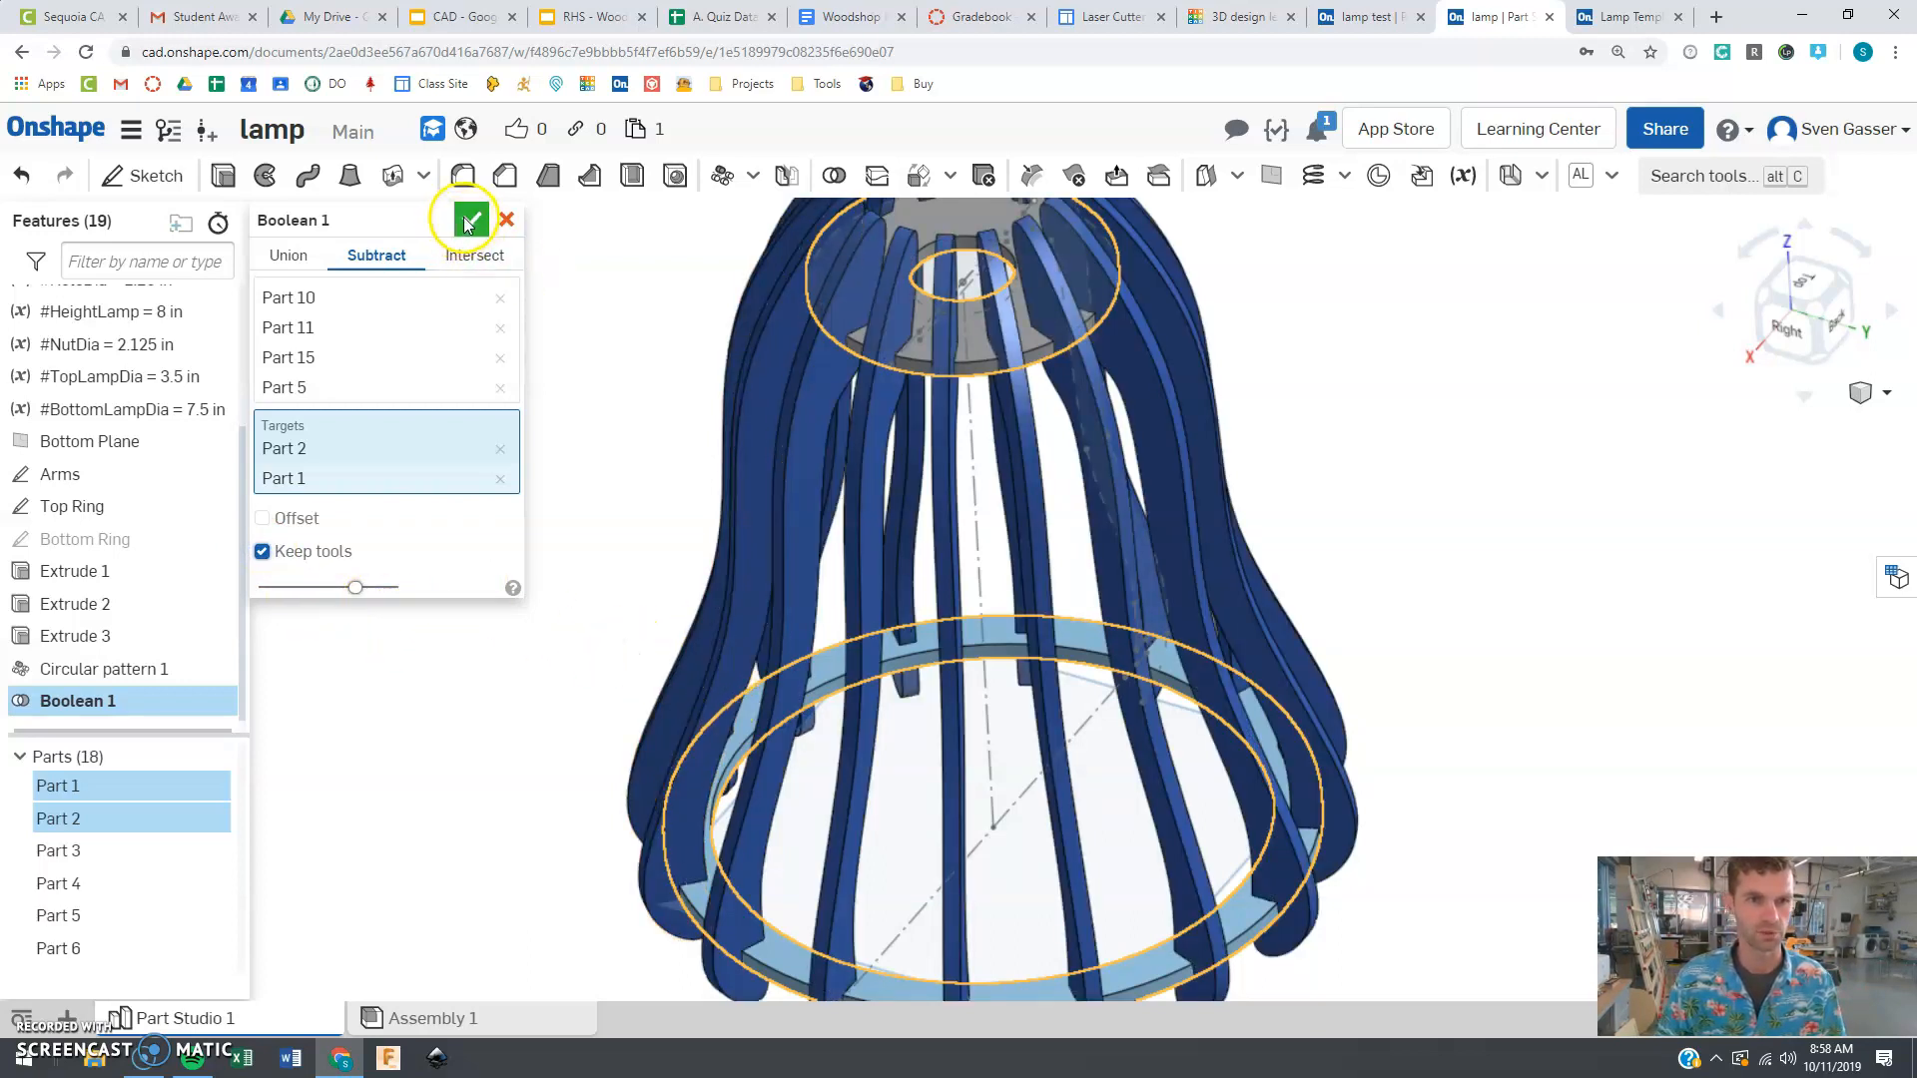
{"action": "left_click", "coordinate": [467, 219]}
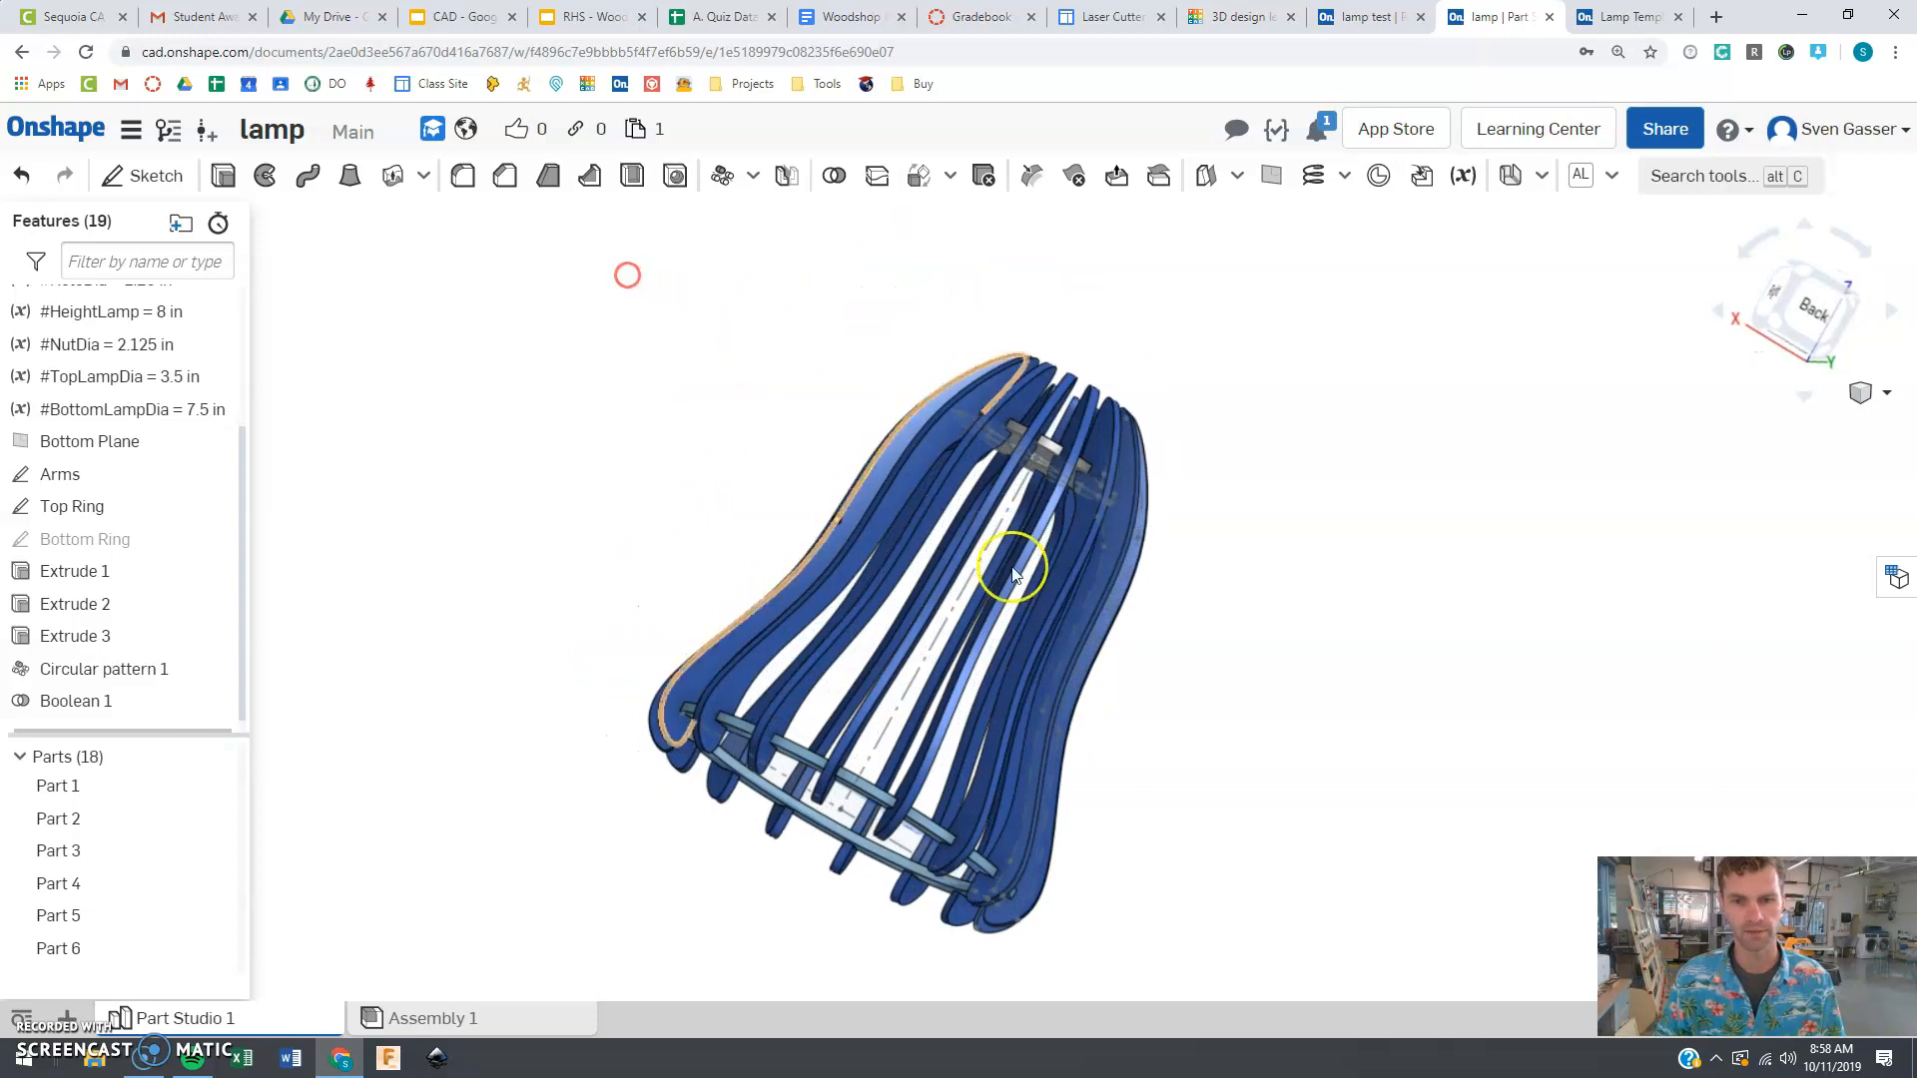
{"action": "left_click_drag", "start_coordinate": [1009, 562], "coordinate": [1002, 654]}
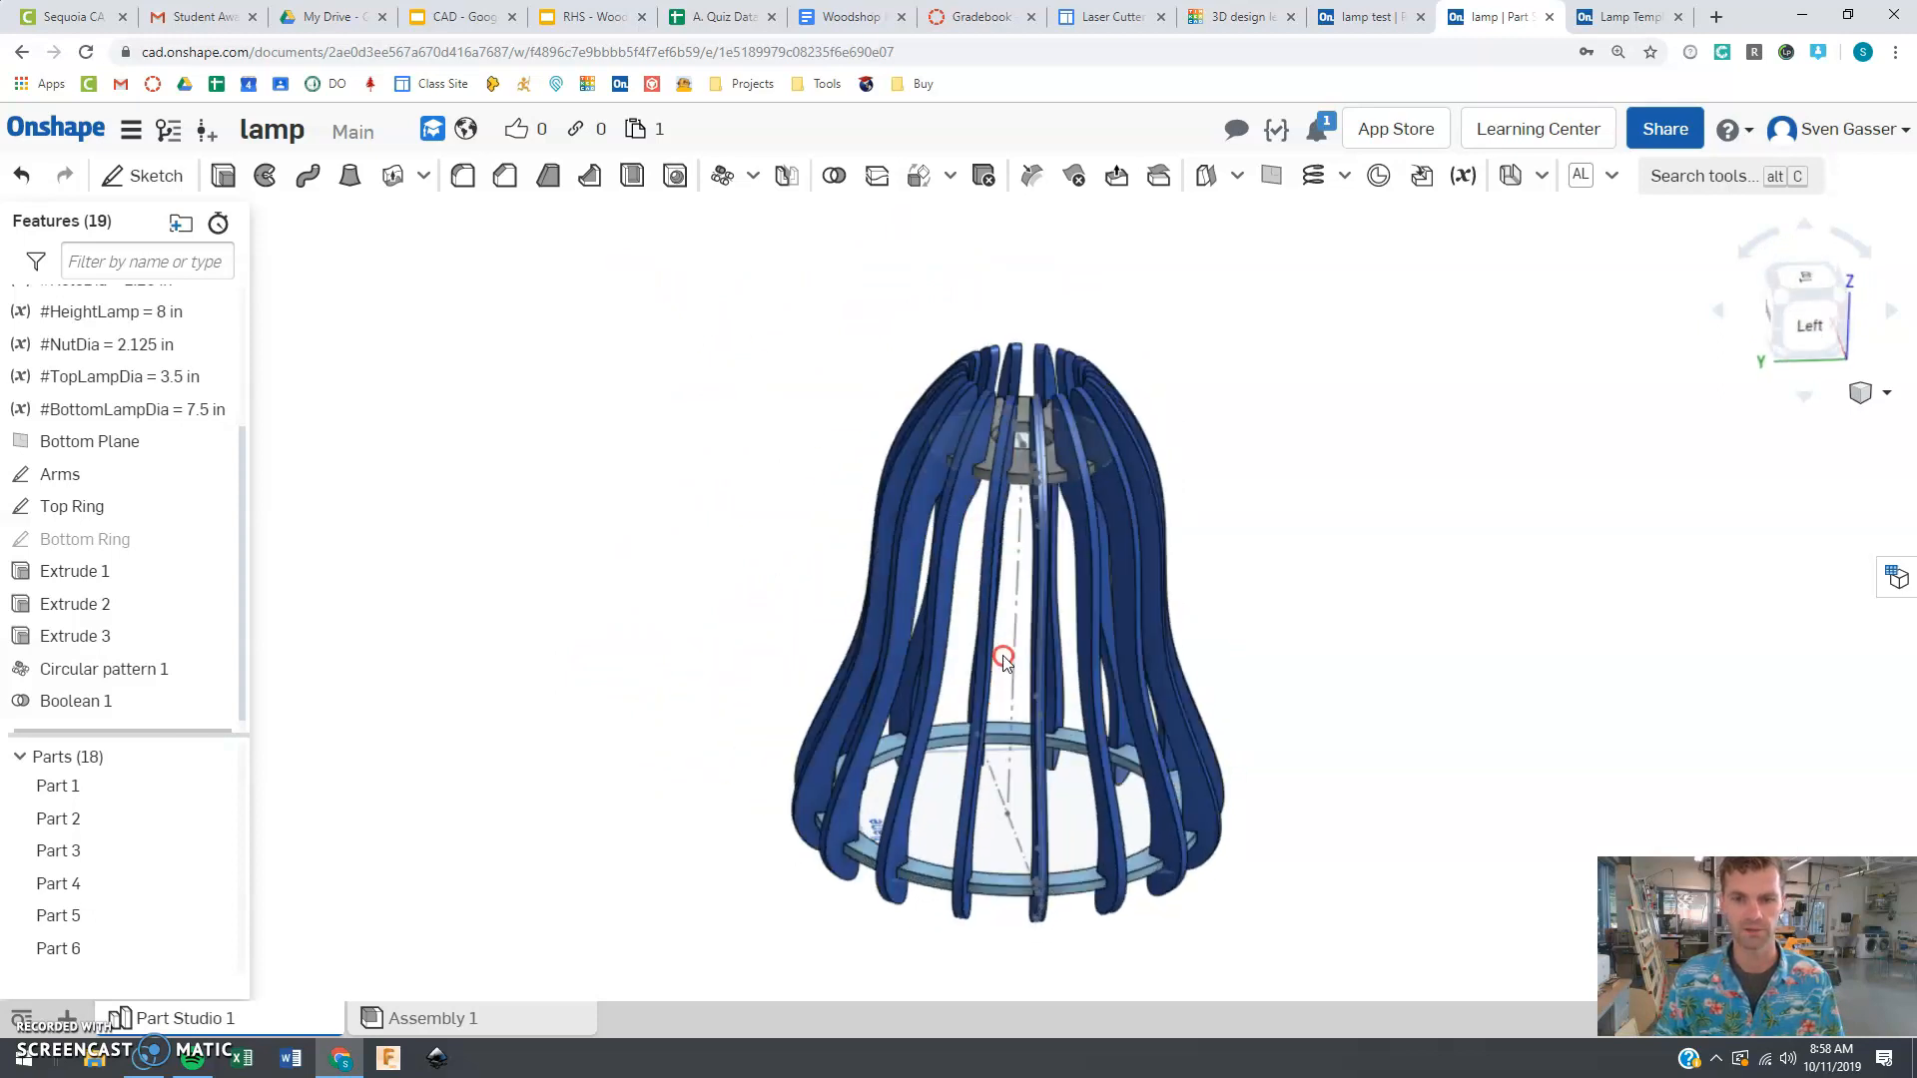
{"action": "left_click_drag", "start_coordinate": [1002, 660], "coordinate": [919, 643]}
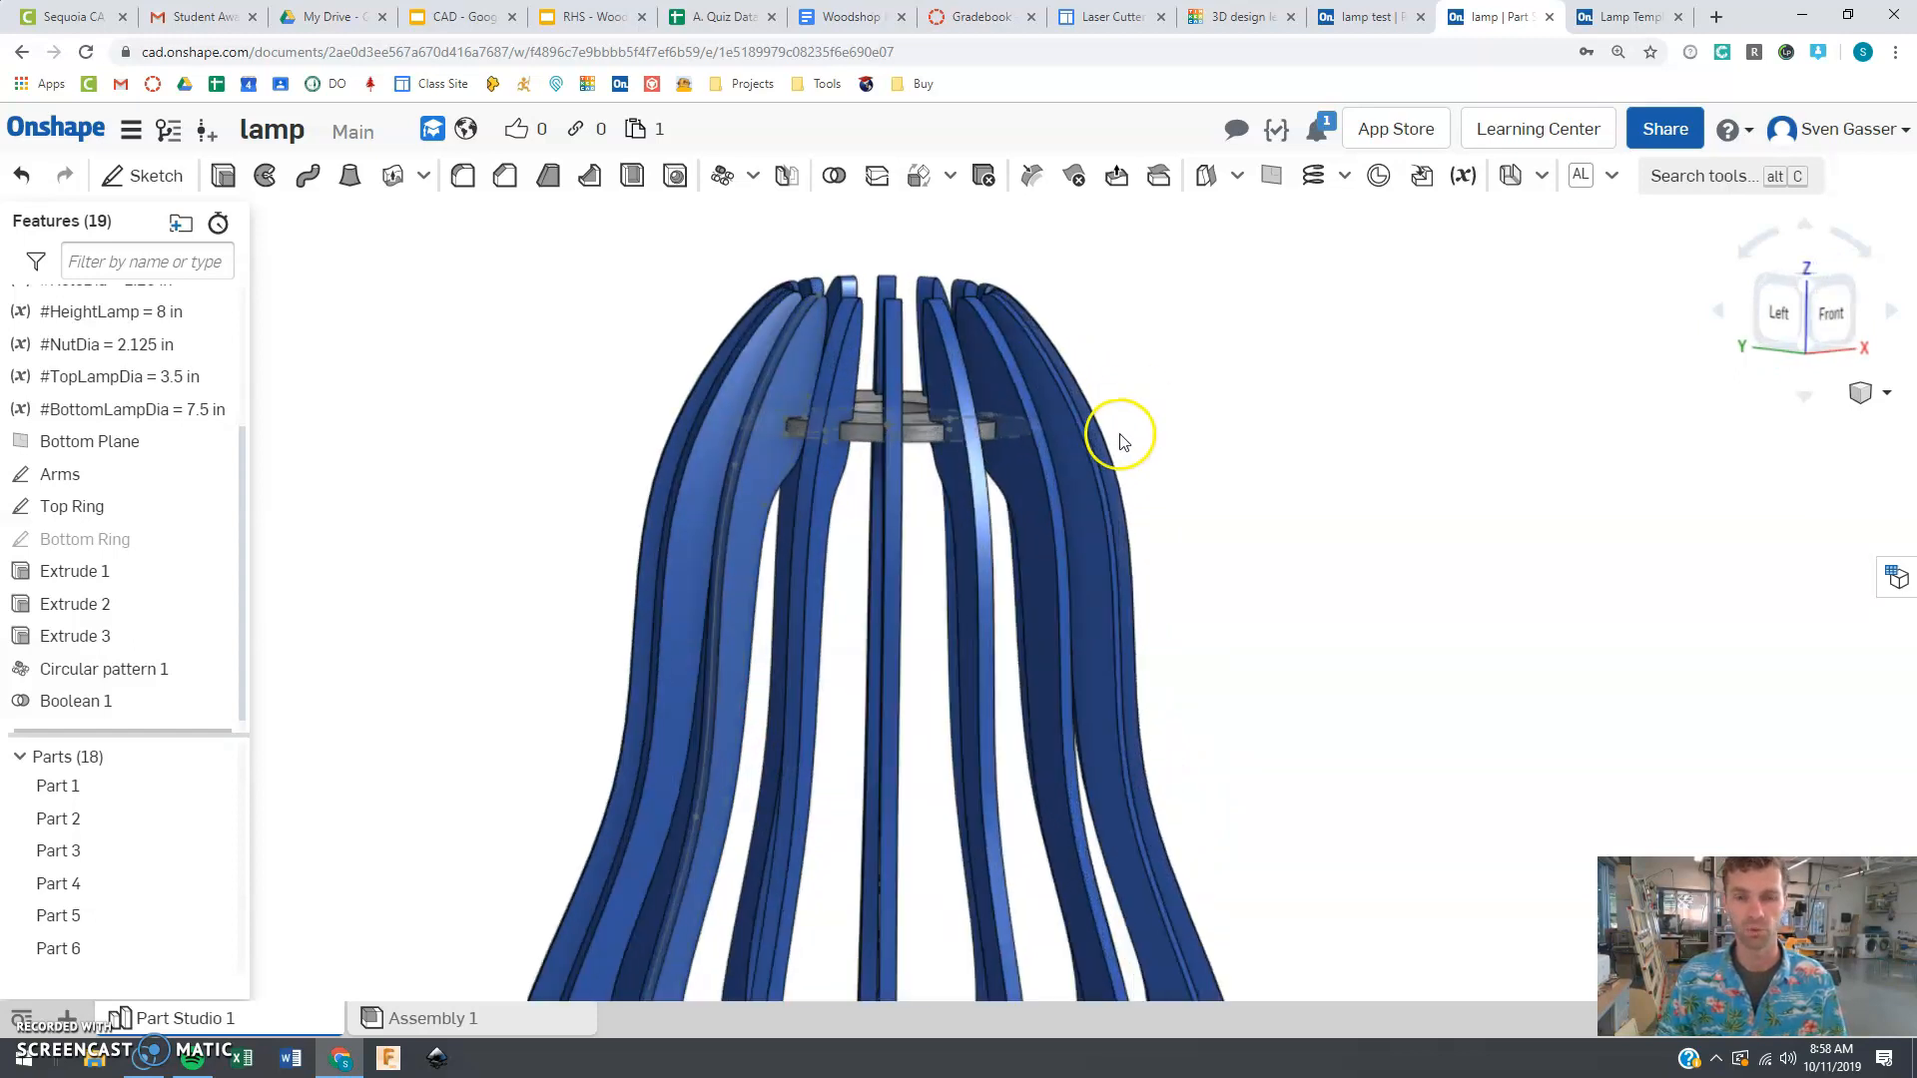
{"action": "left_click", "coordinate": [60, 474]}
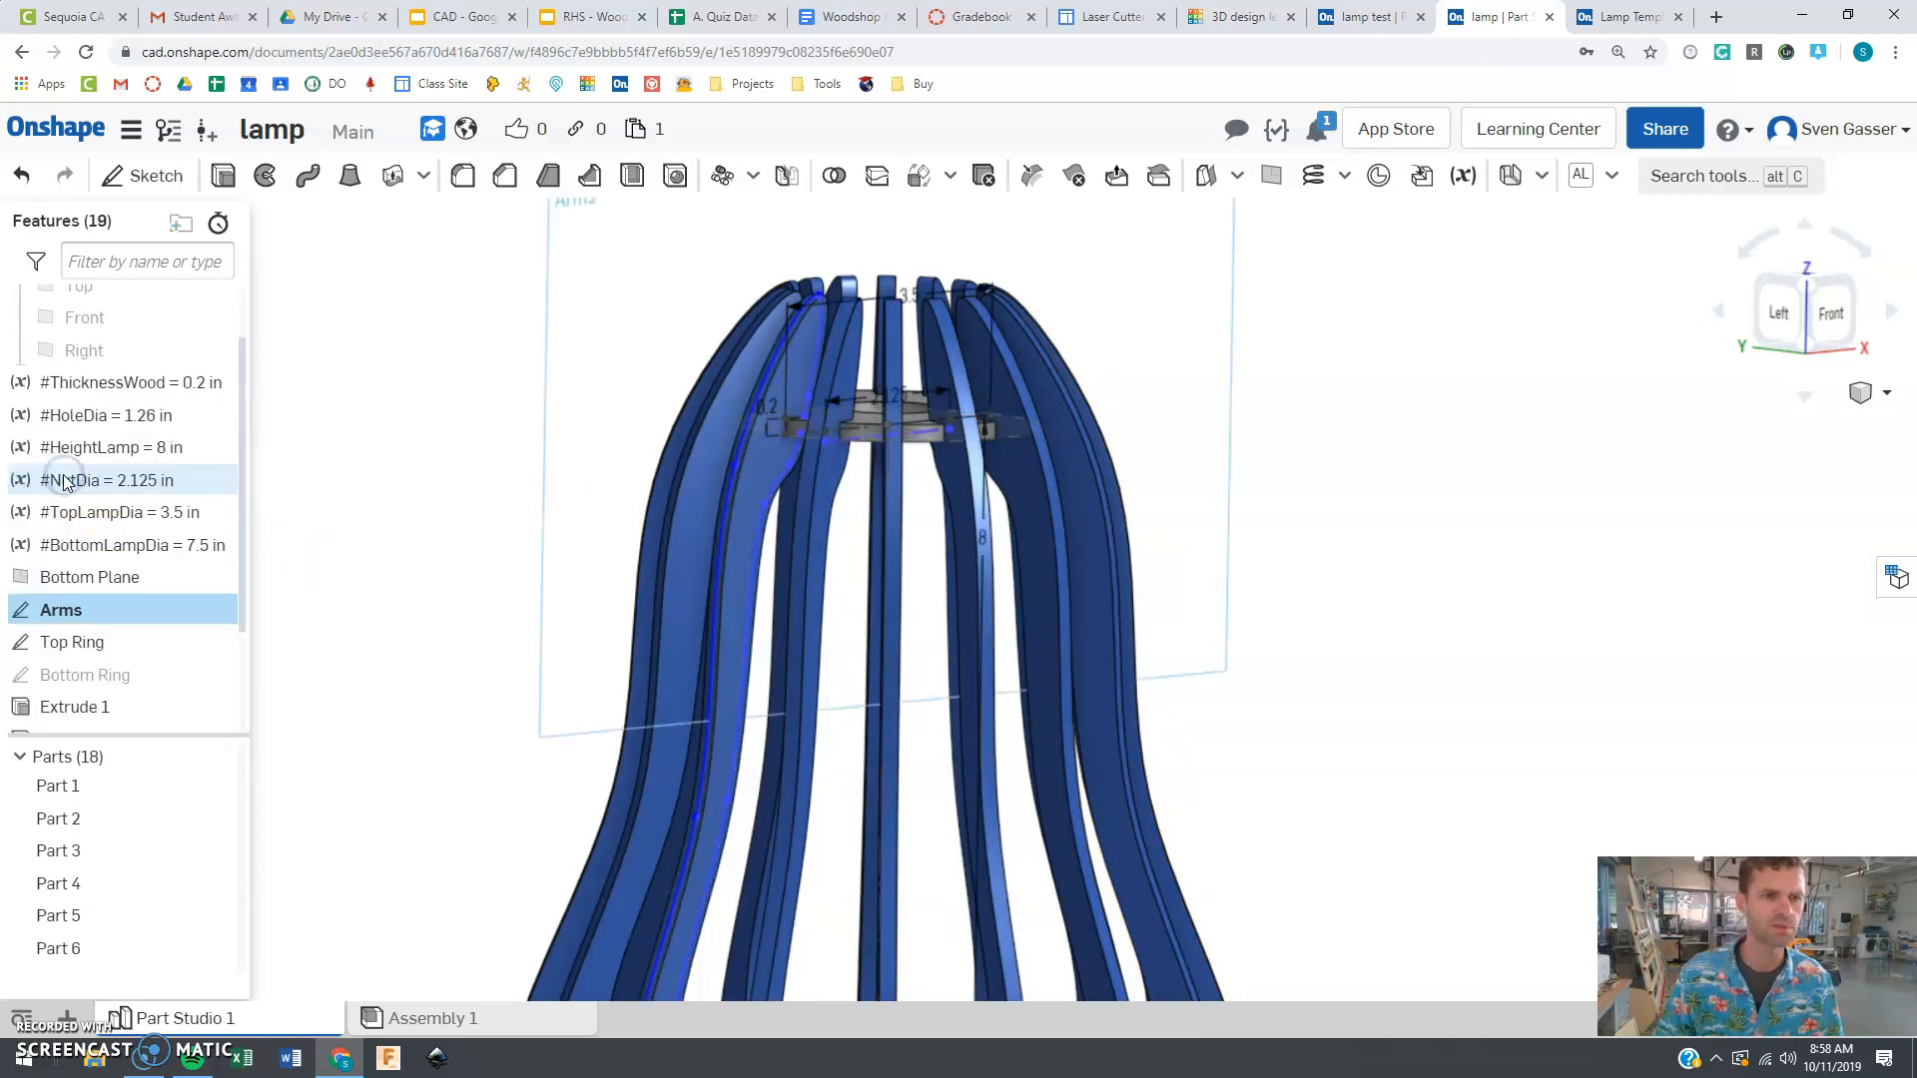
Step: Edit the Arms sketch, dragging the spline's top endpoint lower, and accept
{"action": "double_click", "coordinate": [59, 610]}
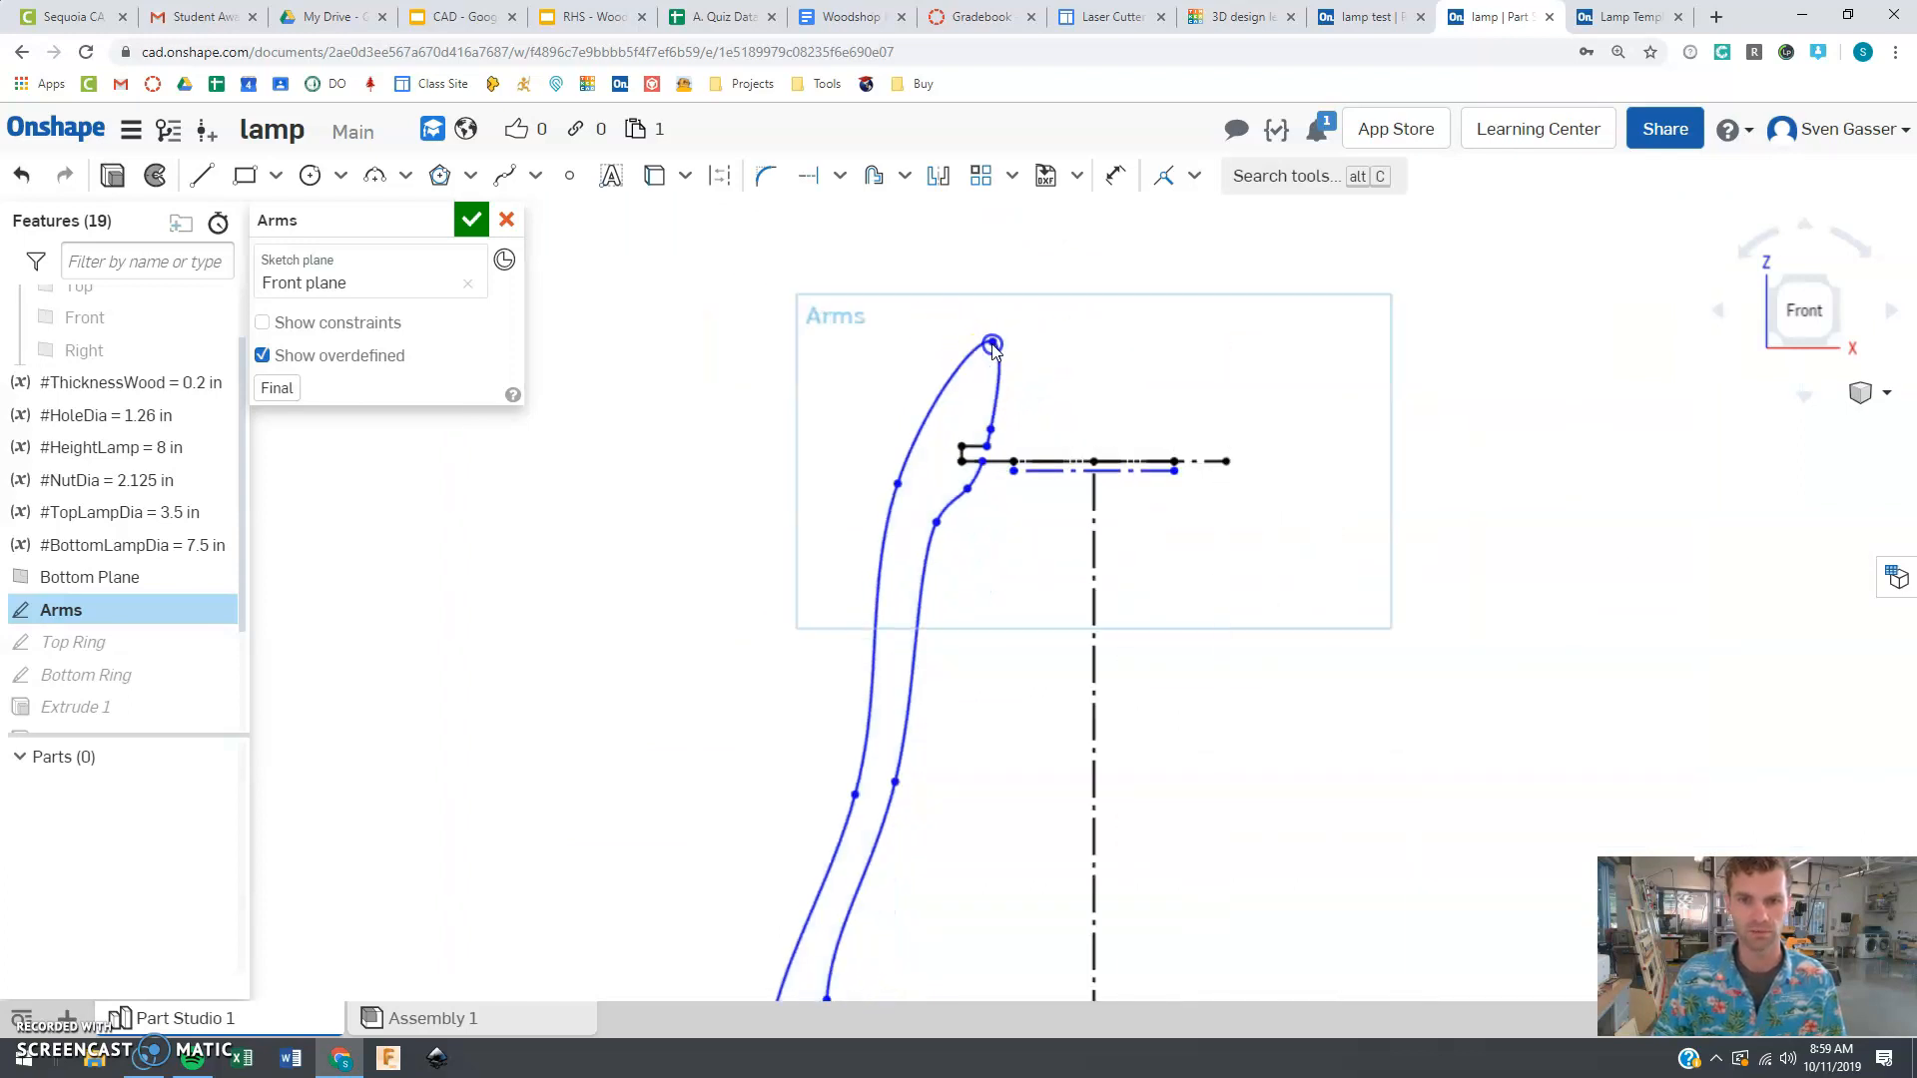
{"action": "left_click_drag", "start_coordinate": [993, 343], "coordinate": [970, 388]}
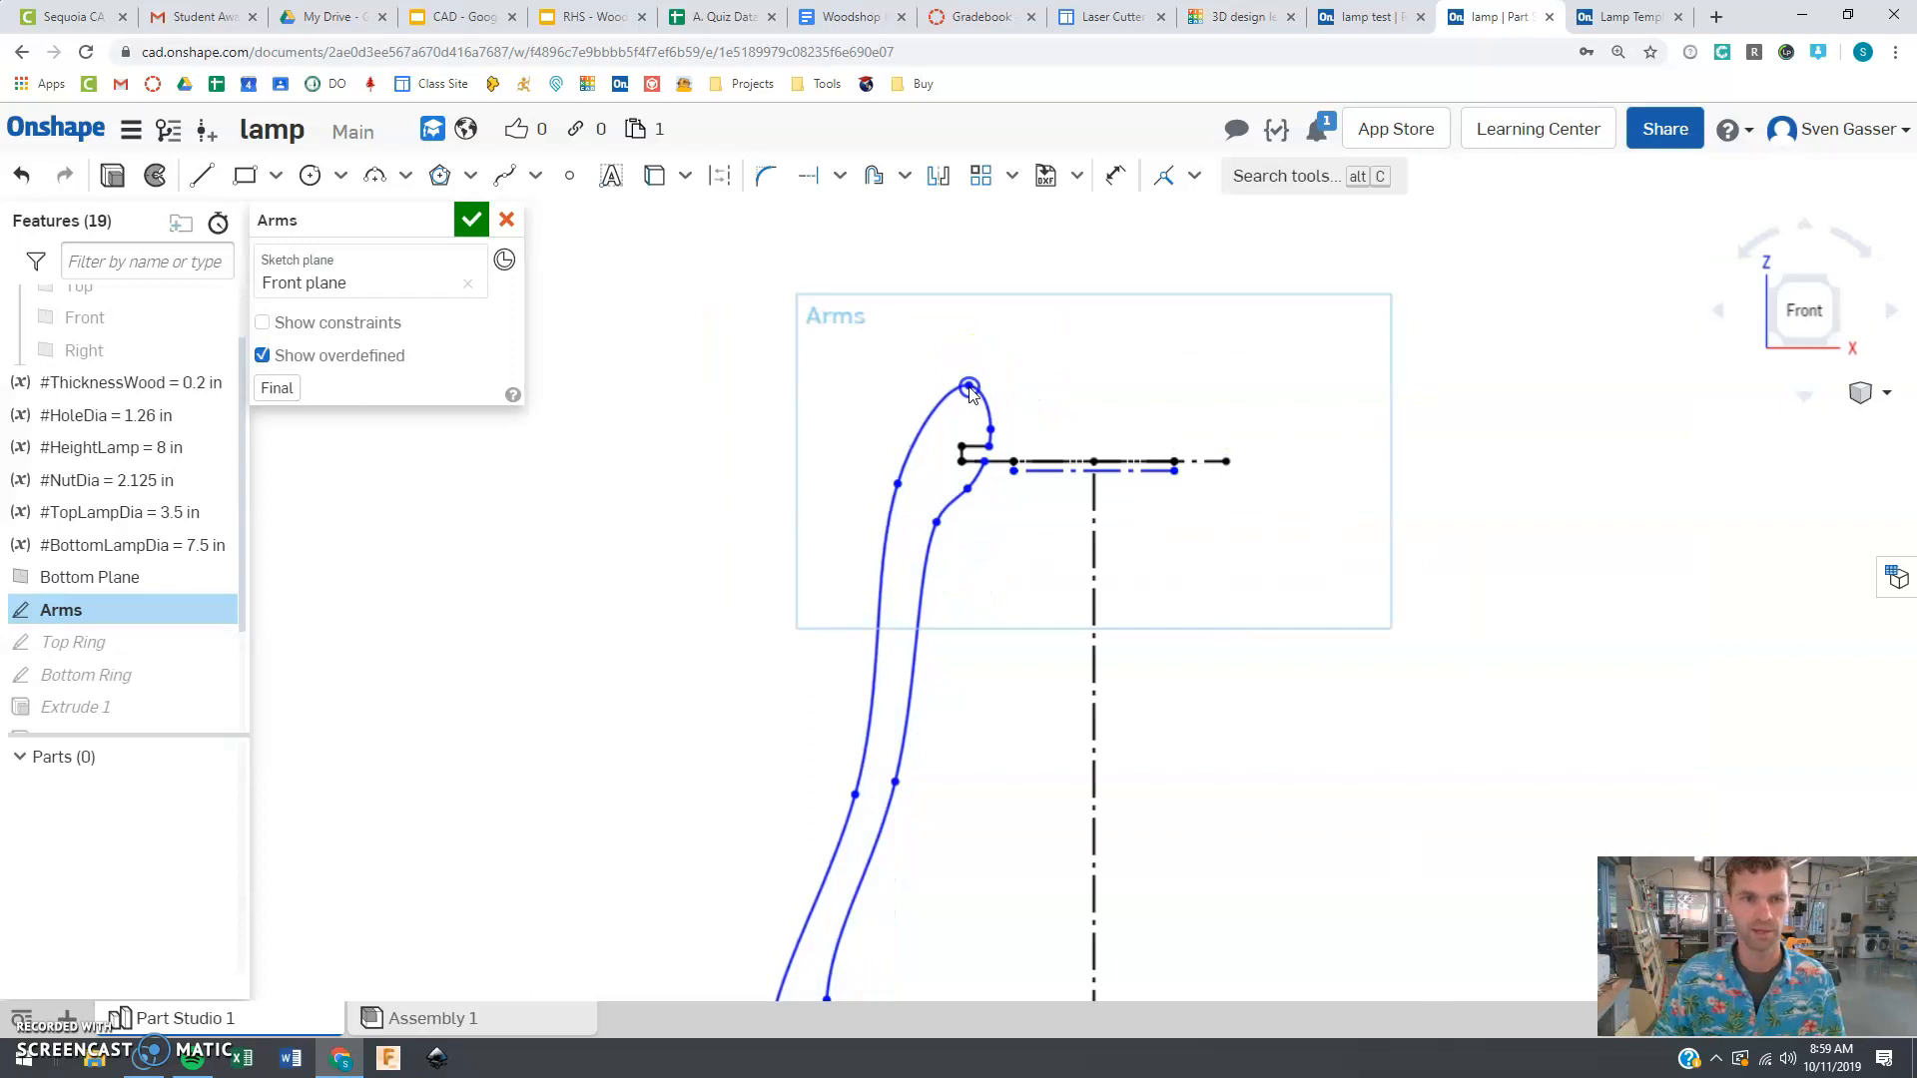
{"action": "left_click", "coordinate": [471, 218]}
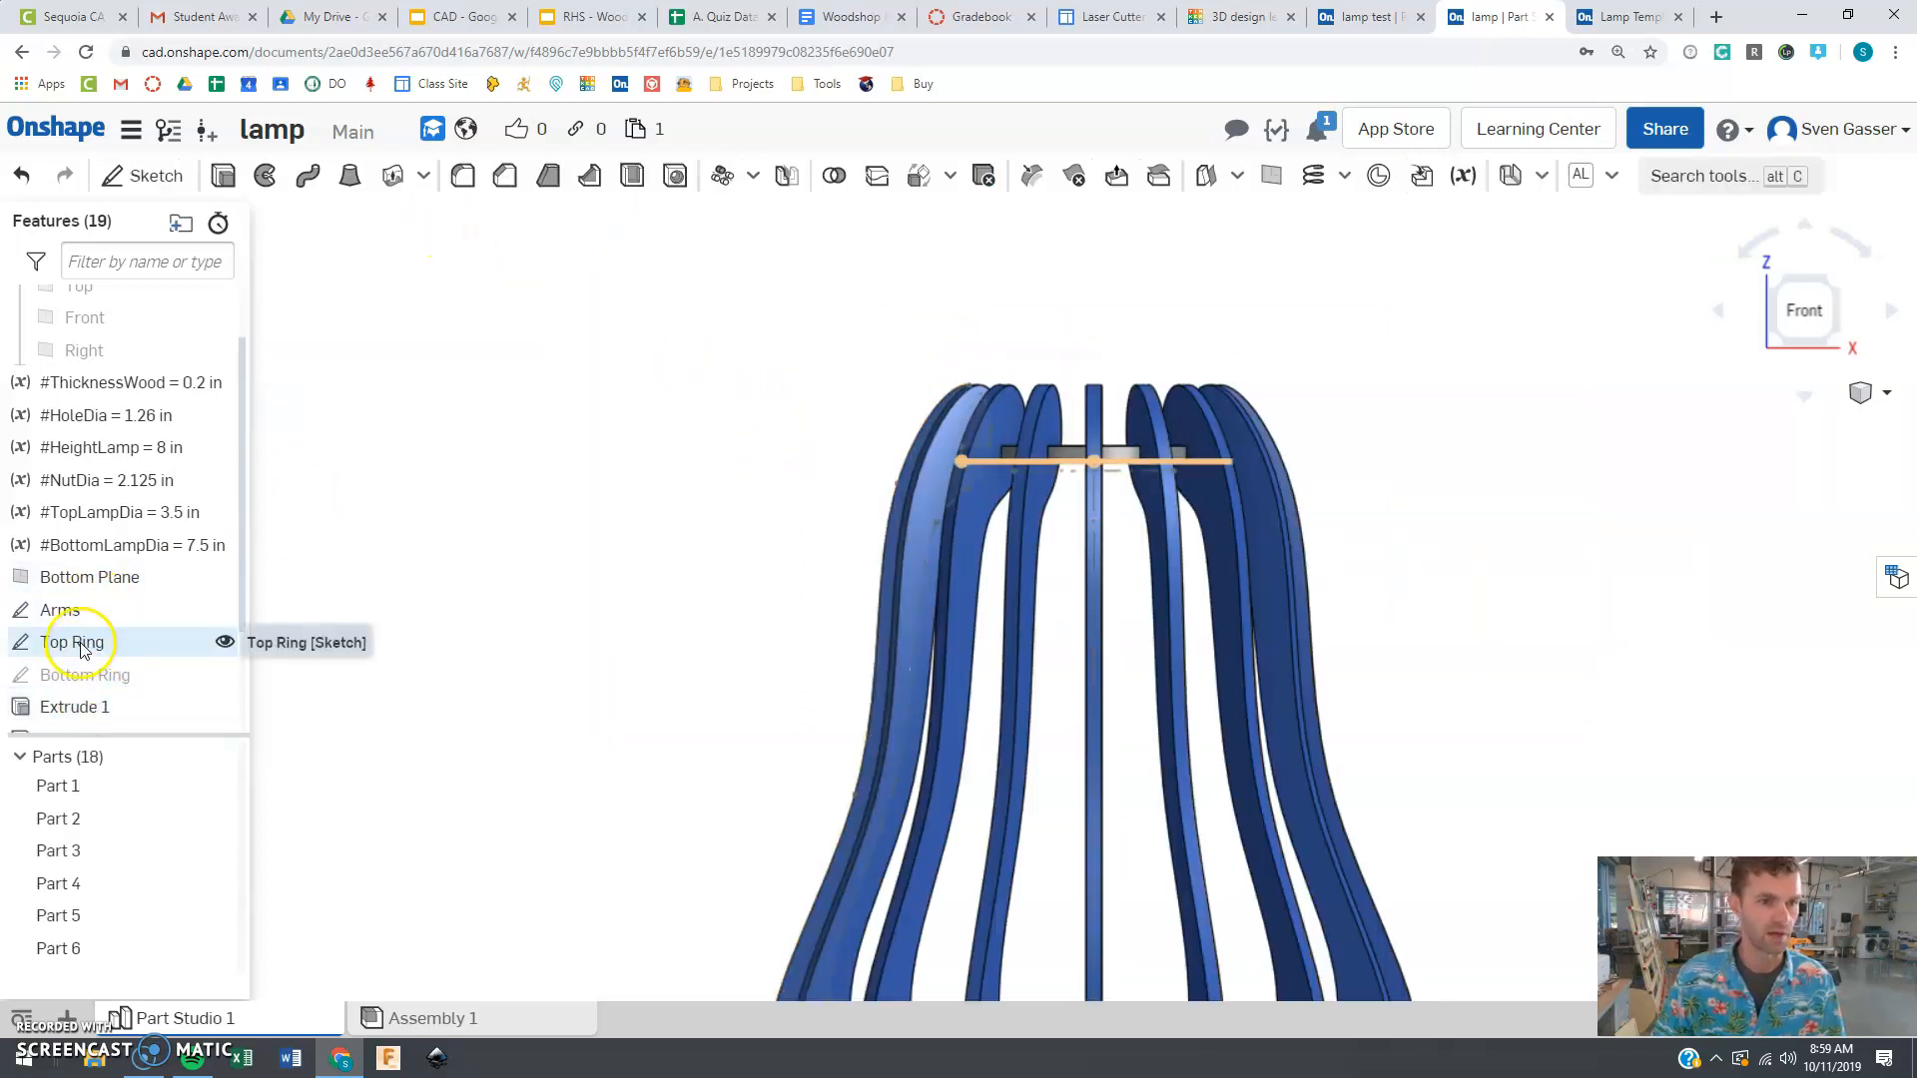
Step: Change the Top Ring sketch's Ø3.669 diameter to 3.75 in and accept
{"action": "right_click", "coordinate": [77, 642]}
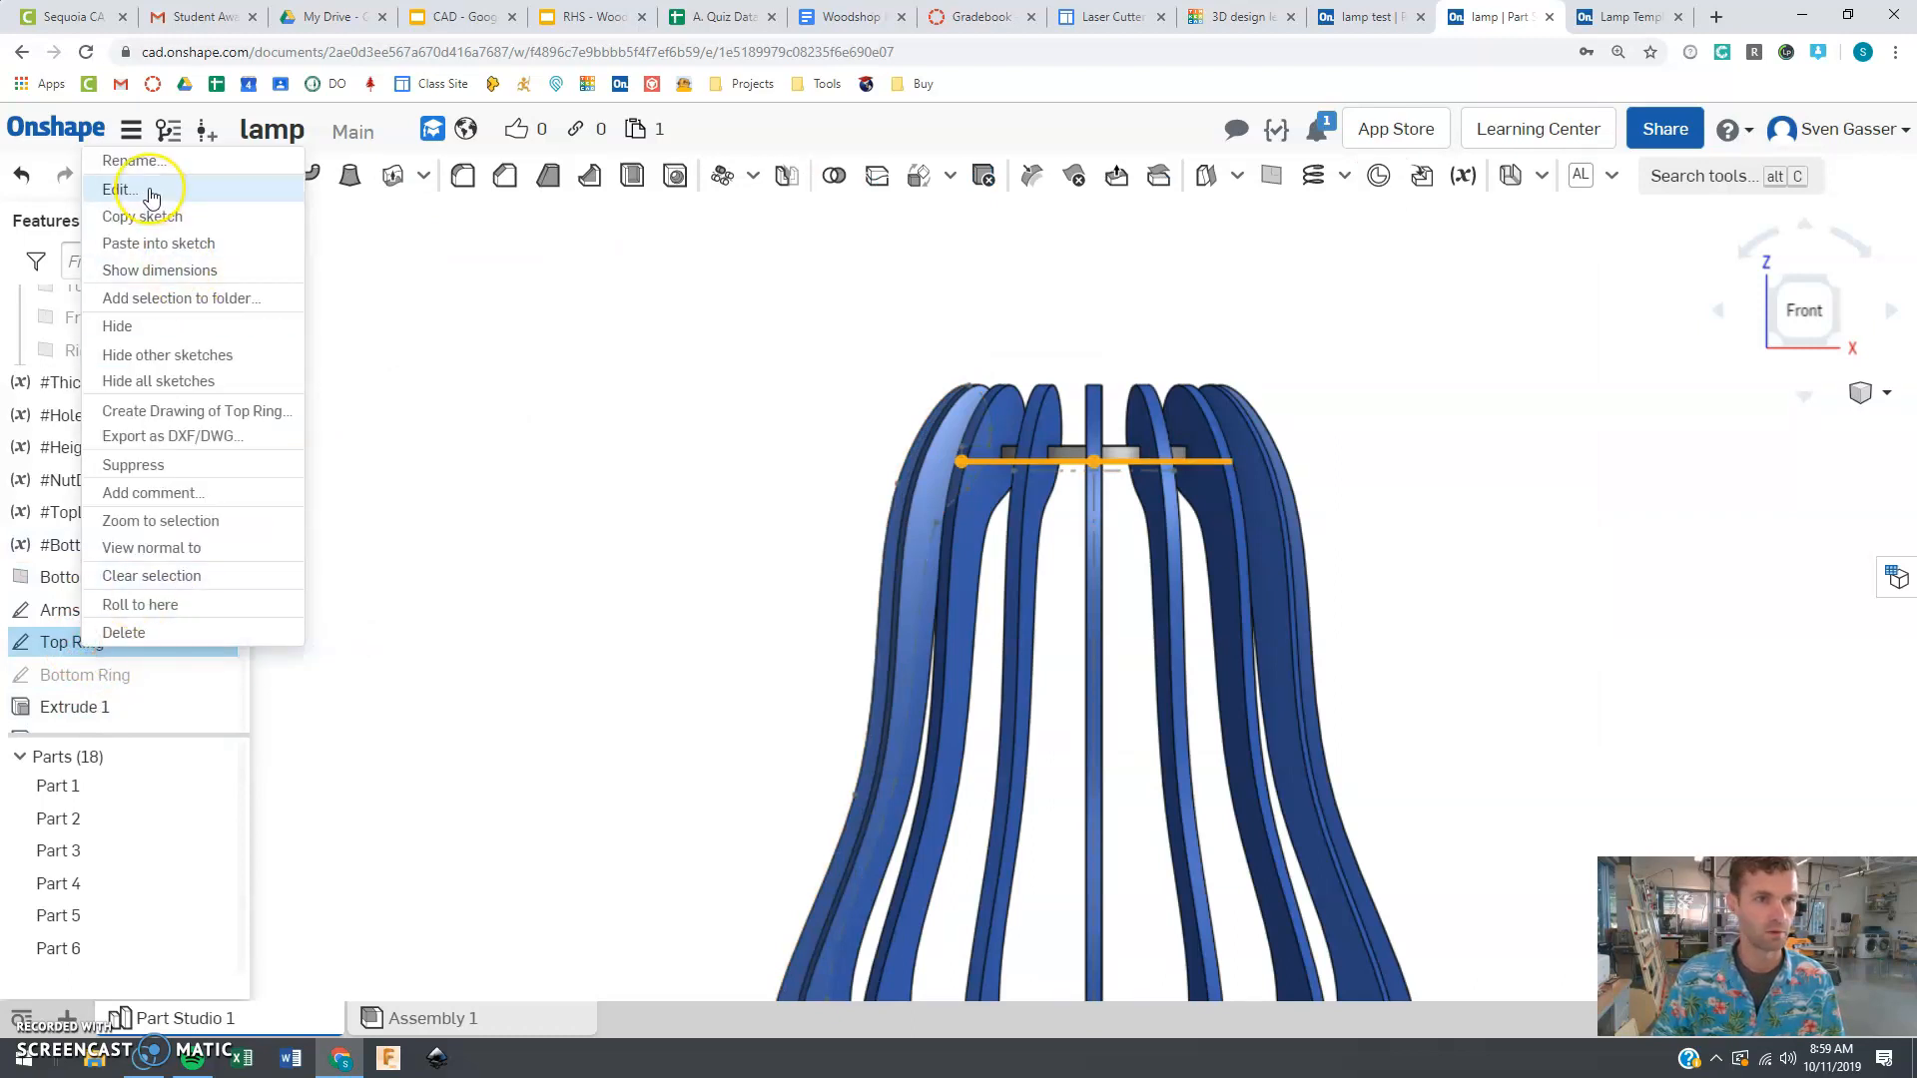
{"action": "mouse_move", "coordinate": [135, 281]}
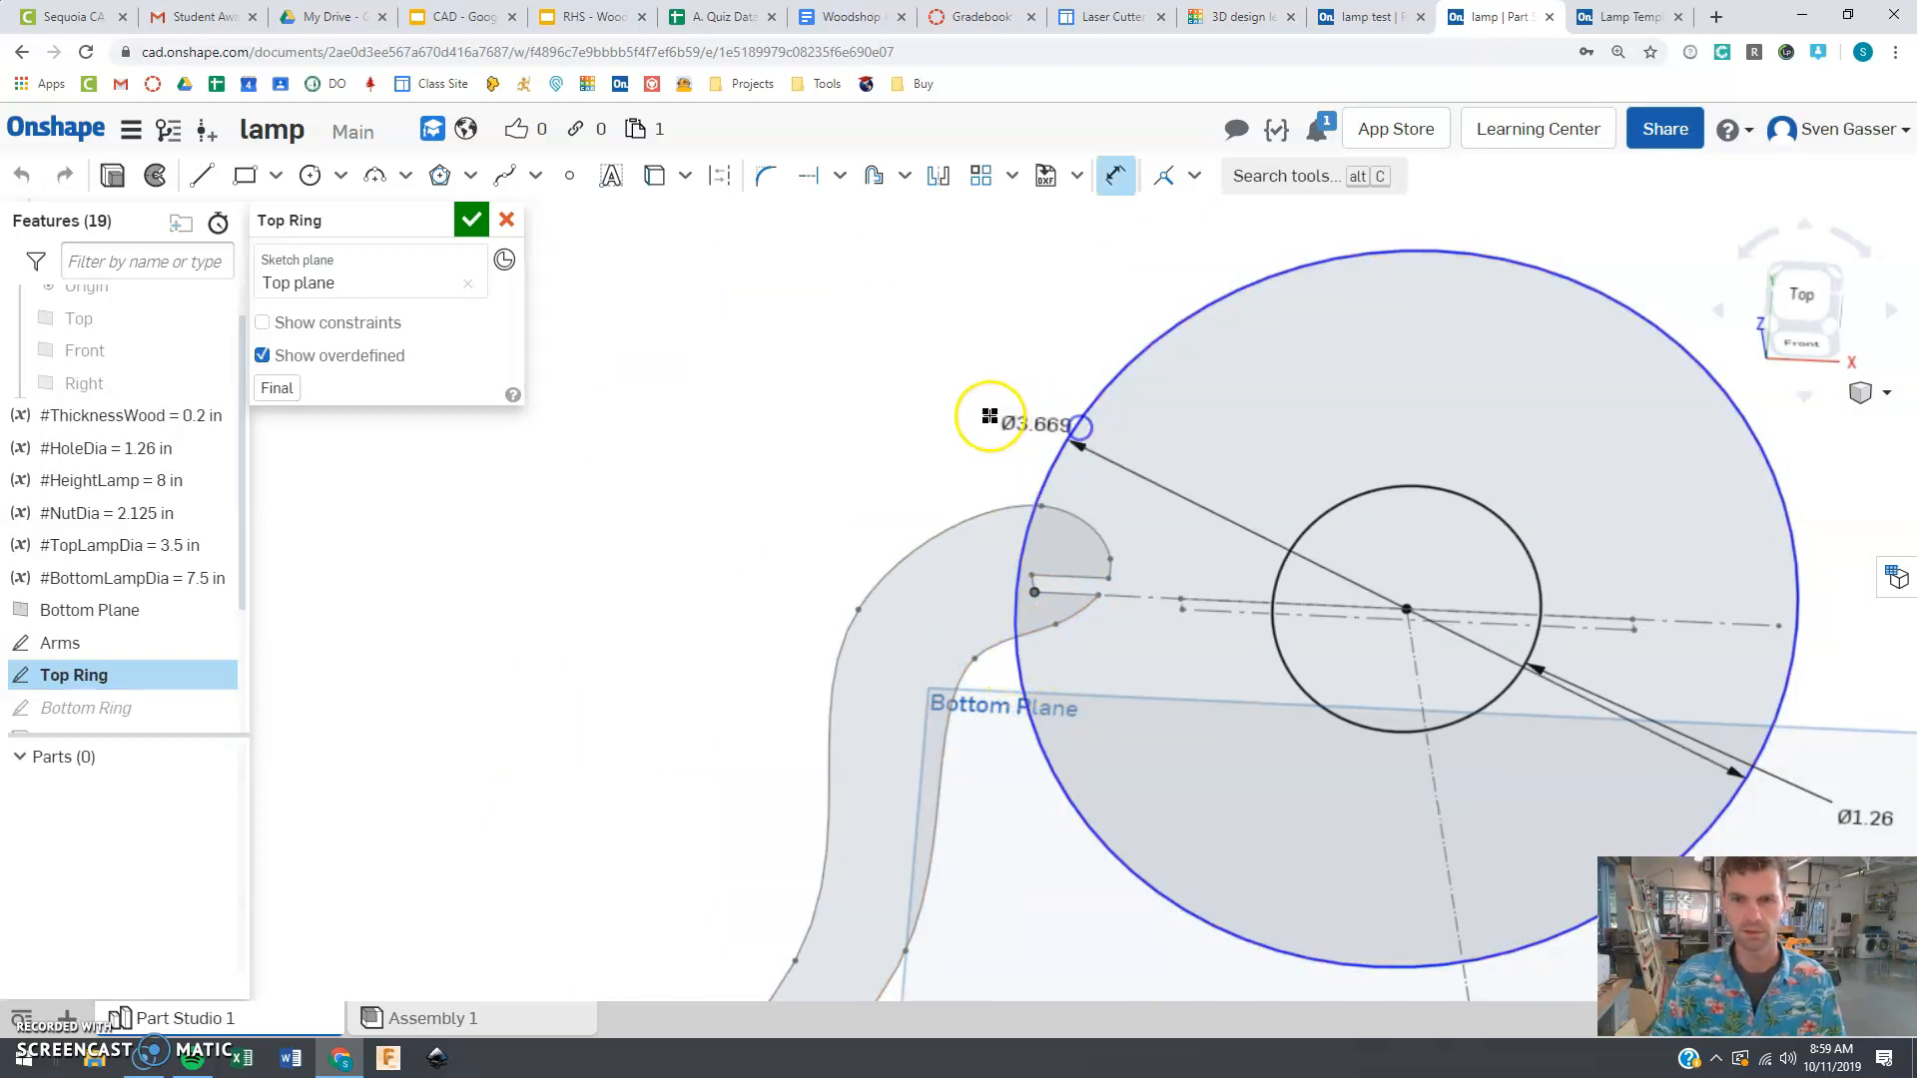
{"action": "double_click", "coordinate": [1043, 426]}
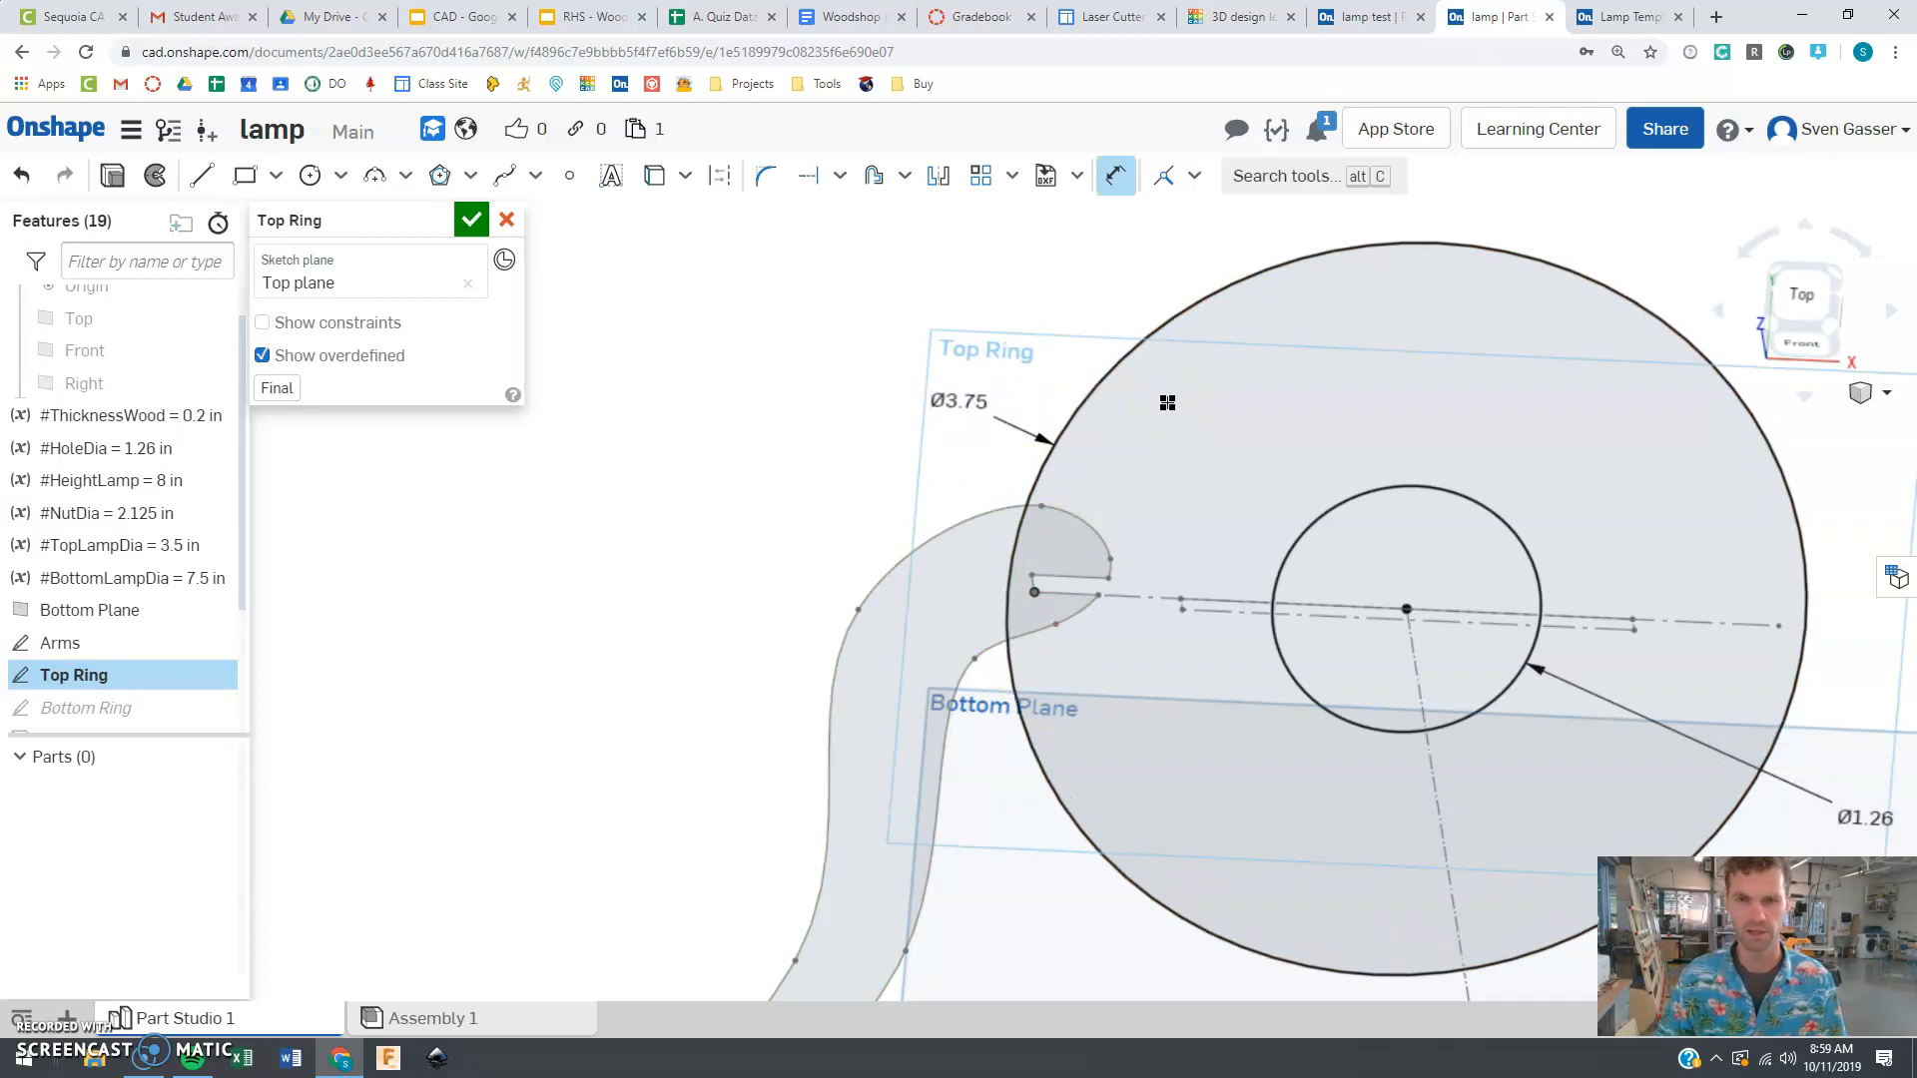
{"action": "mouse_move", "coordinate": [567, 260]}
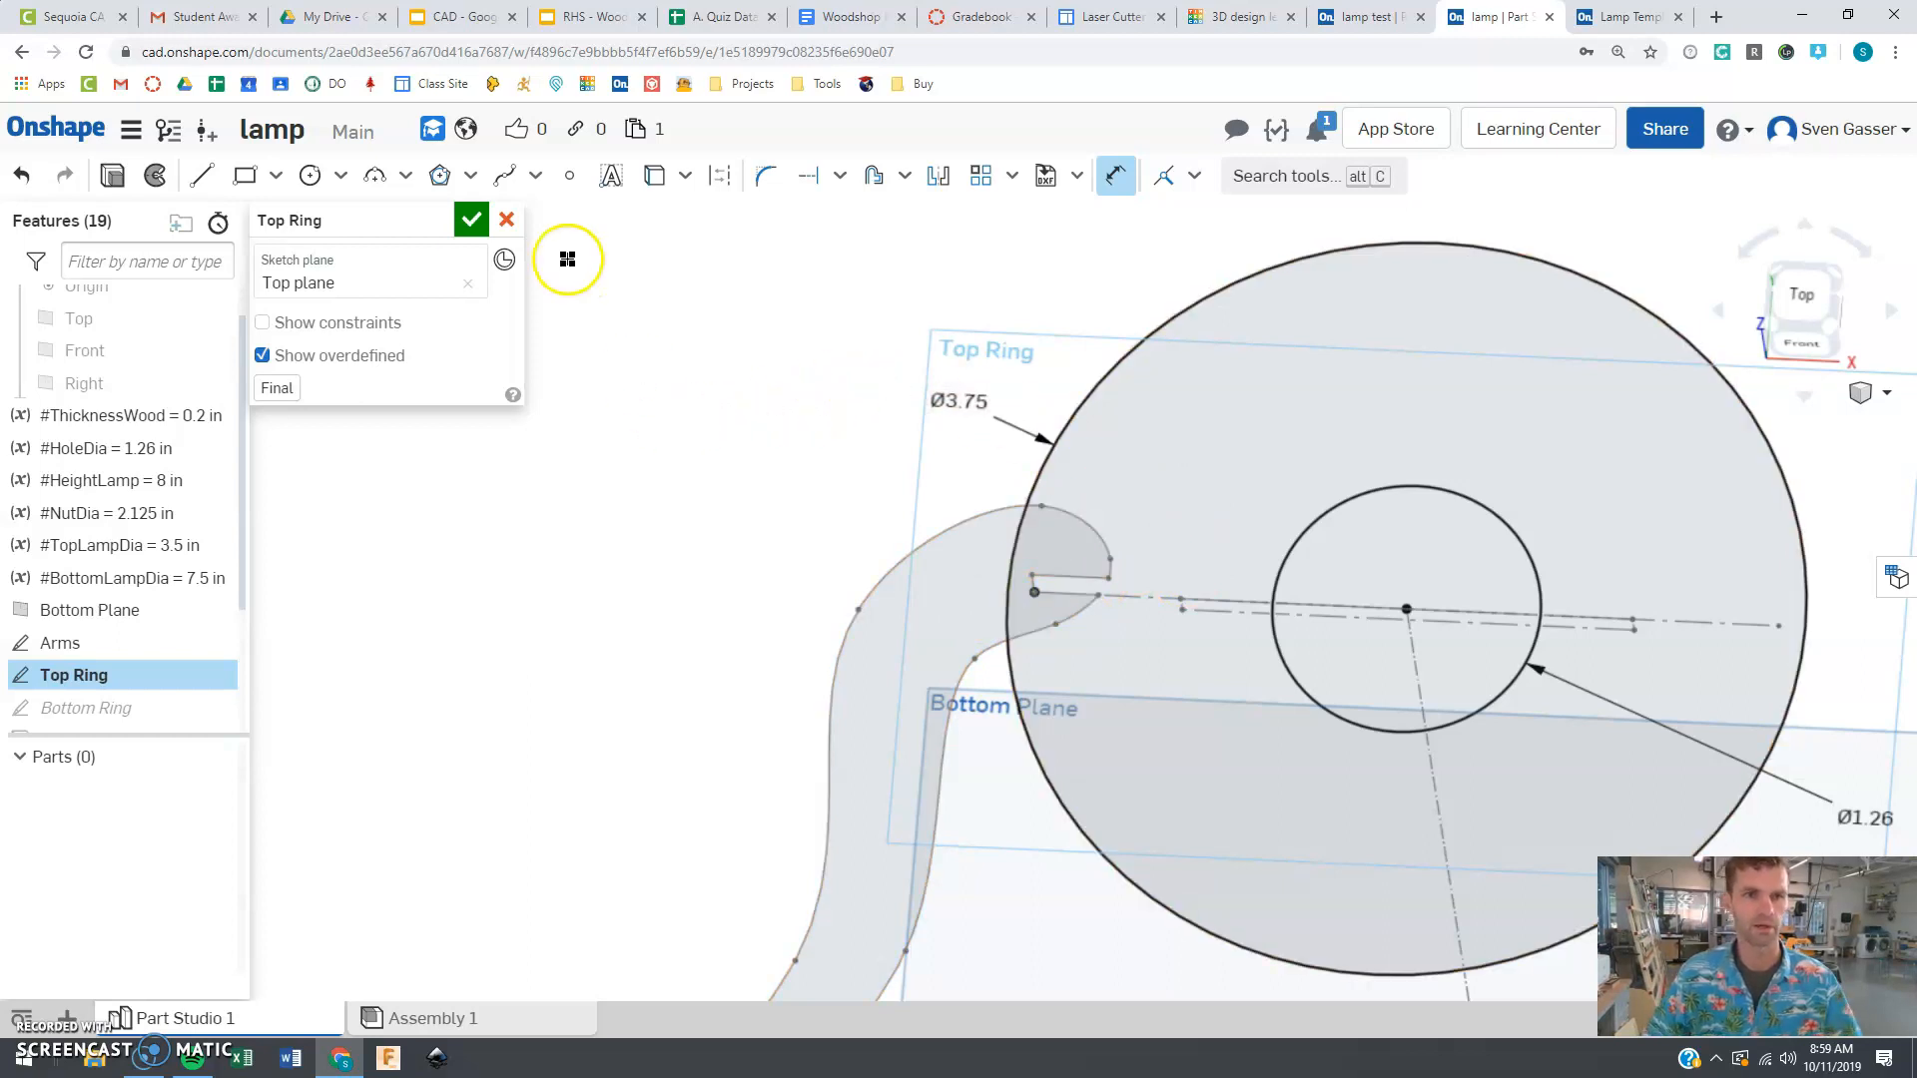
{"action": "left_click", "coordinate": [471, 219]}
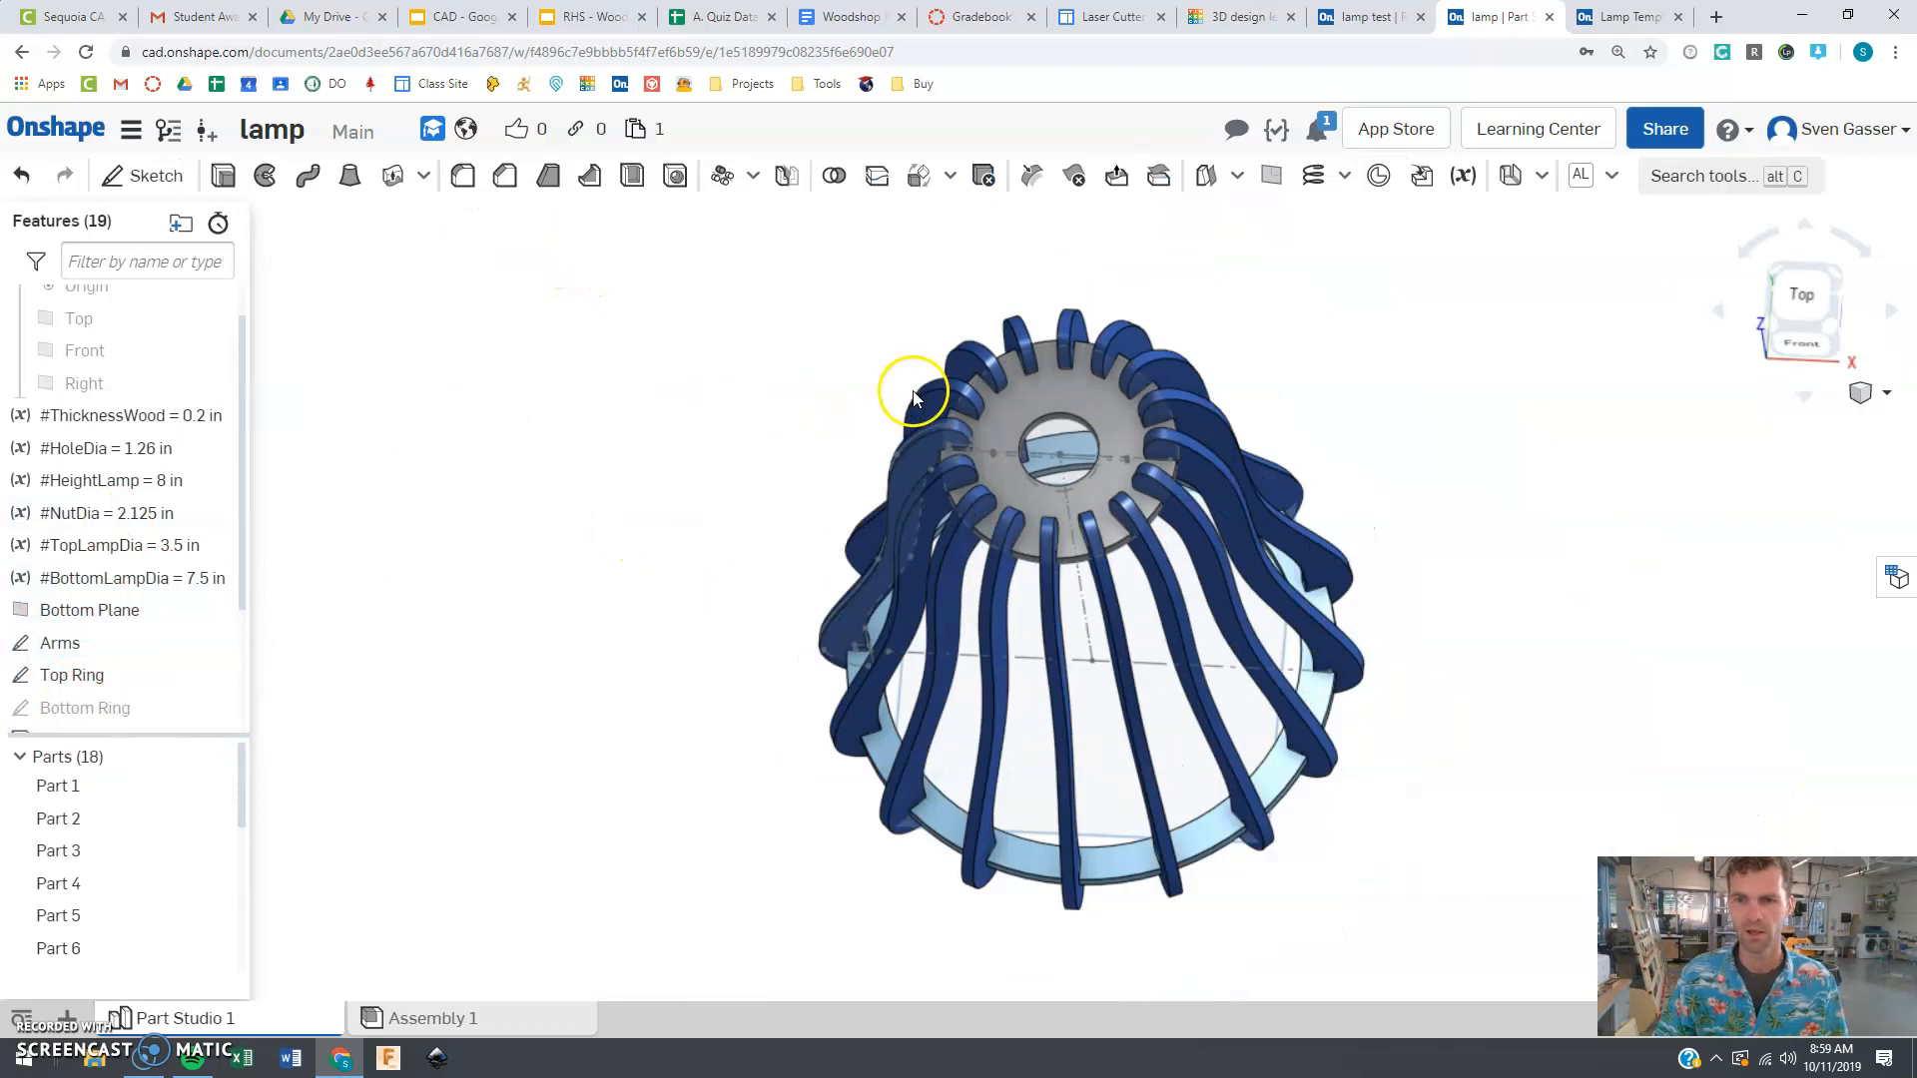
{"action": "left_click_drag", "start_coordinate": [910, 392], "coordinate": [1106, 599]}
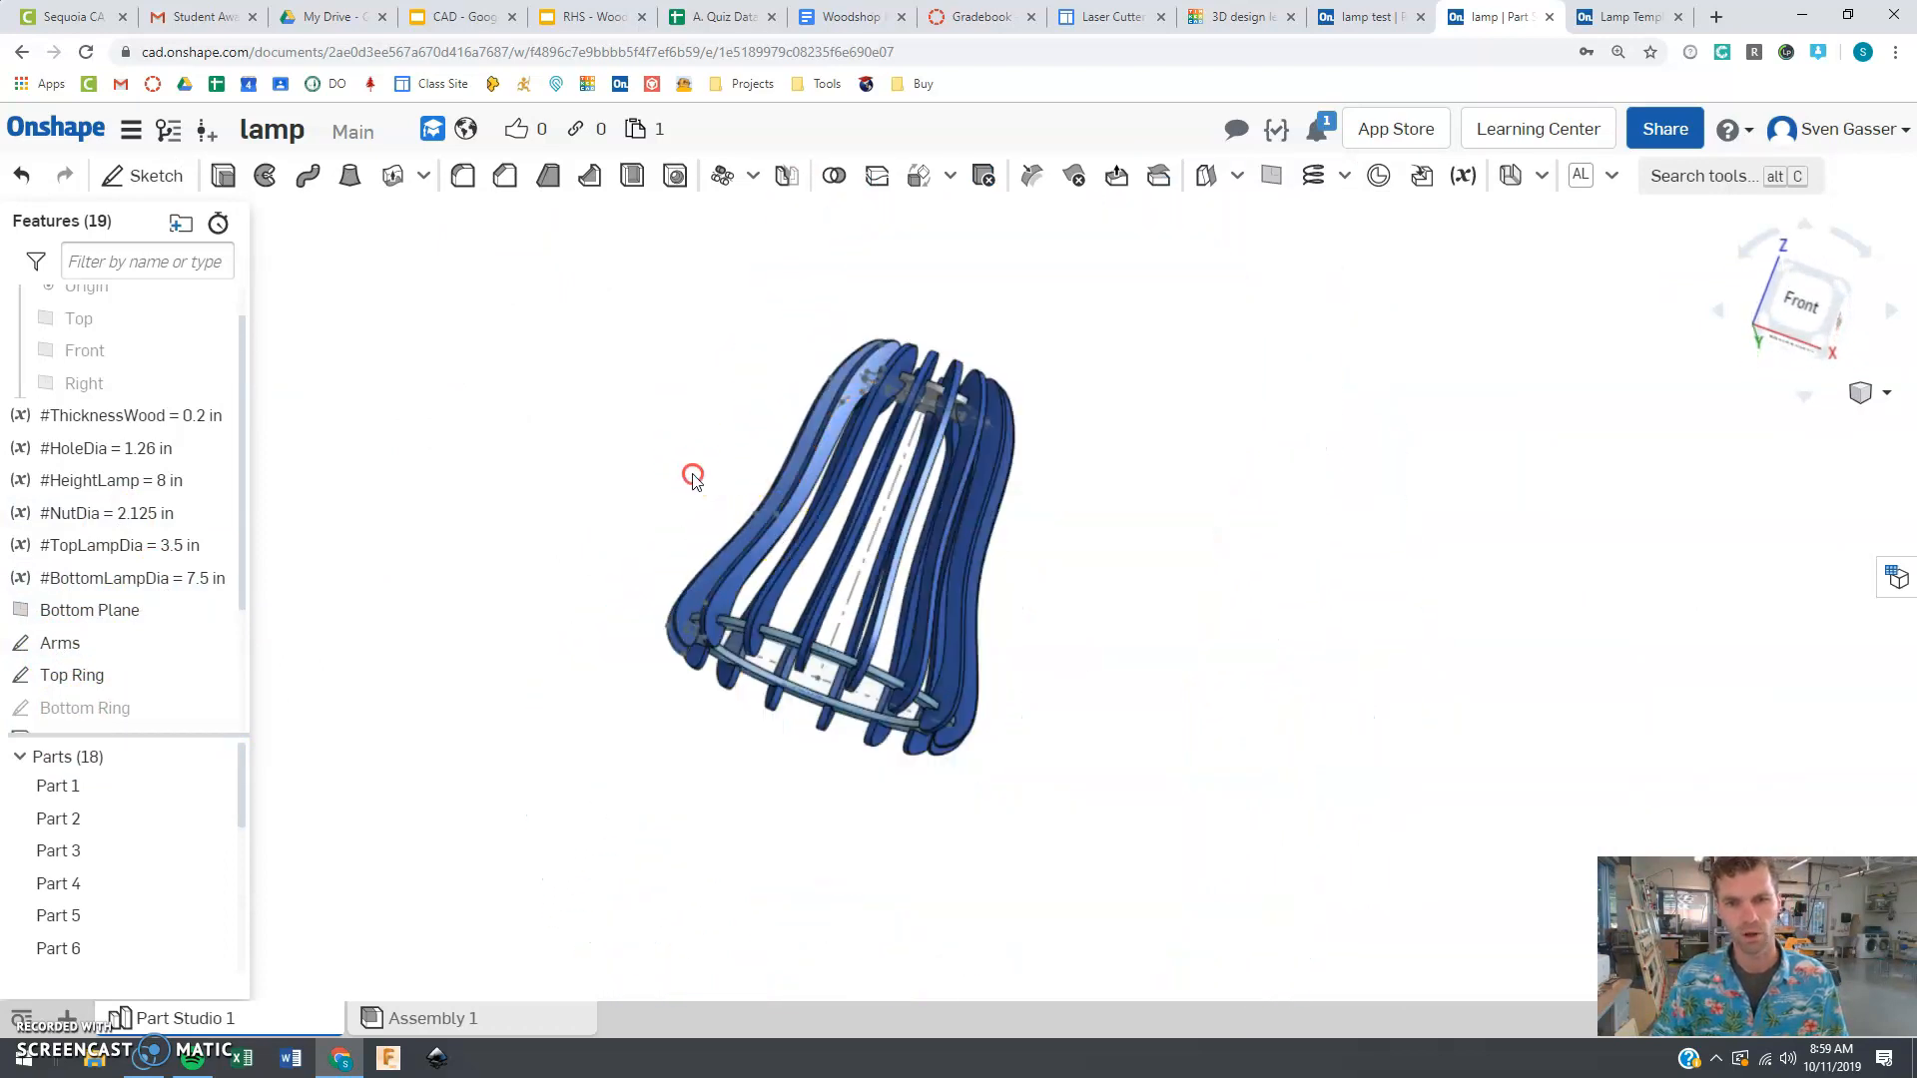
{"action": "left_click_drag", "start_coordinate": [693, 475], "coordinate": [593, 543]}
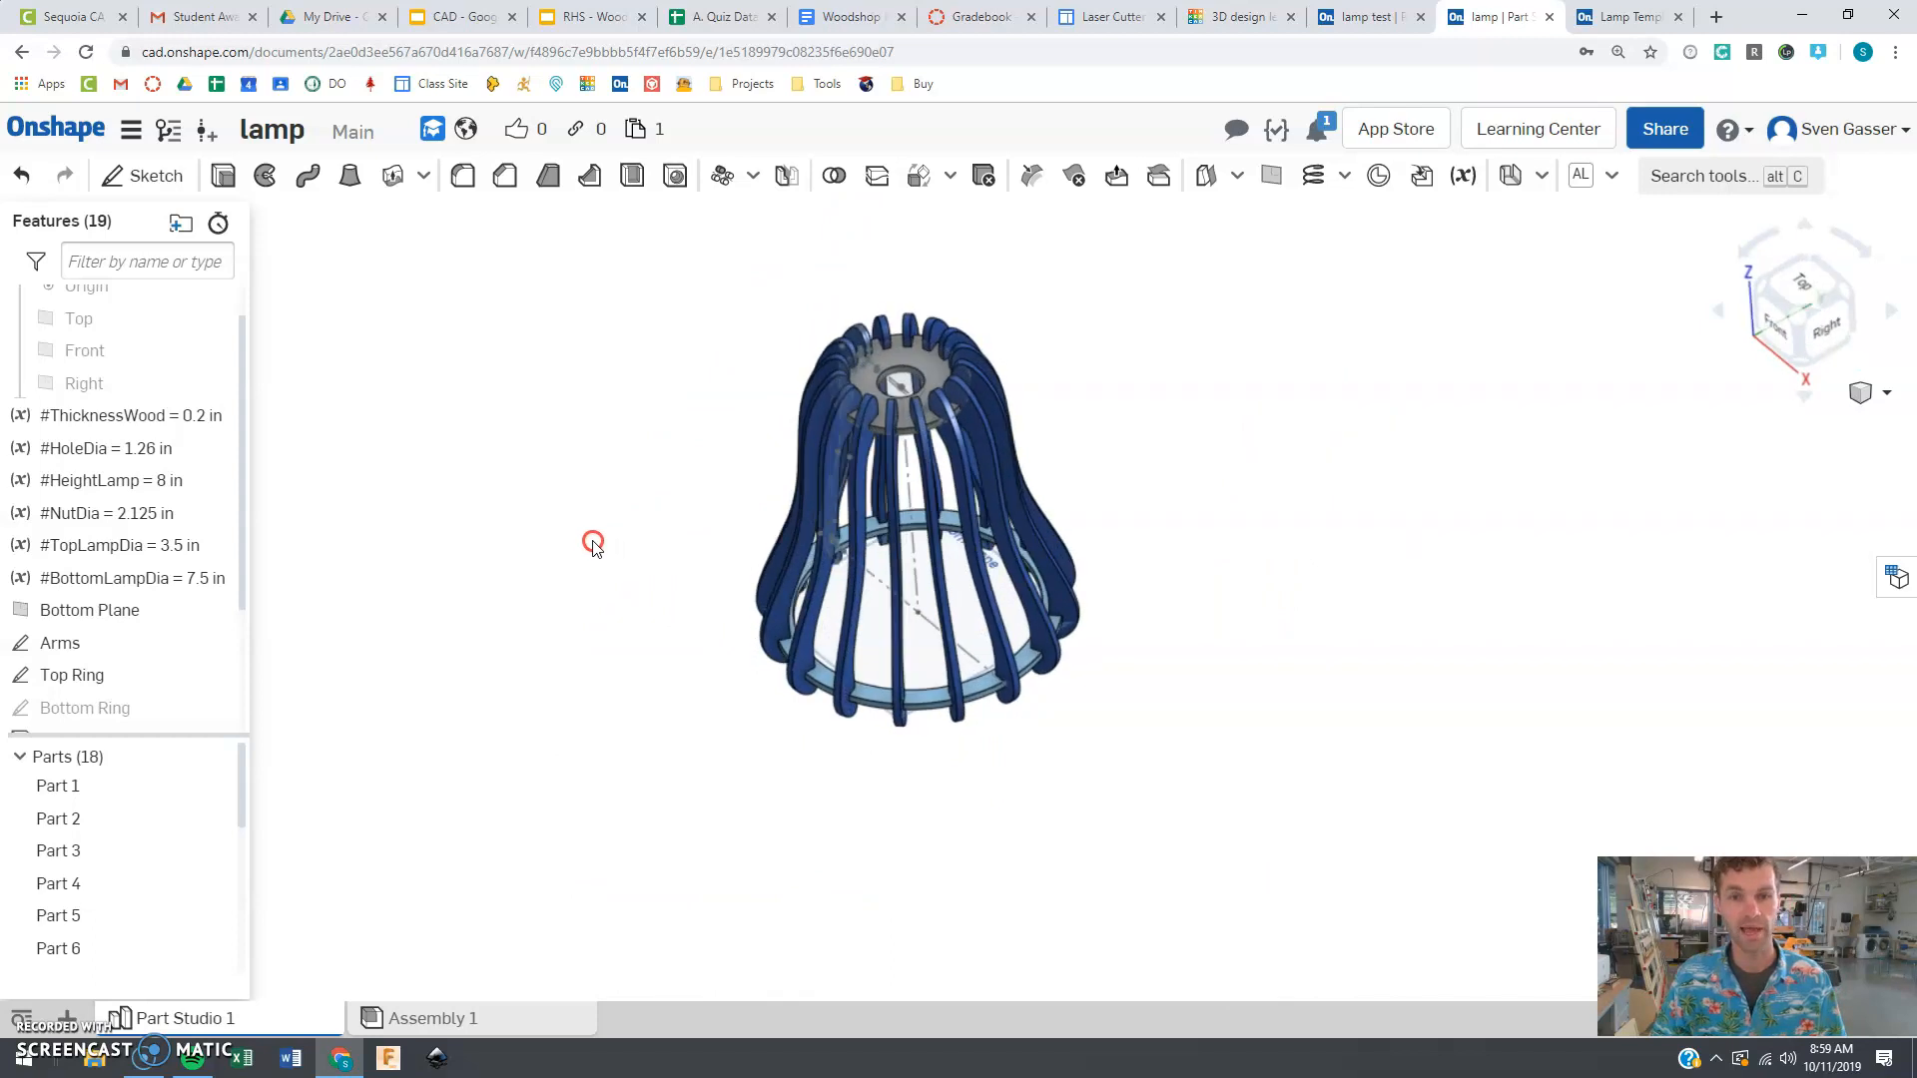
{"action": "left_click_drag", "start_coordinate": [593, 545], "coordinate": [682, 550]}
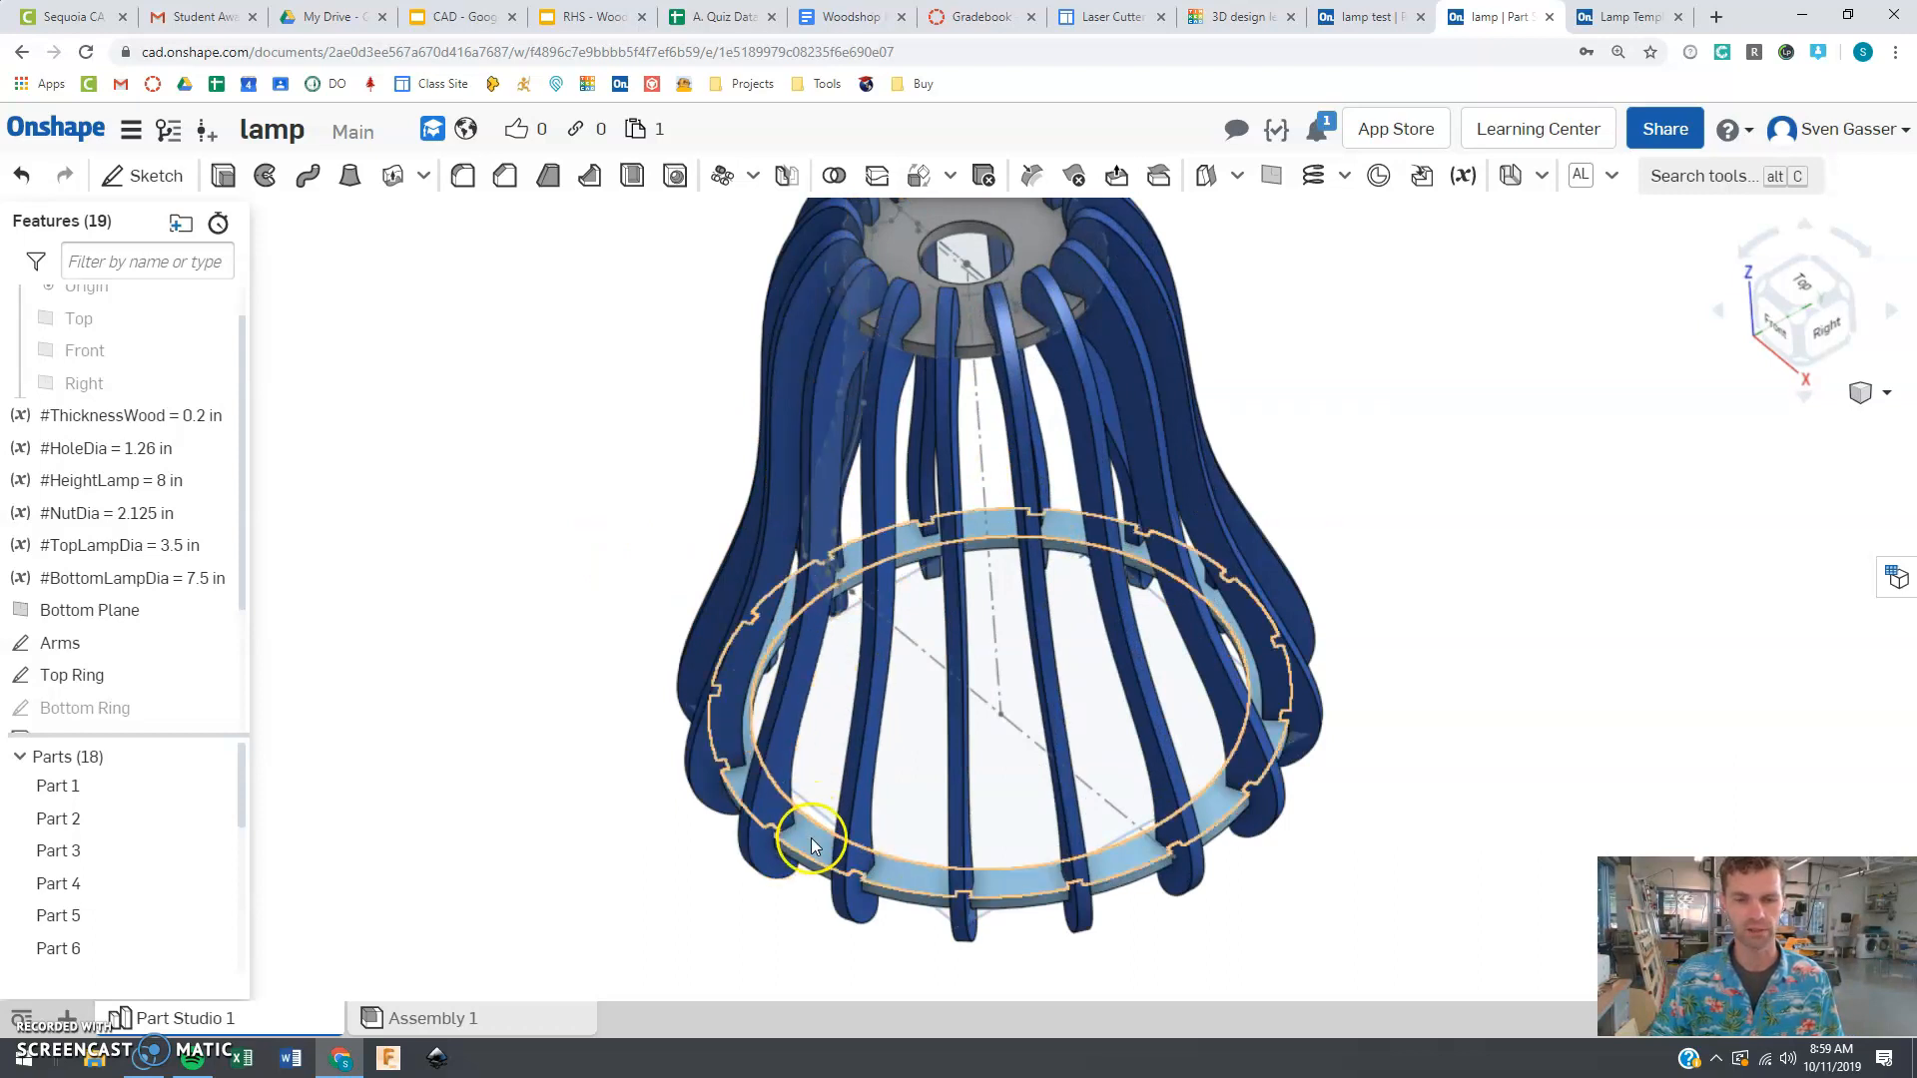
Step: Export the bottom ring part as a DXF file named 'bottom ring'
{"action": "right_click", "coordinate": [815, 844]}
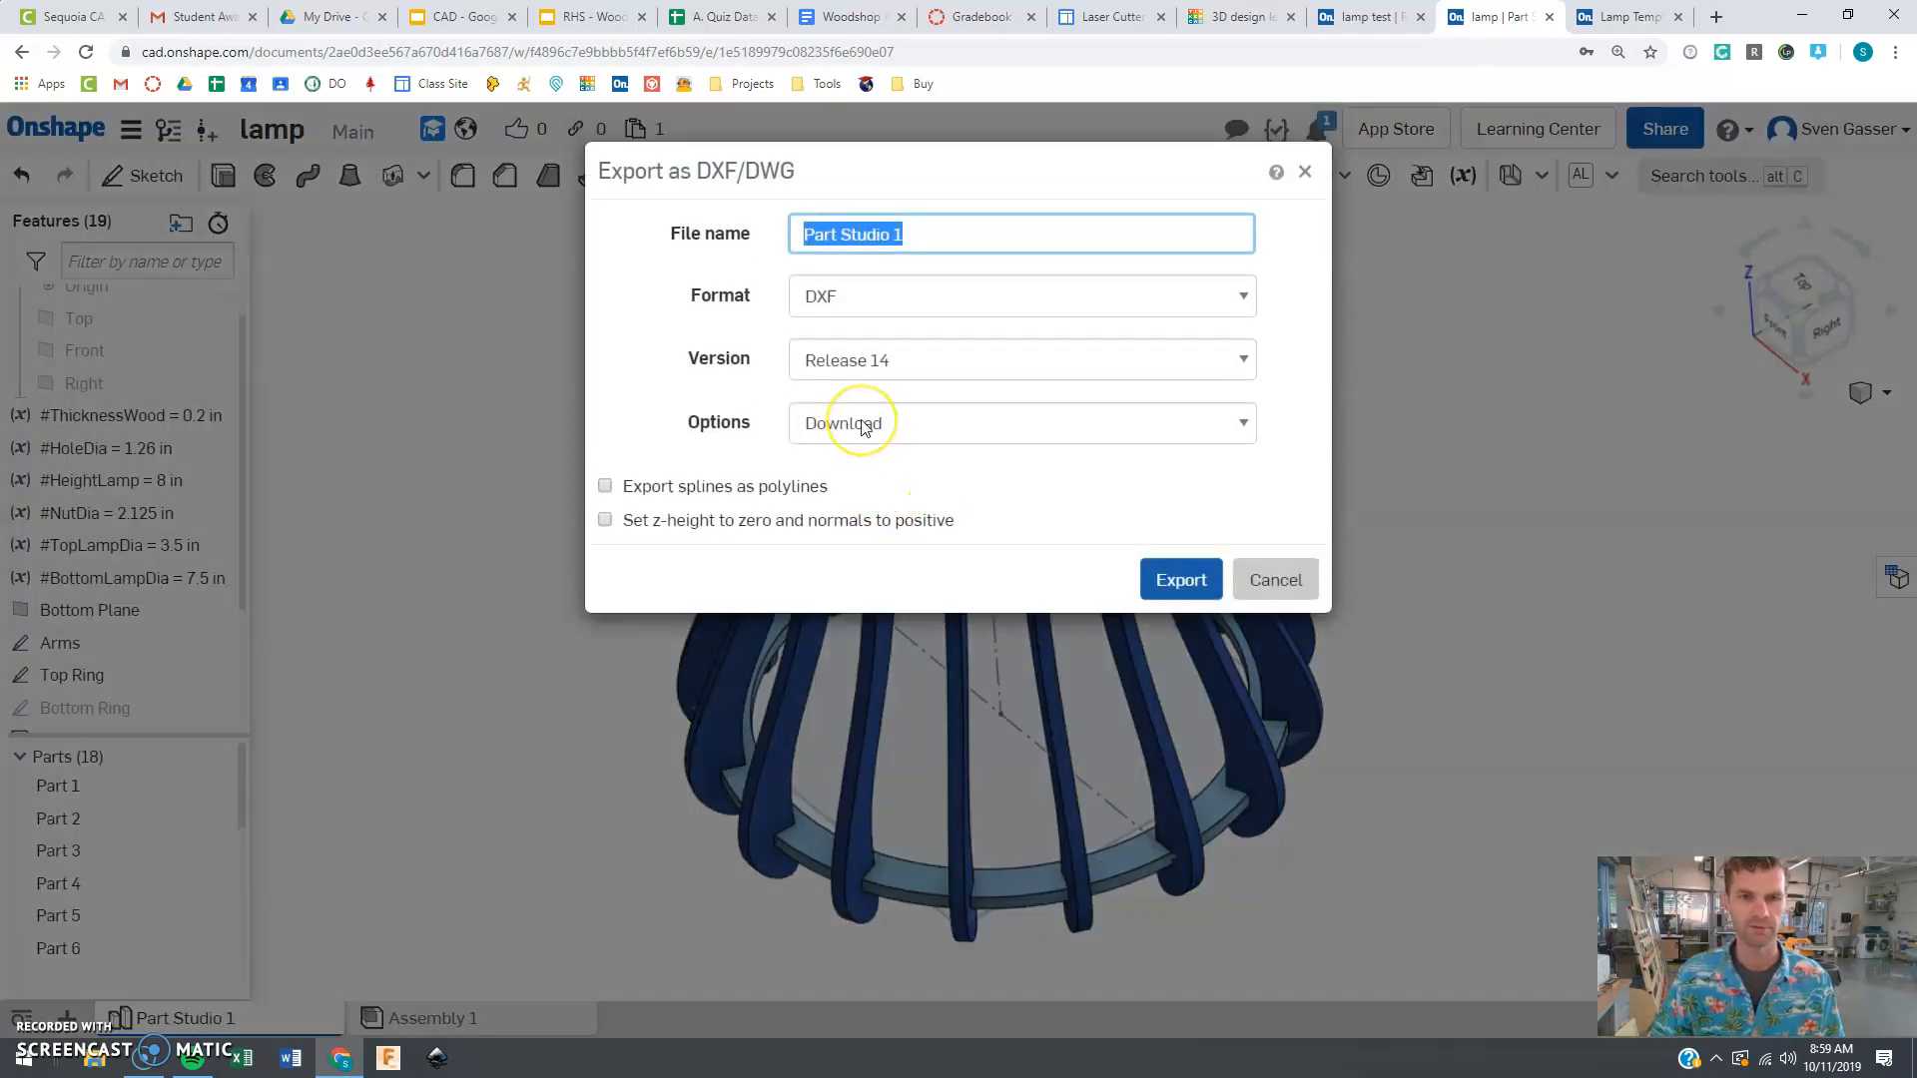
{"action": "type", "text": "b"}
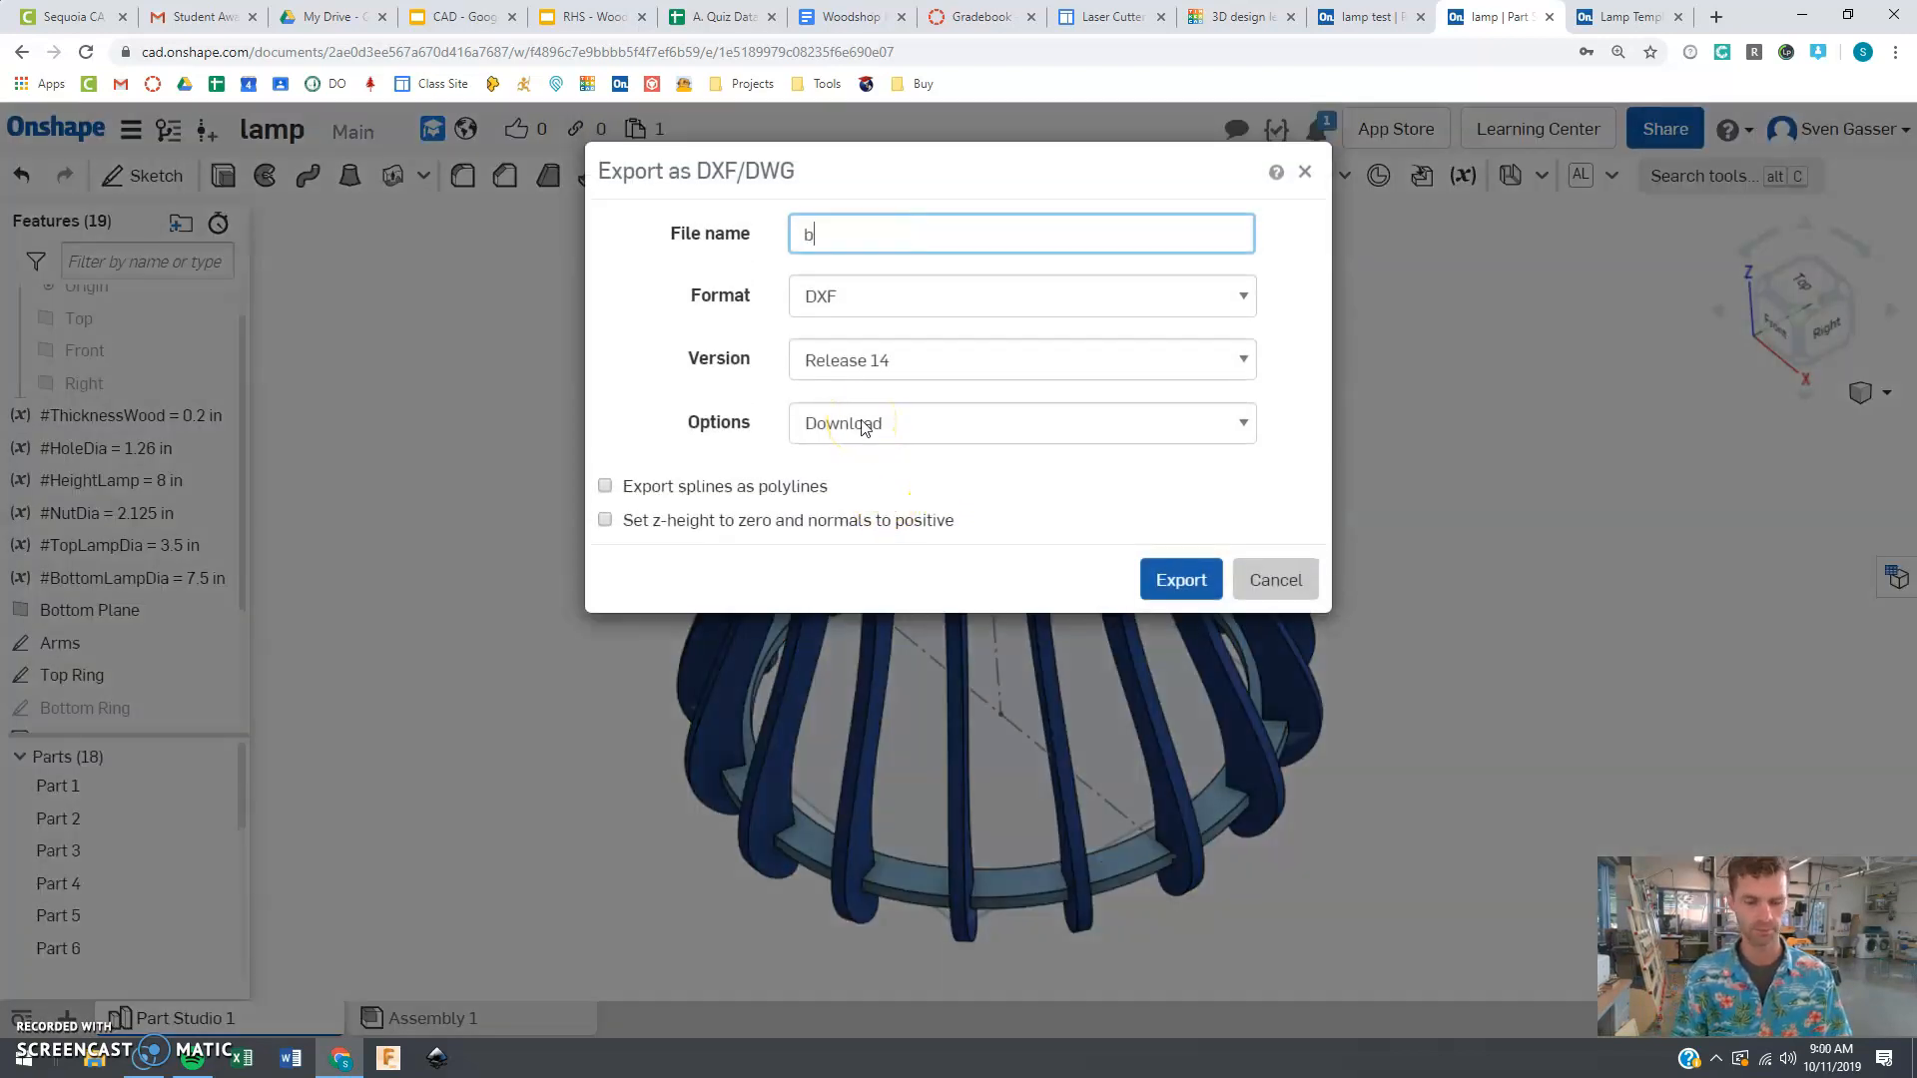
{"action": "type", "text": "ottom r"}
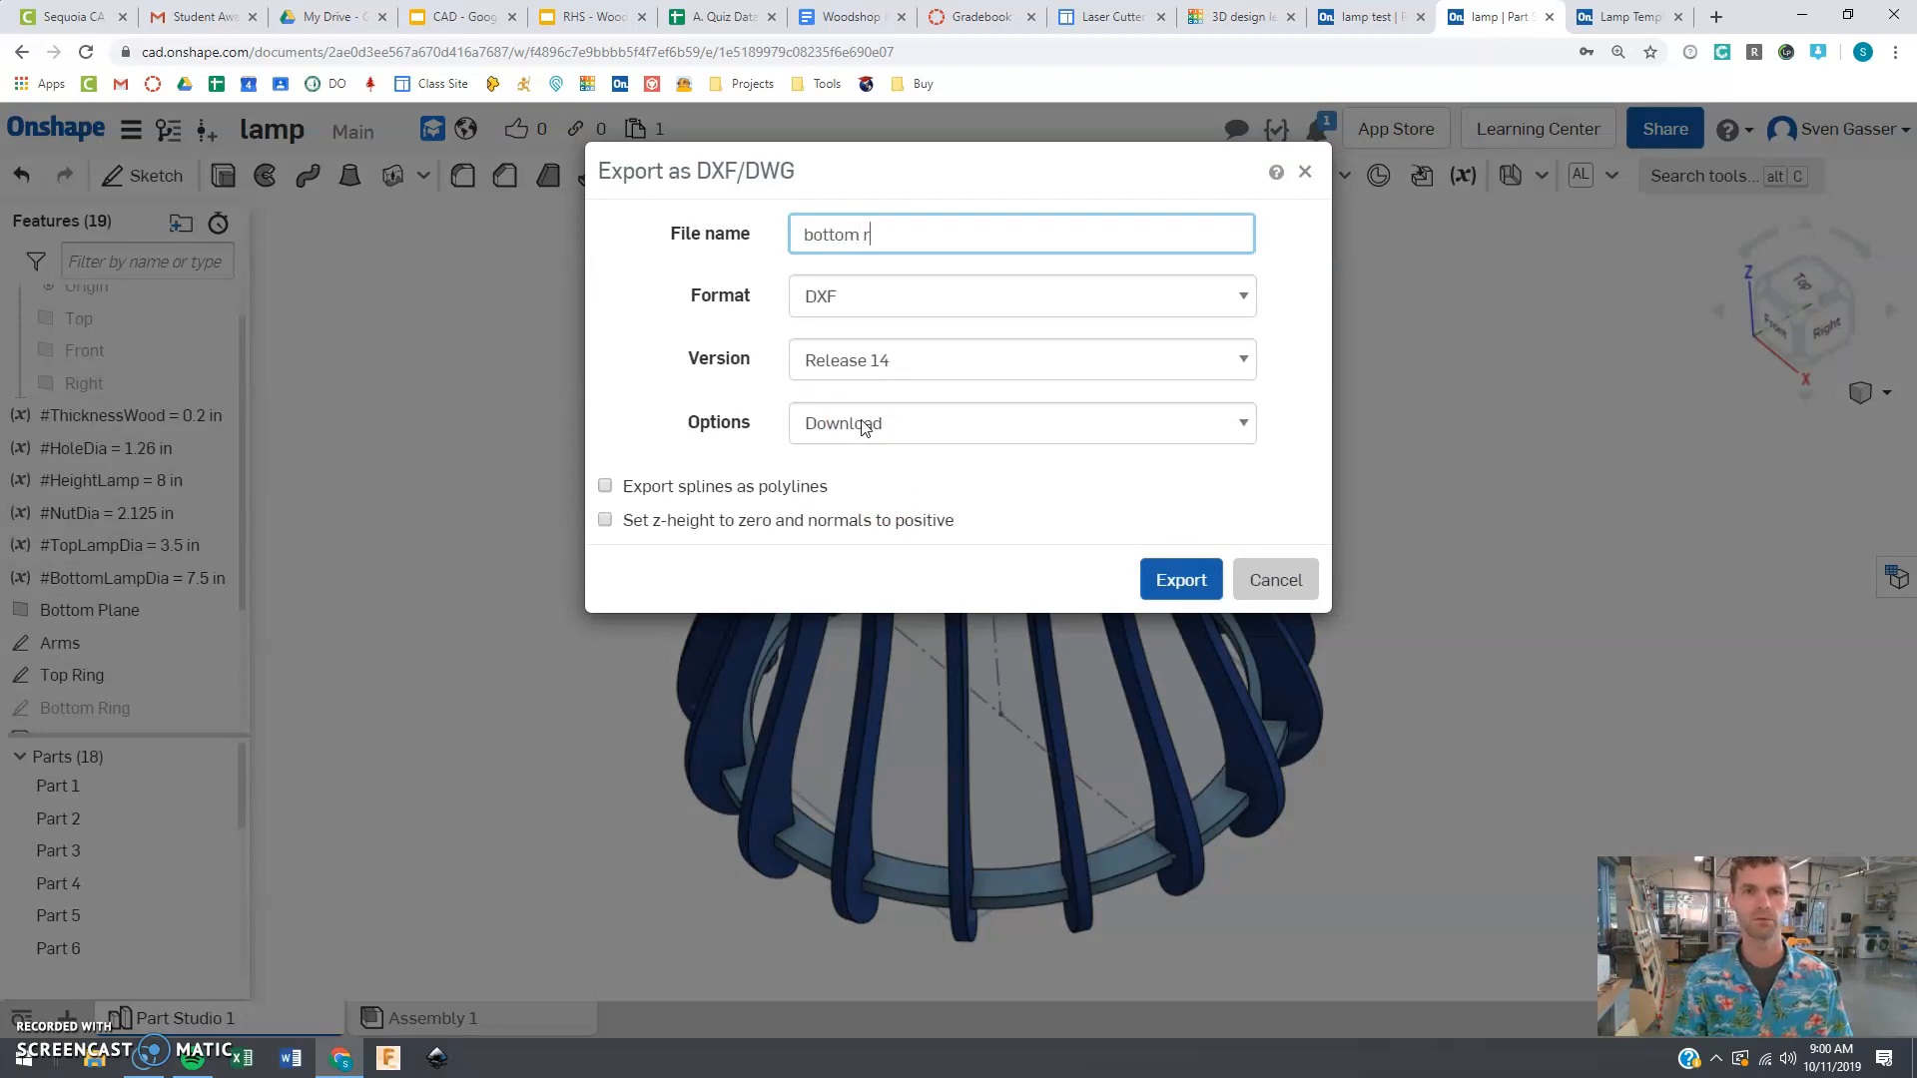
{"action": "type", "text": "ing"}
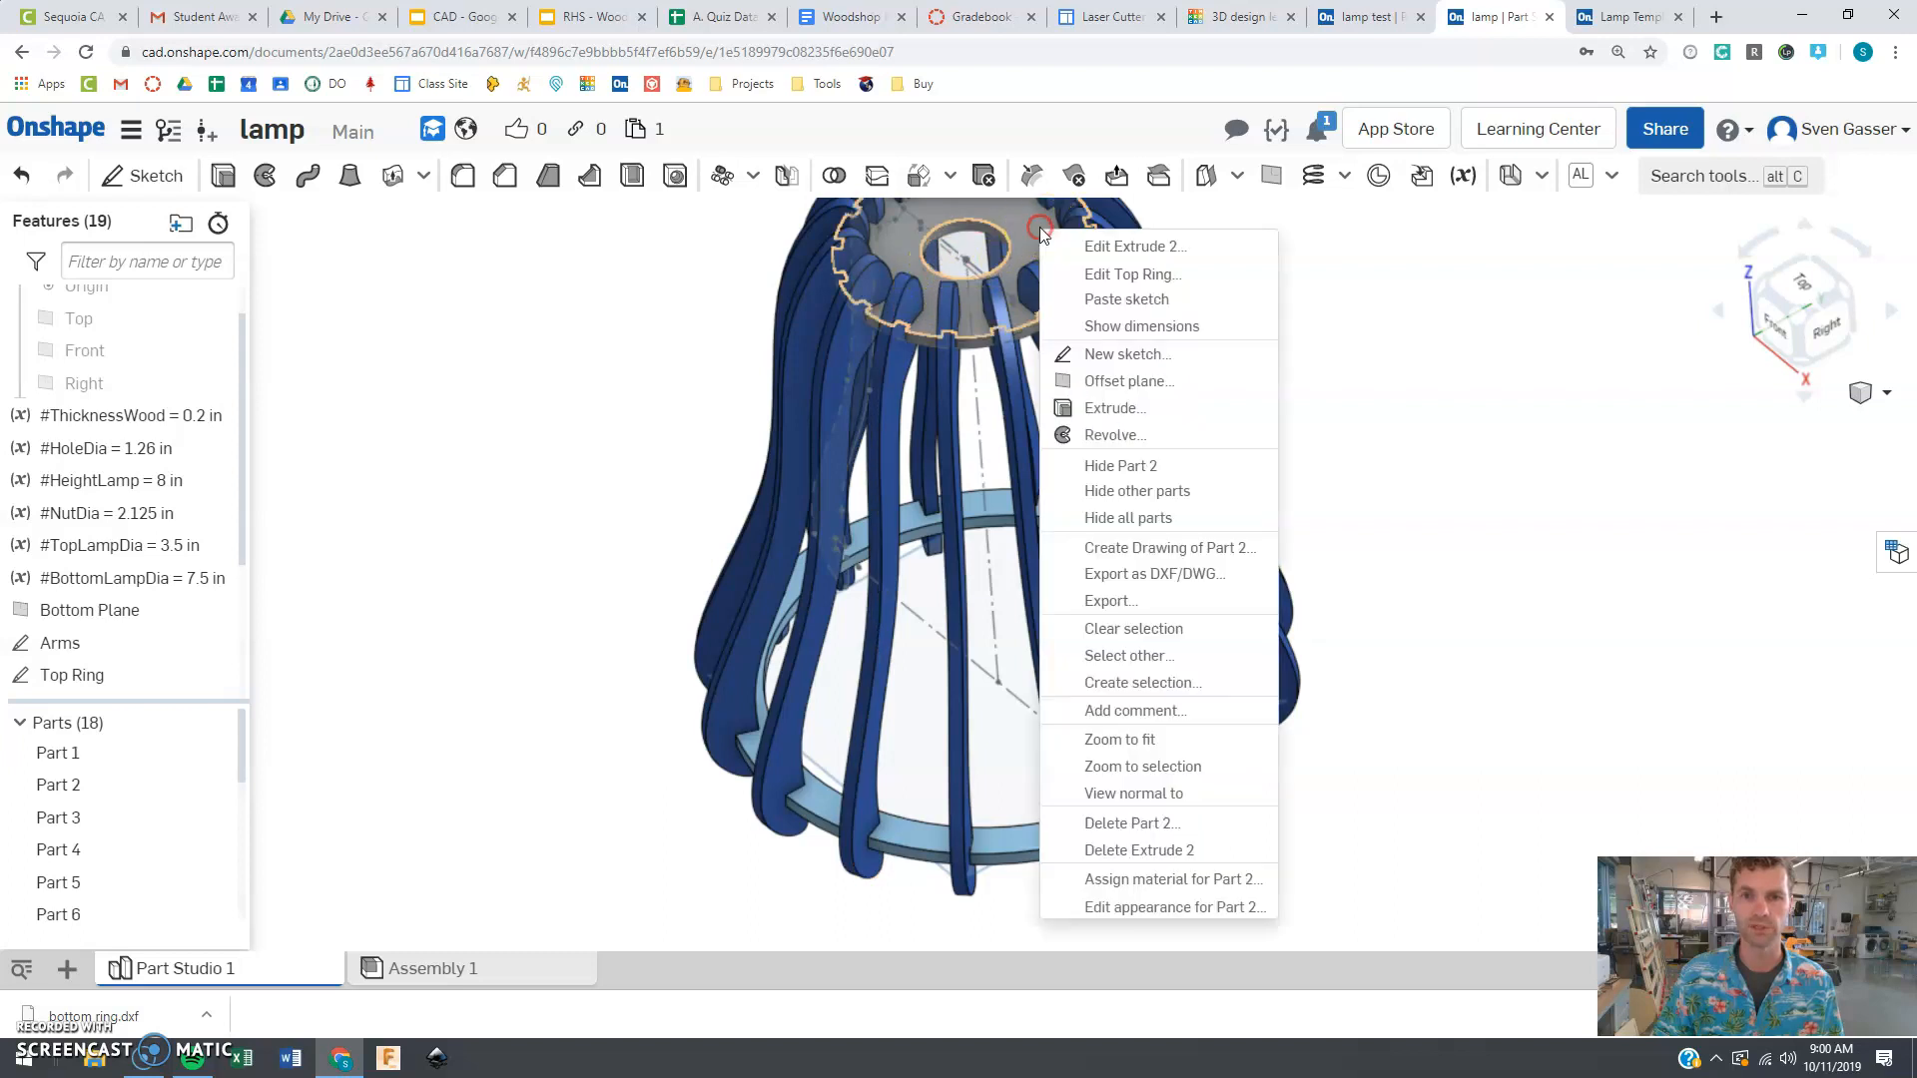
{"action": "mouse_move", "coordinate": [1146, 491]}
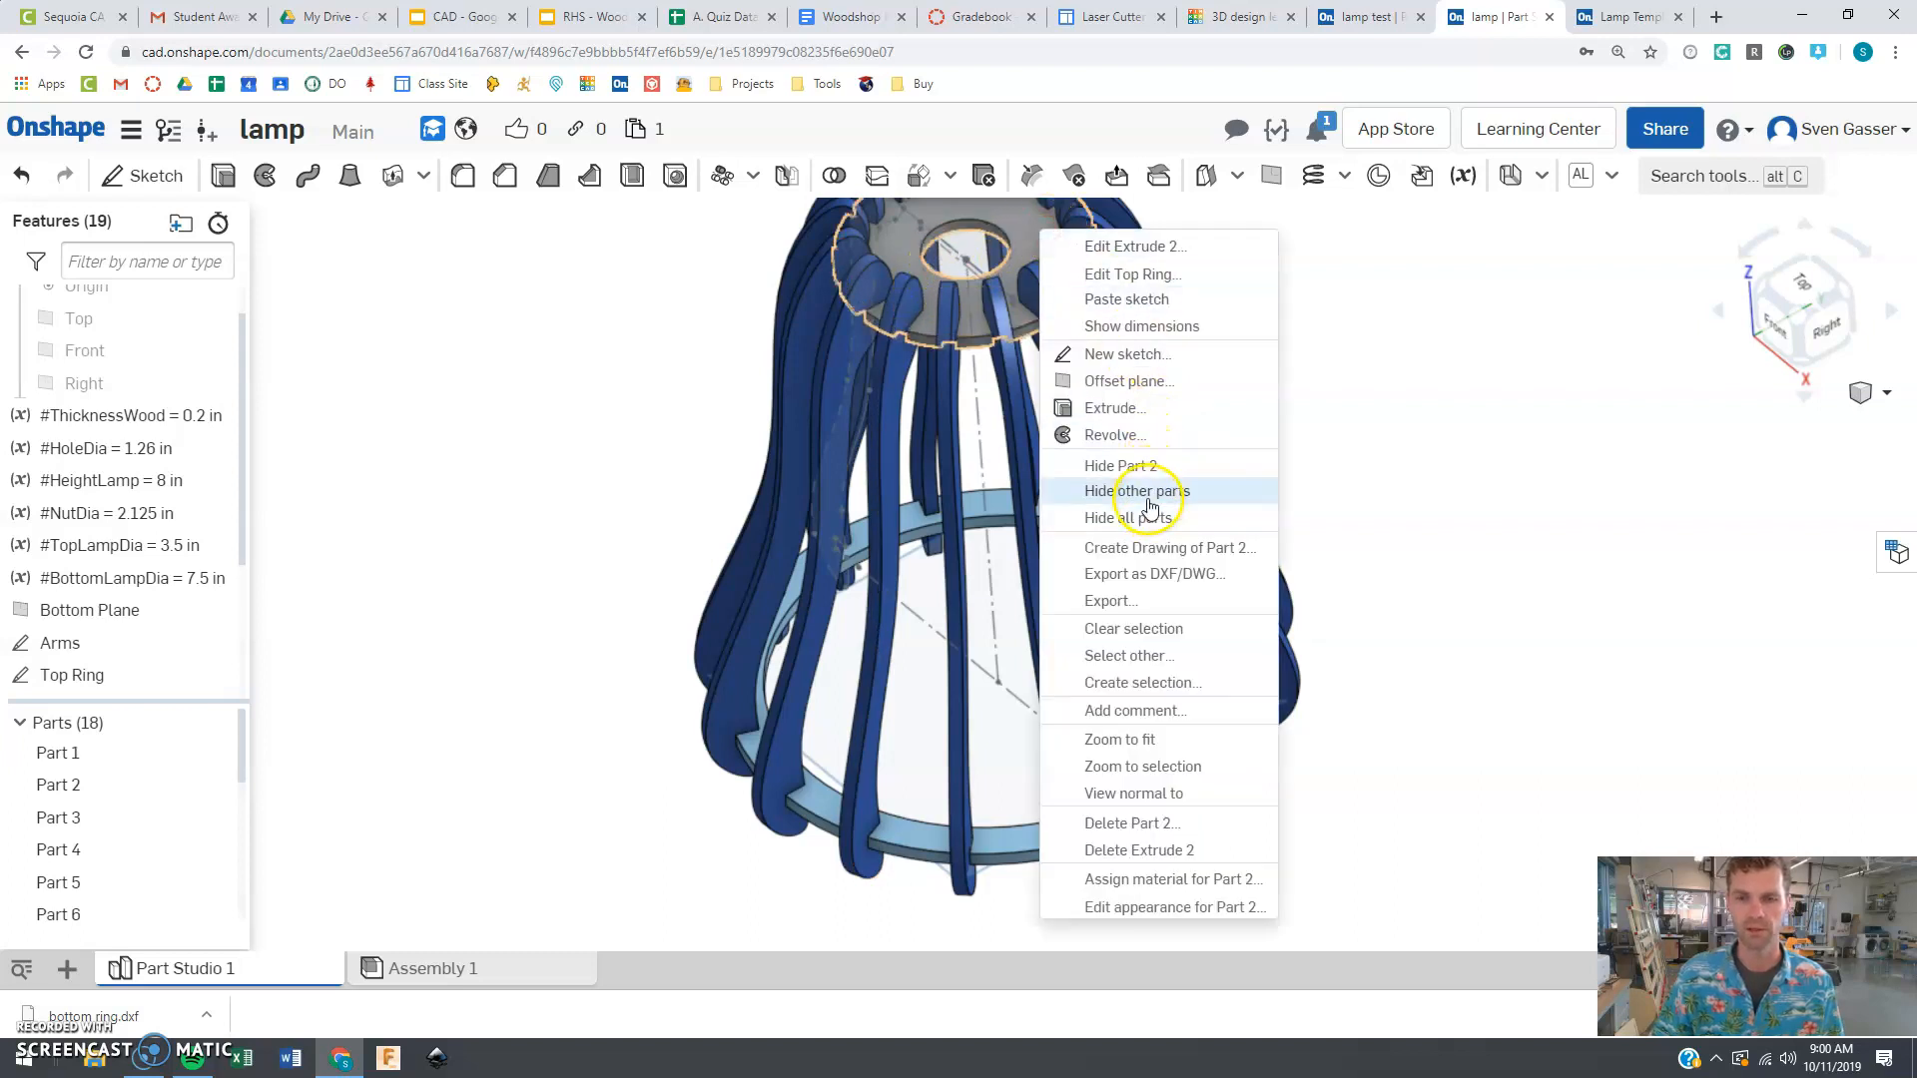
Step: Export the top ring part as a DXF file named 'top ring'
{"action": "left_click", "coordinate": [1148, 491]}
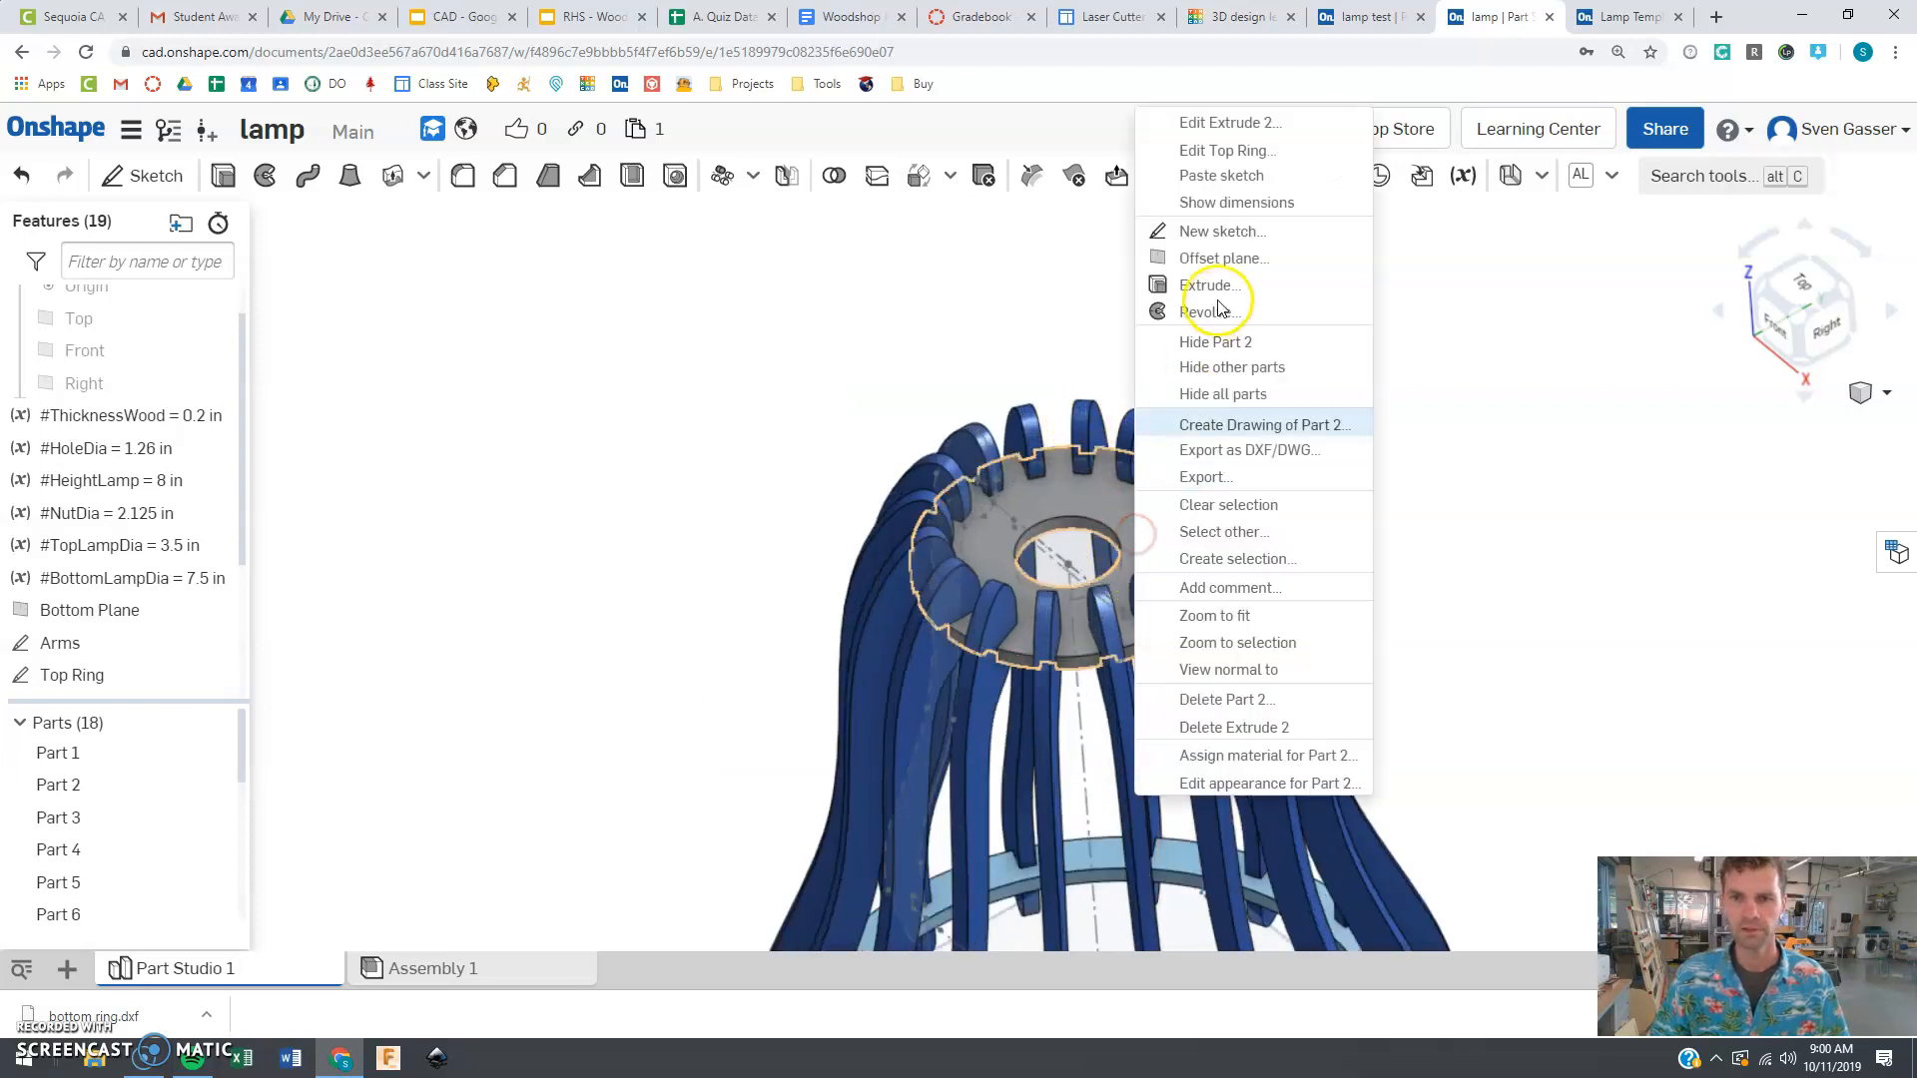
{"action": "left_click", "coordinate": [1249, 450]}
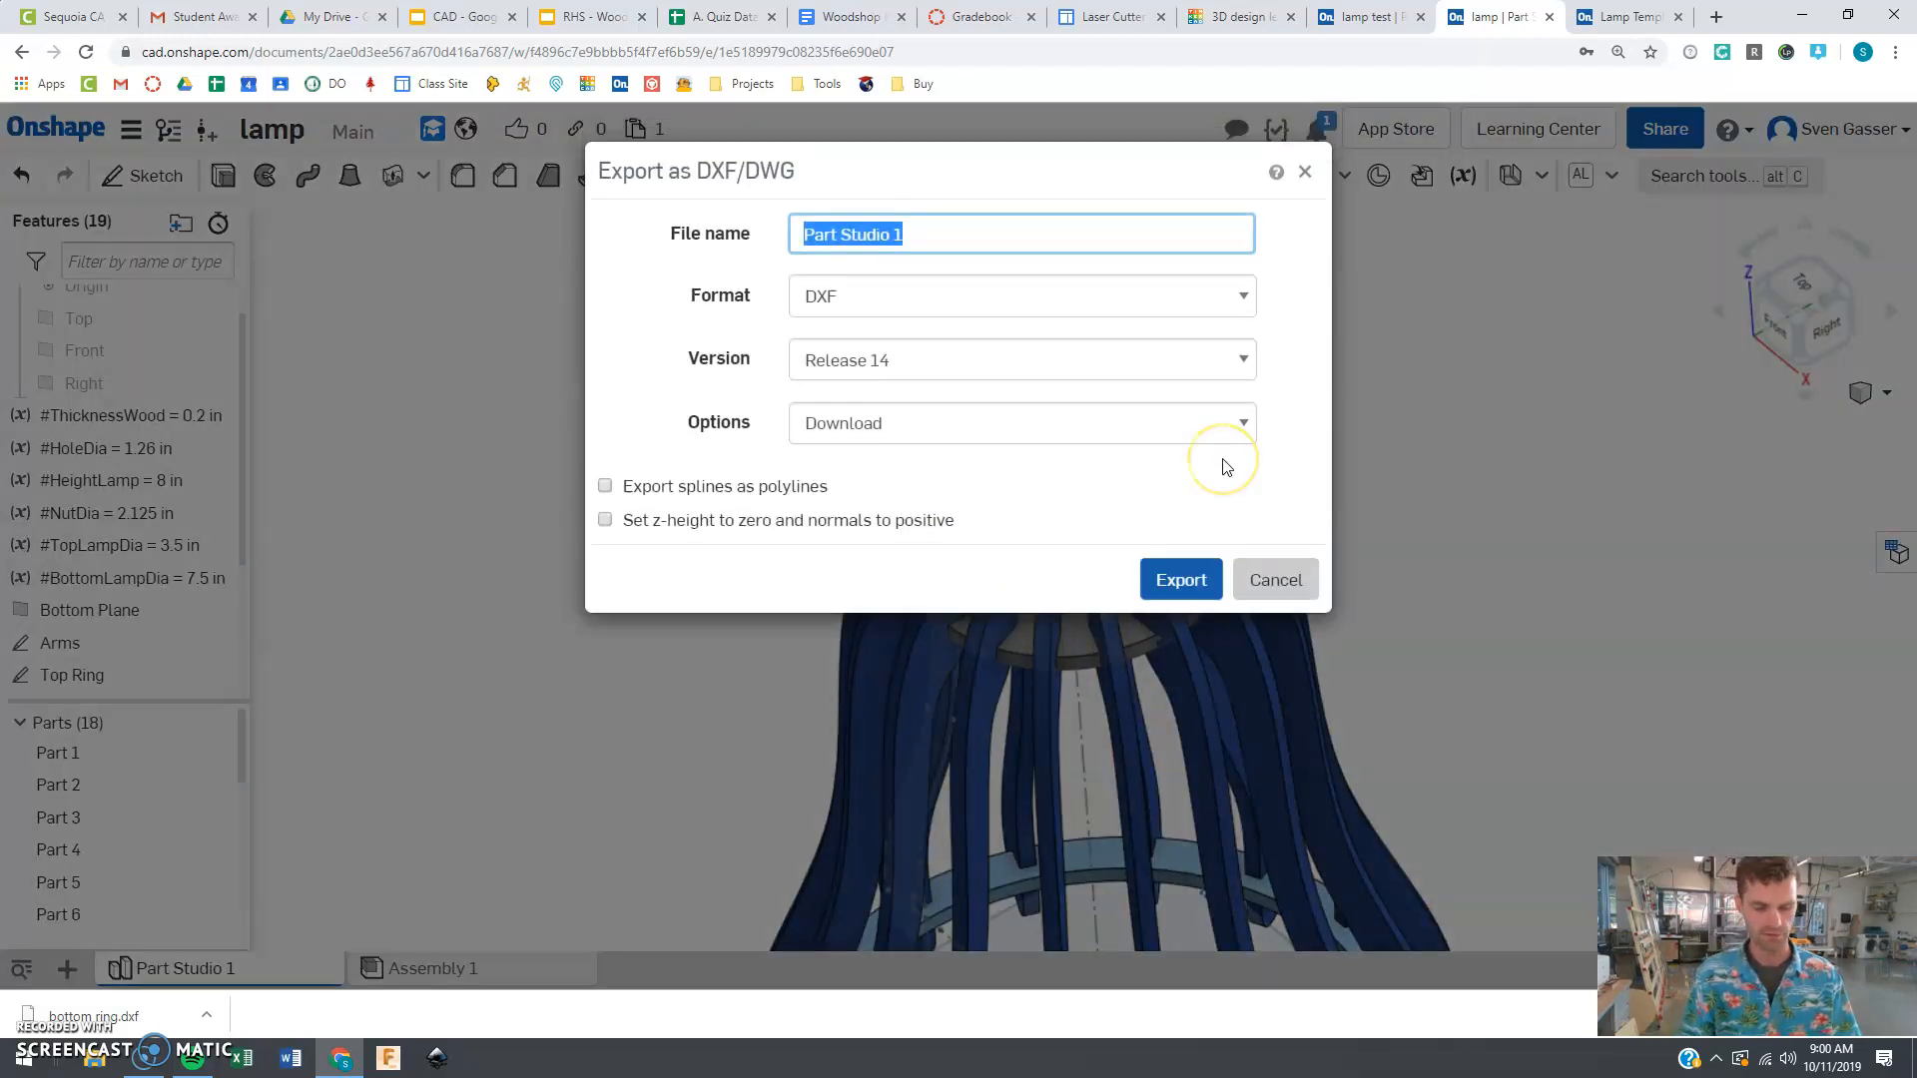
{"action": "left_click", "coordinate": [1180, 579]}
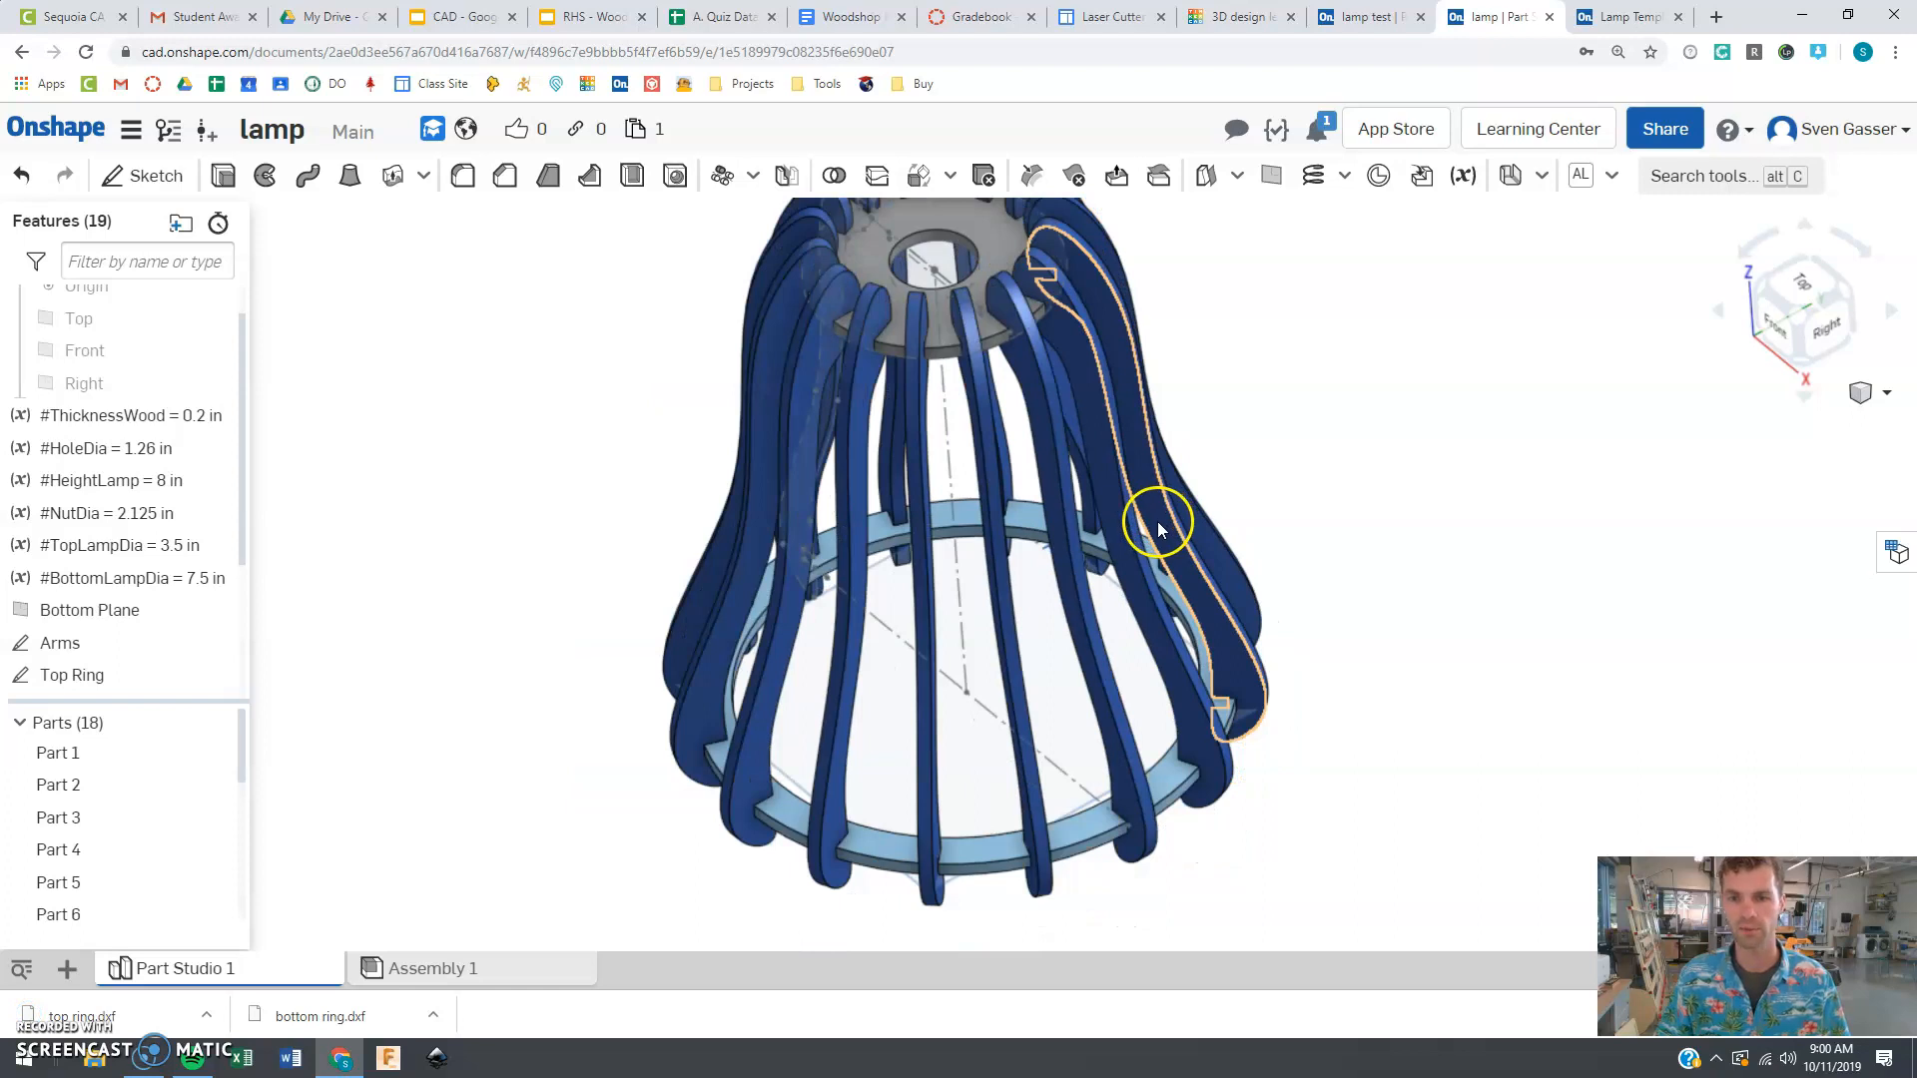
Step: Export one lamp arm part as a DXF file named 'arm'
{"action": "right_click", "coordinate": [1156, 519]}
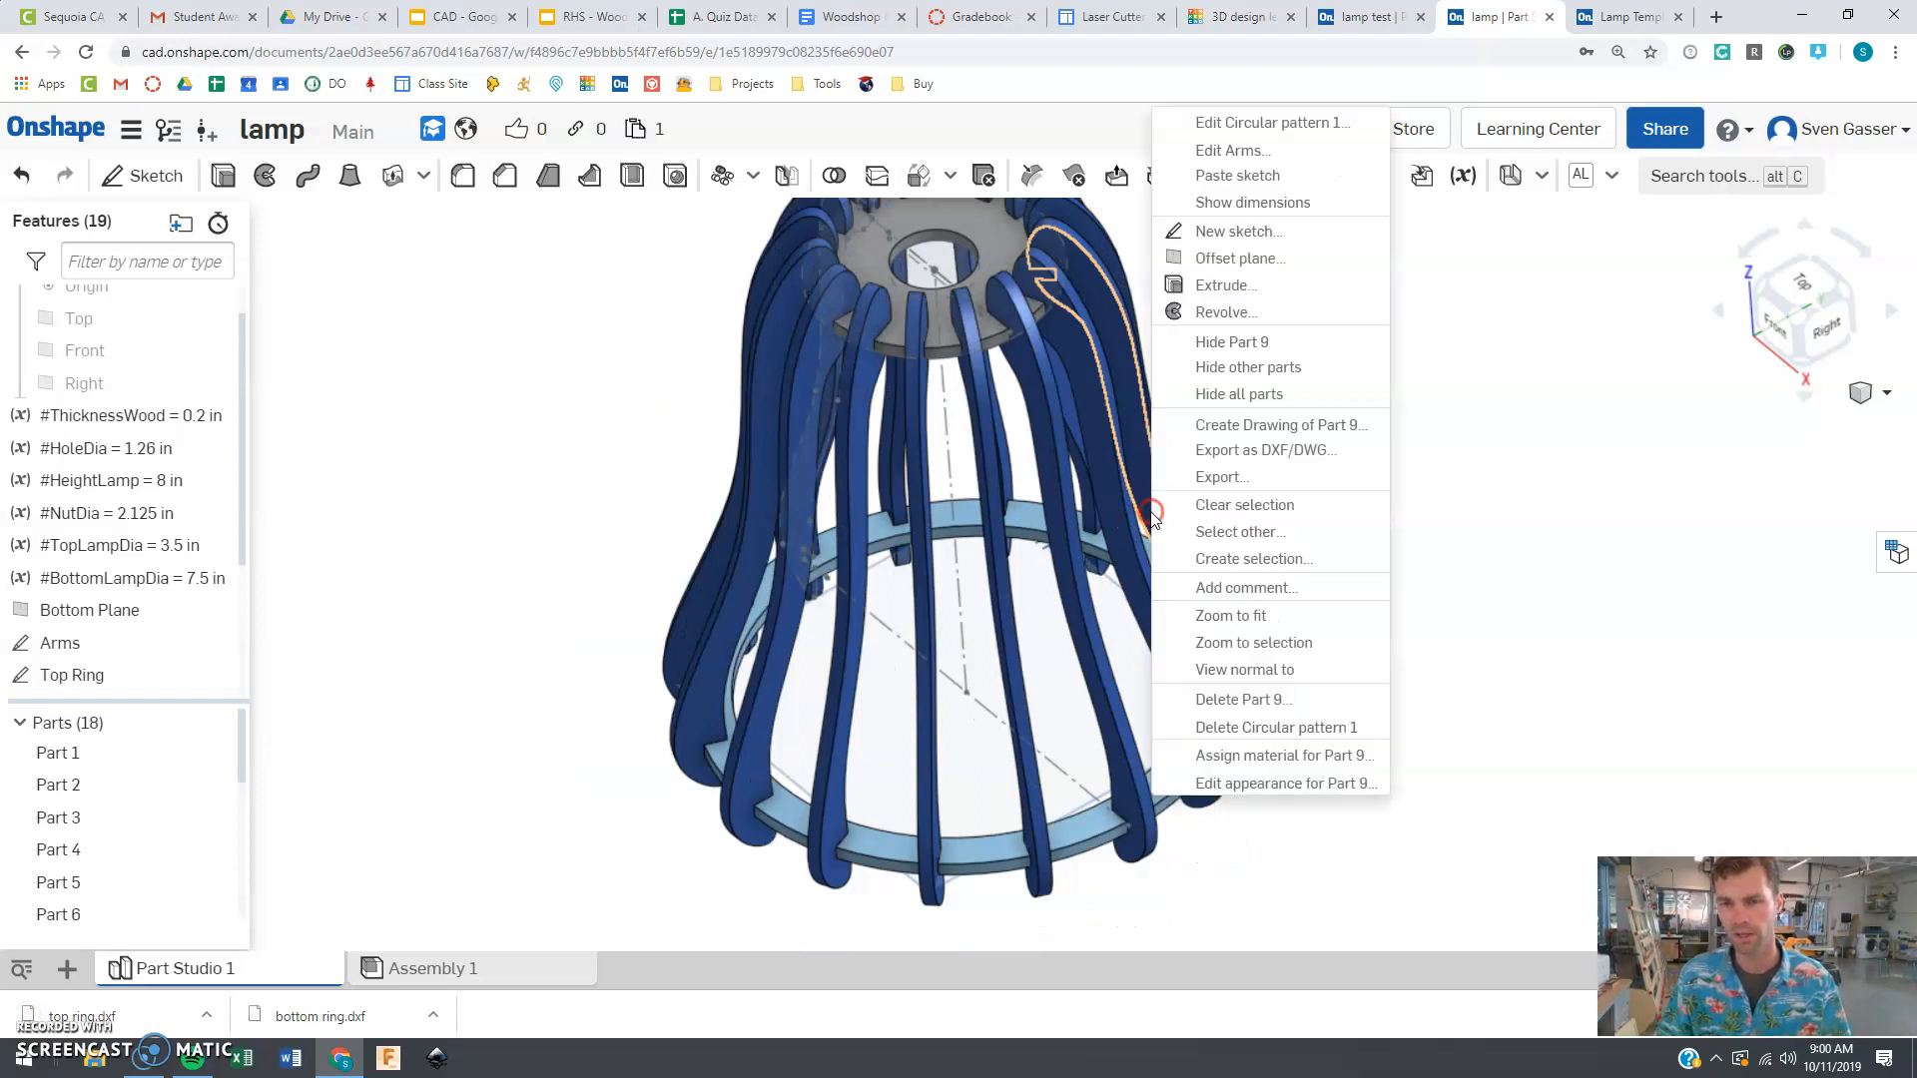
{"action": "left_click", "coordinate": [1256, 456]}
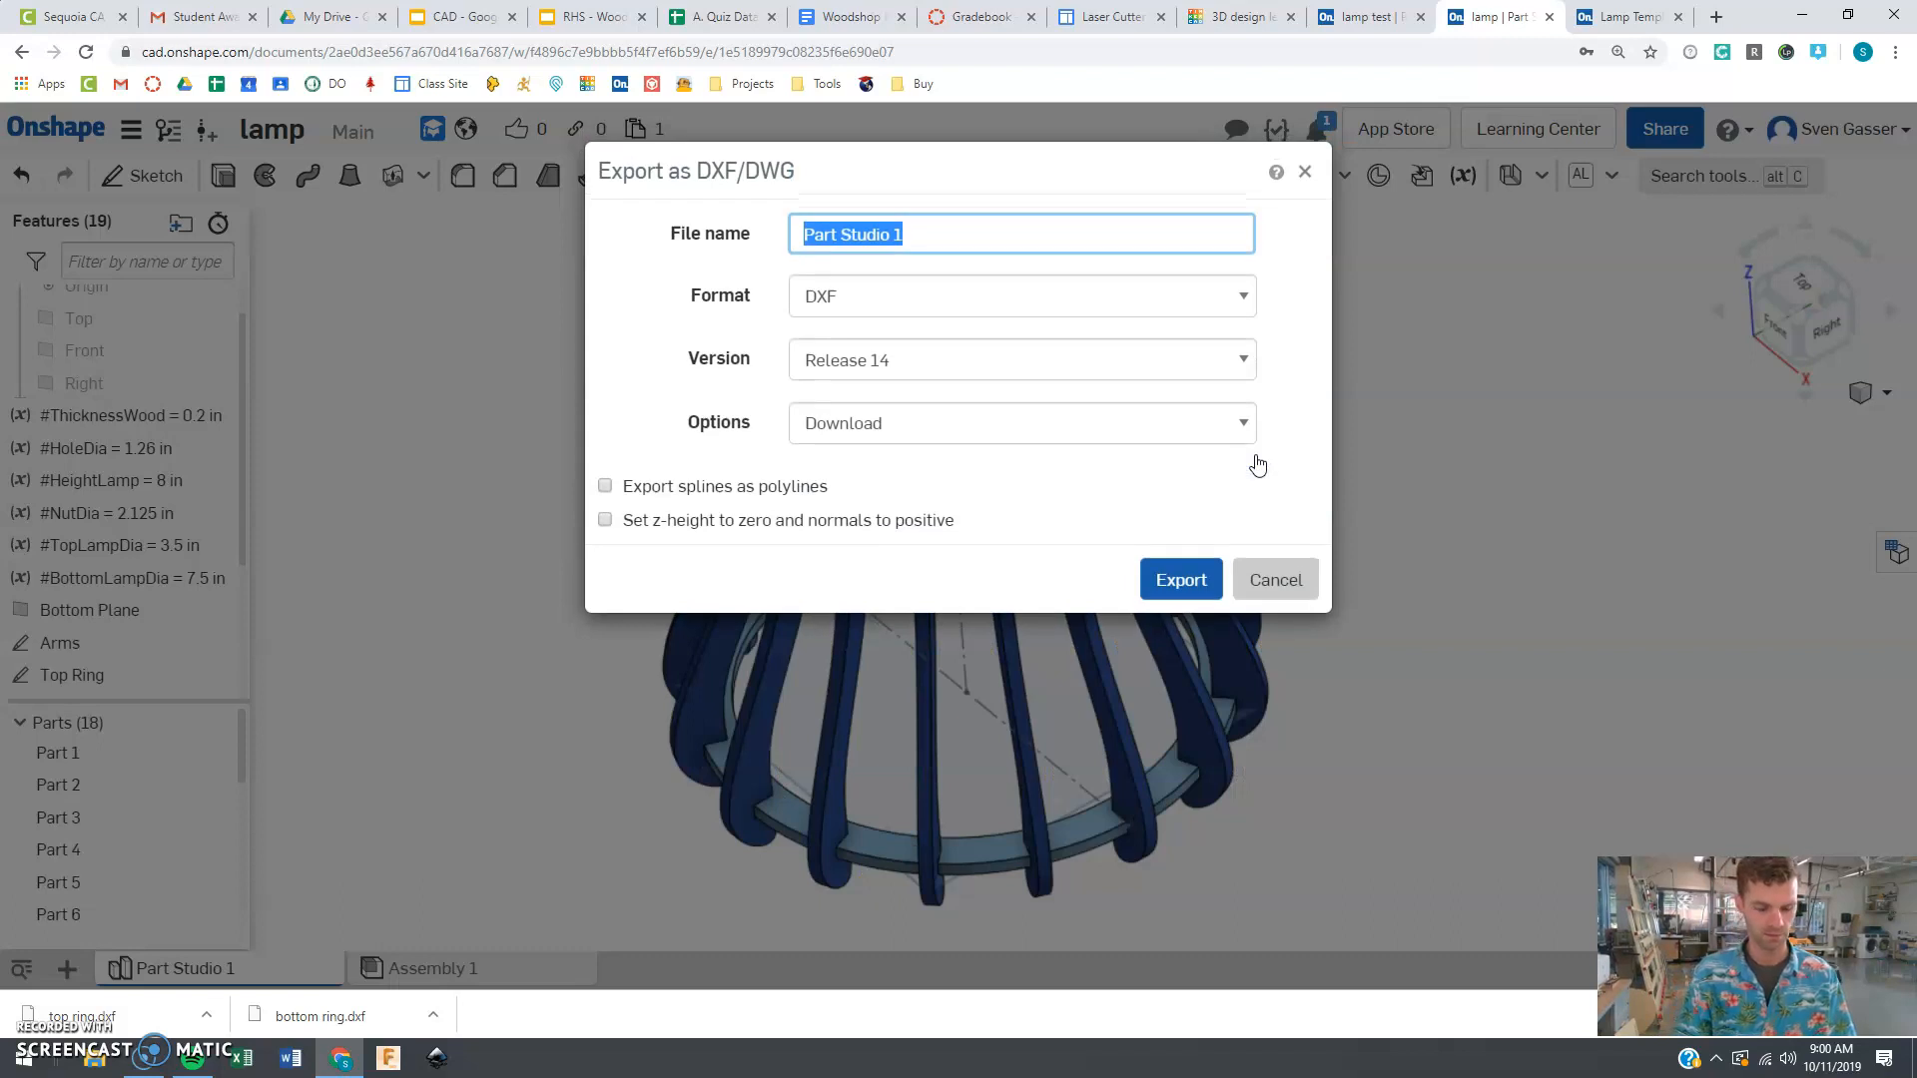
{"action": "left_click", "coordinate": [1182, 579]}
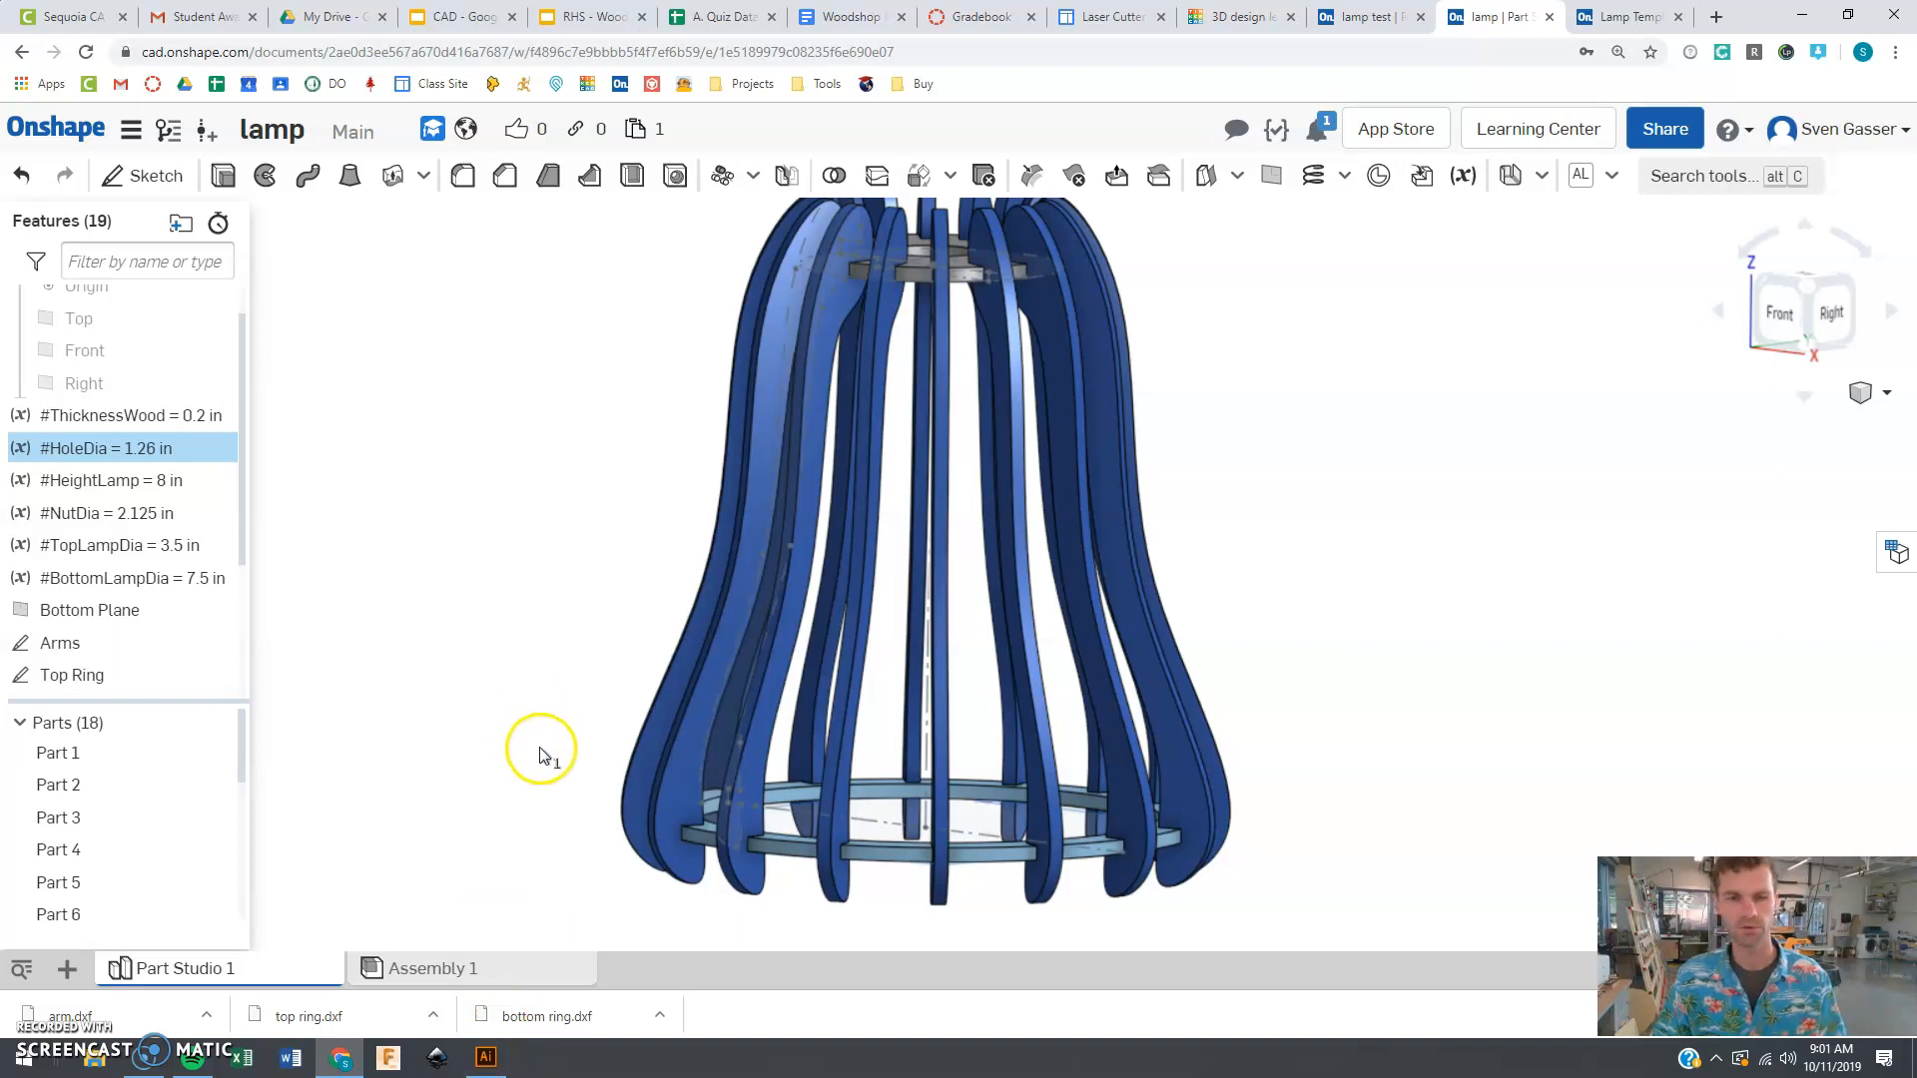
{"action": "mouse_move", "coordinate": [558, 758]}
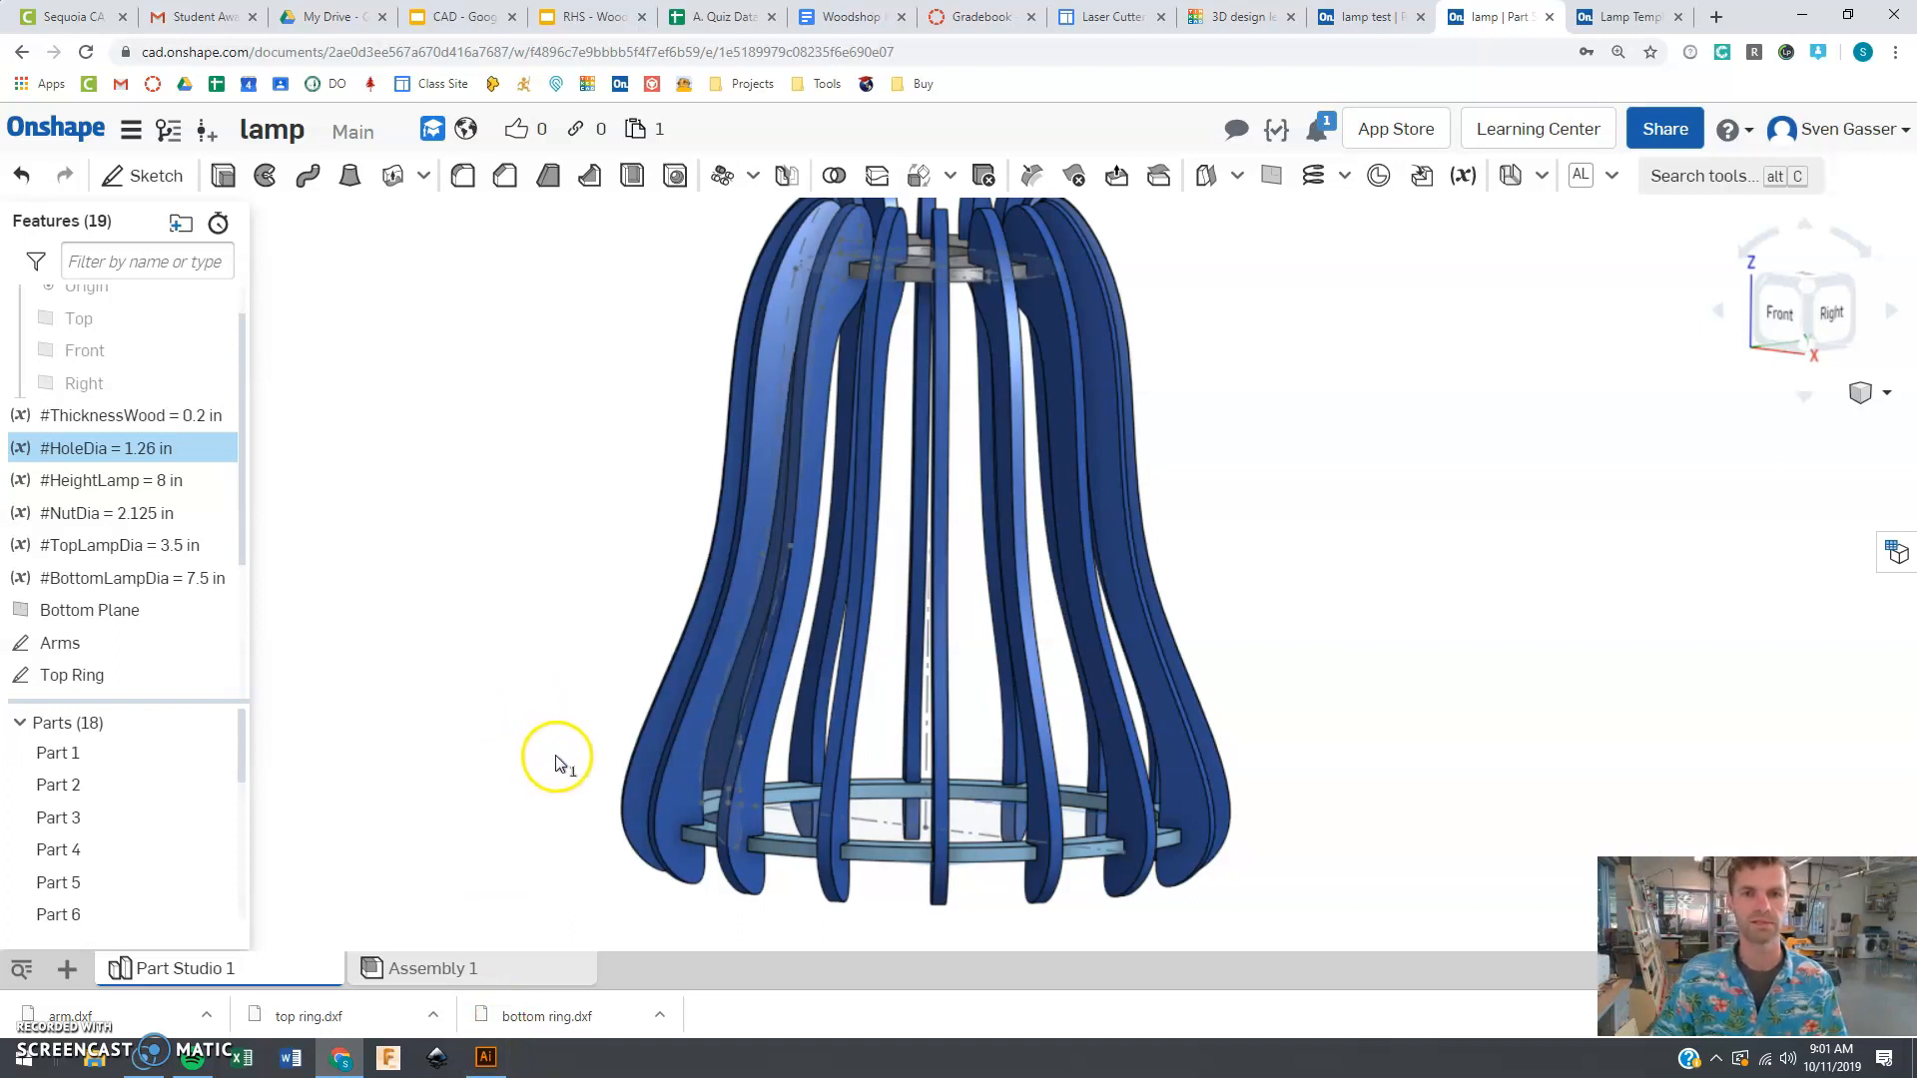
{"action": "mouse_move", "coordinate": [531, 717]}
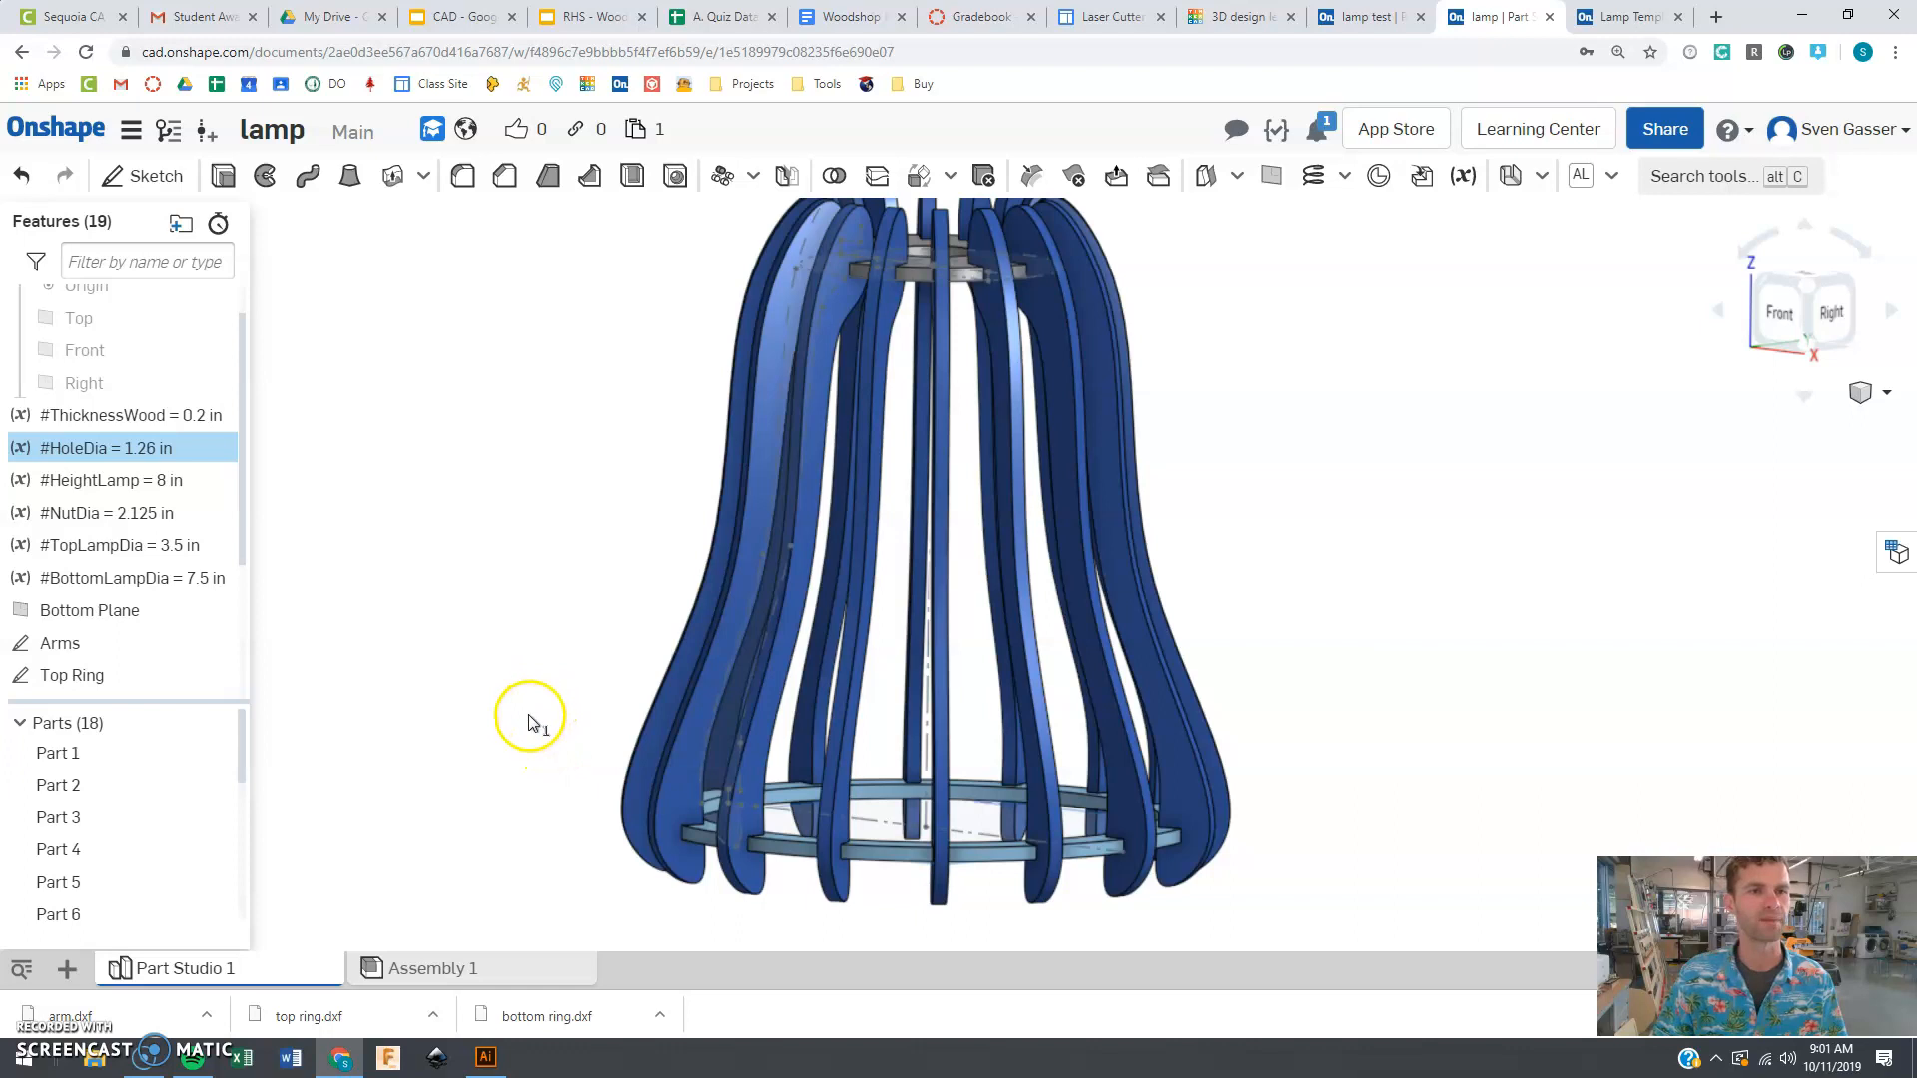